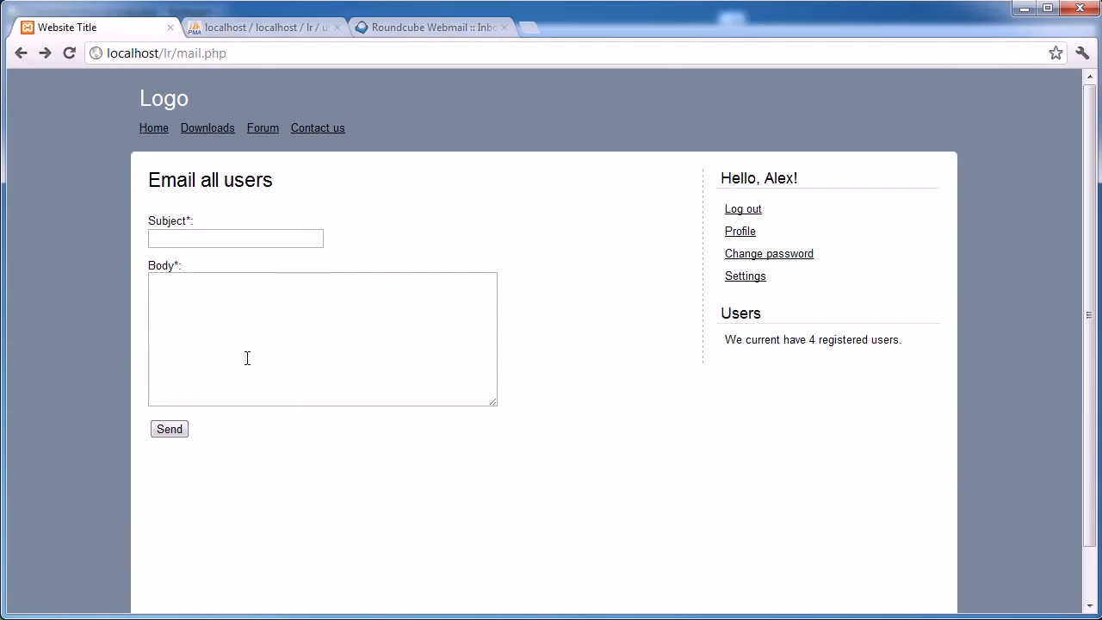
Try some placeholder text such as 'Hello' and 'Of cours' in the email body field.
left_click(262, 27)
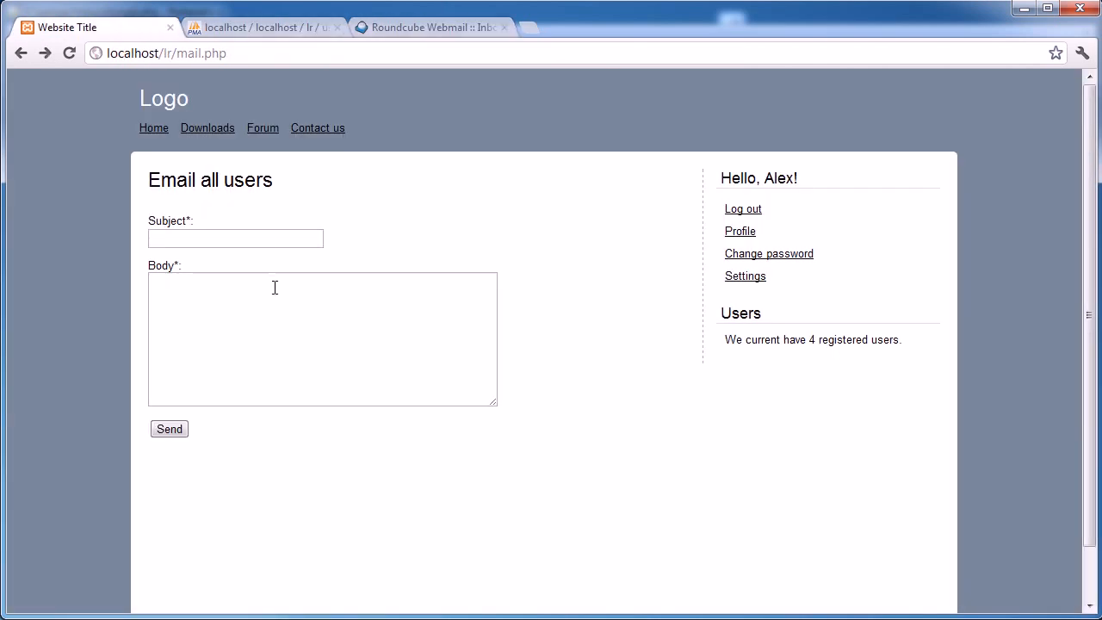
type("H")
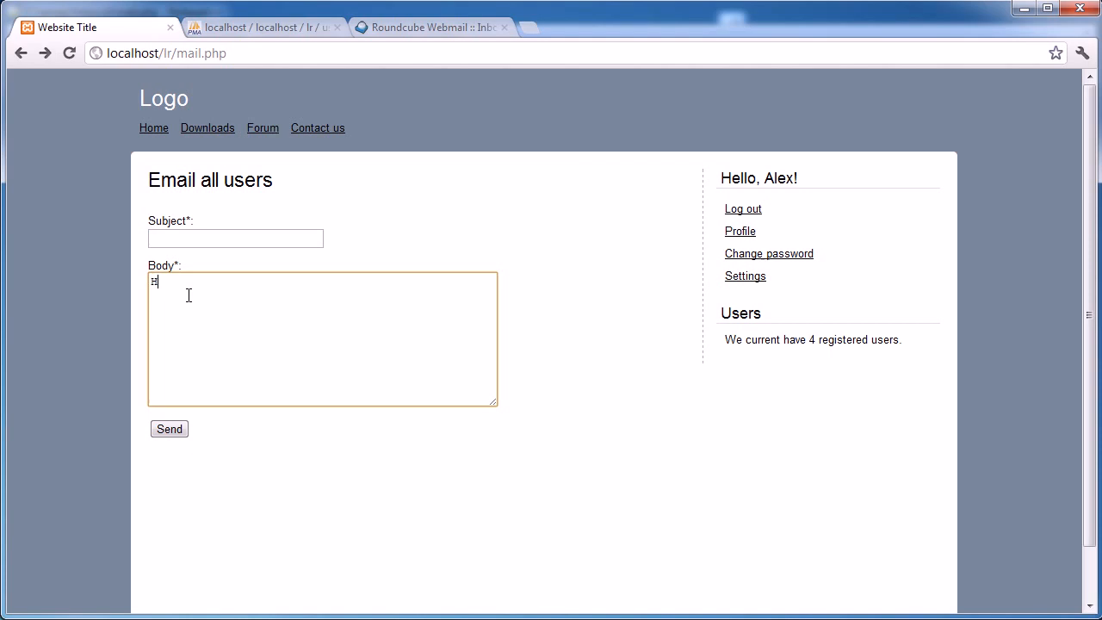
type("ello")
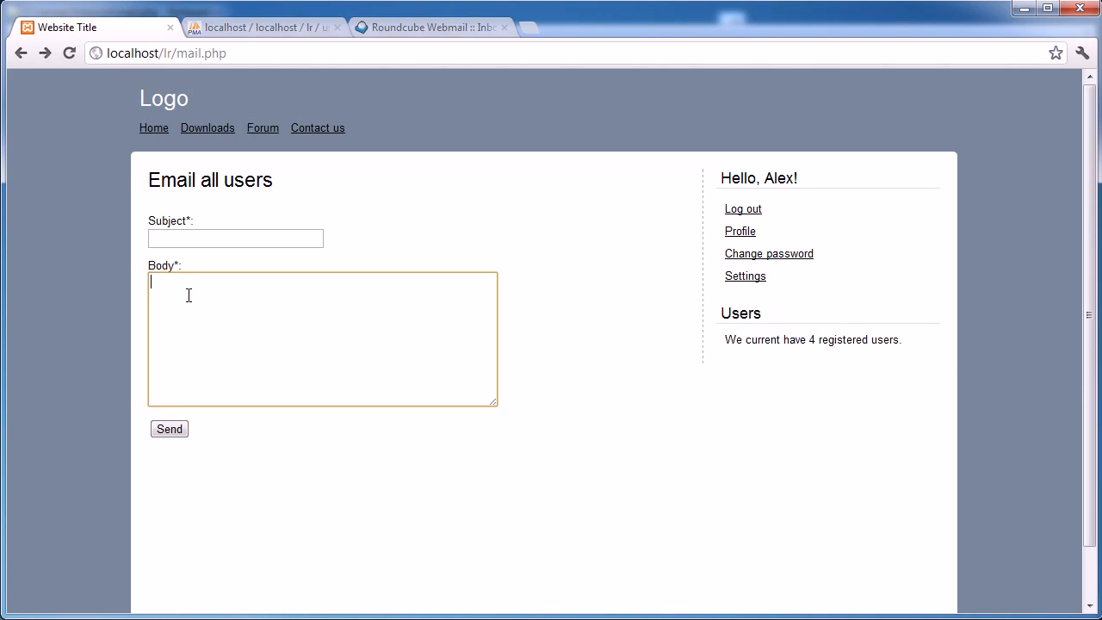
type("Of course you do!")
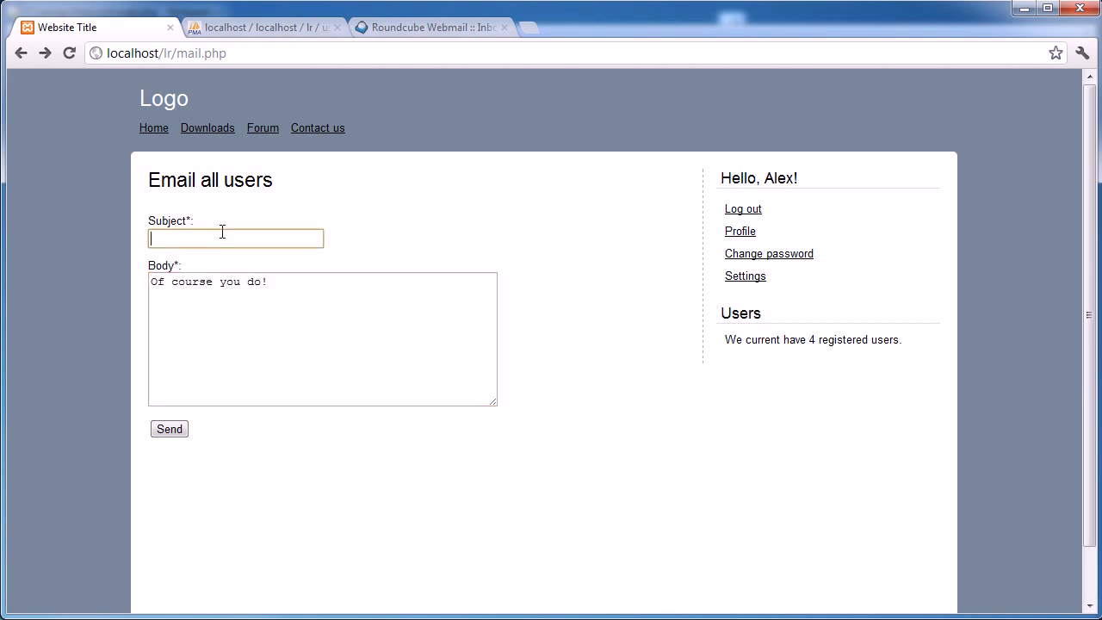
Set the subject to 'Want to wear phpacademy?' and clear the trial text from the body.
type("Want to wear phpacademy?")
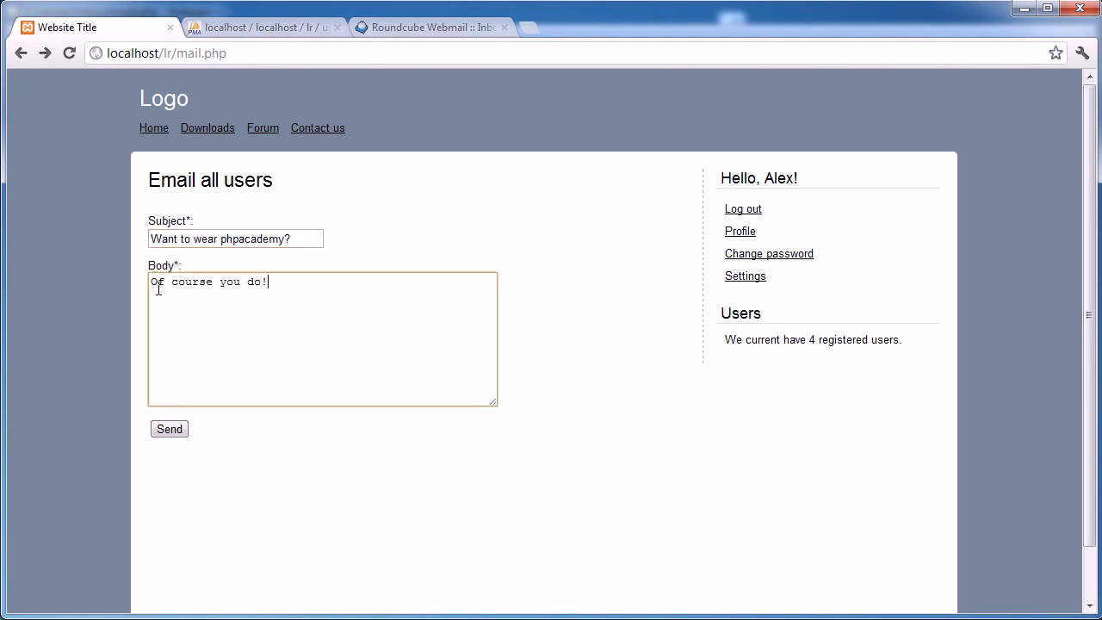
key("Enter")
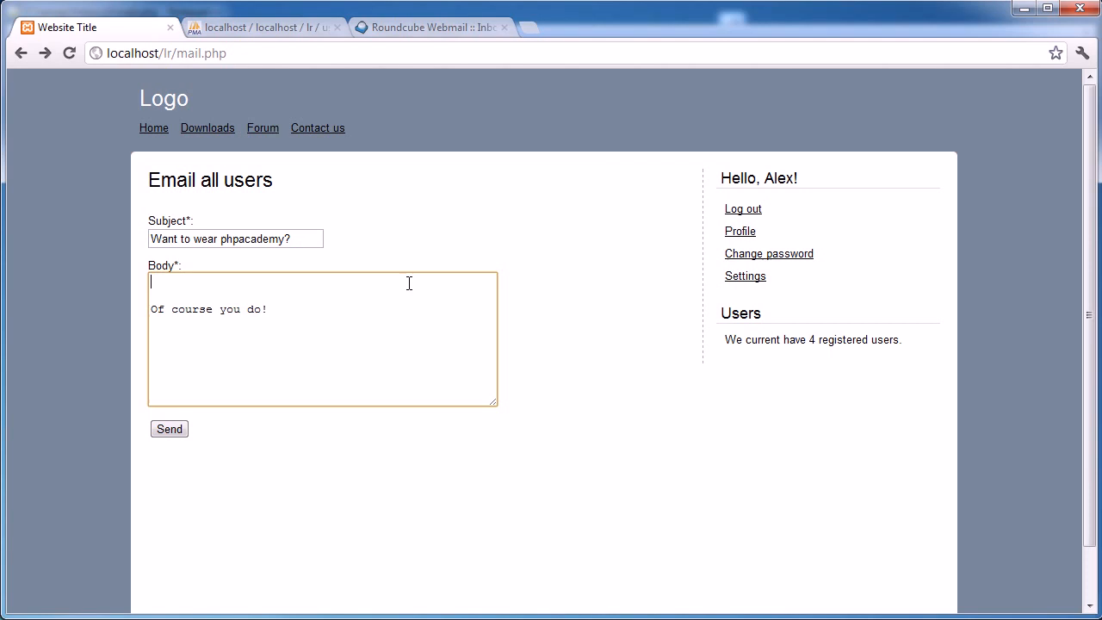
type("Hello x")
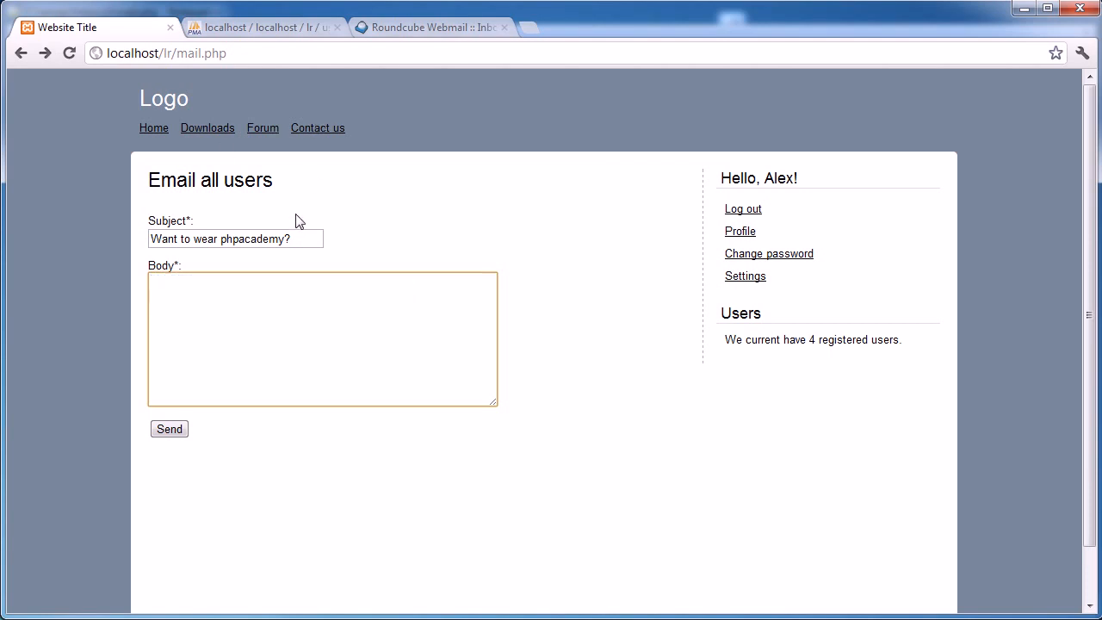
triple_click(232, 238)
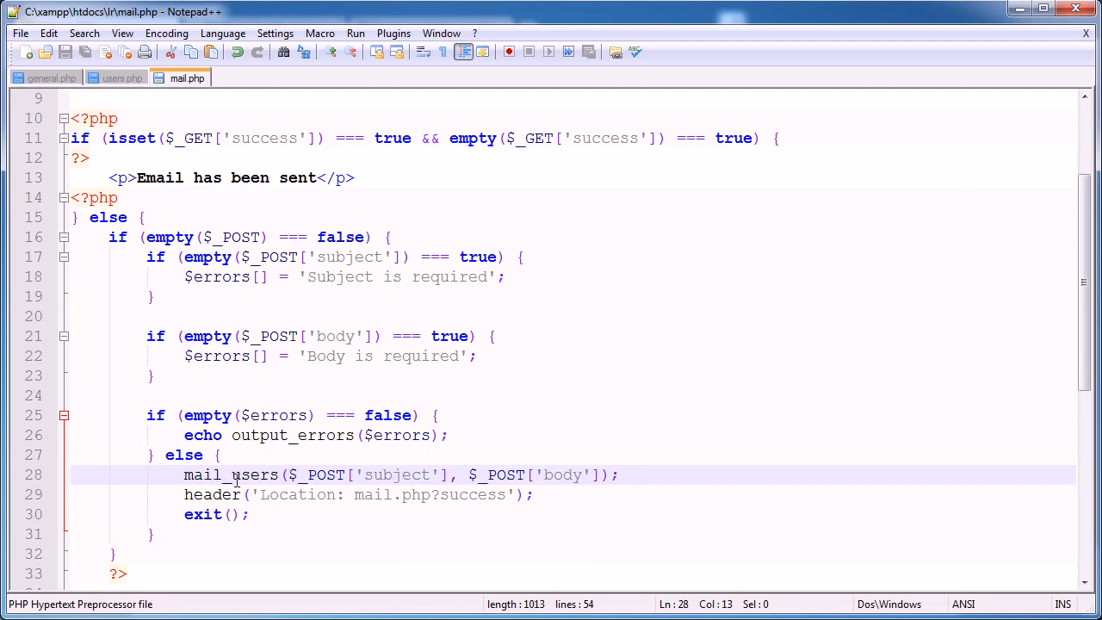
Highlight the mail_users call in mail.php and switch to the users.php functions file.
double_click(325, 476)
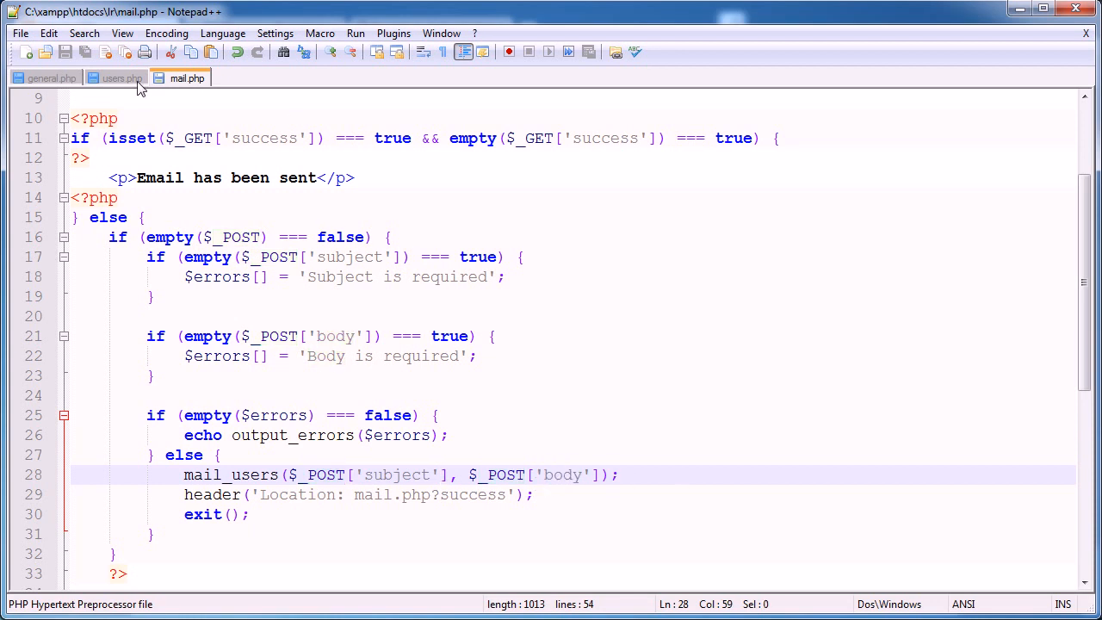
left_click(124, 77)
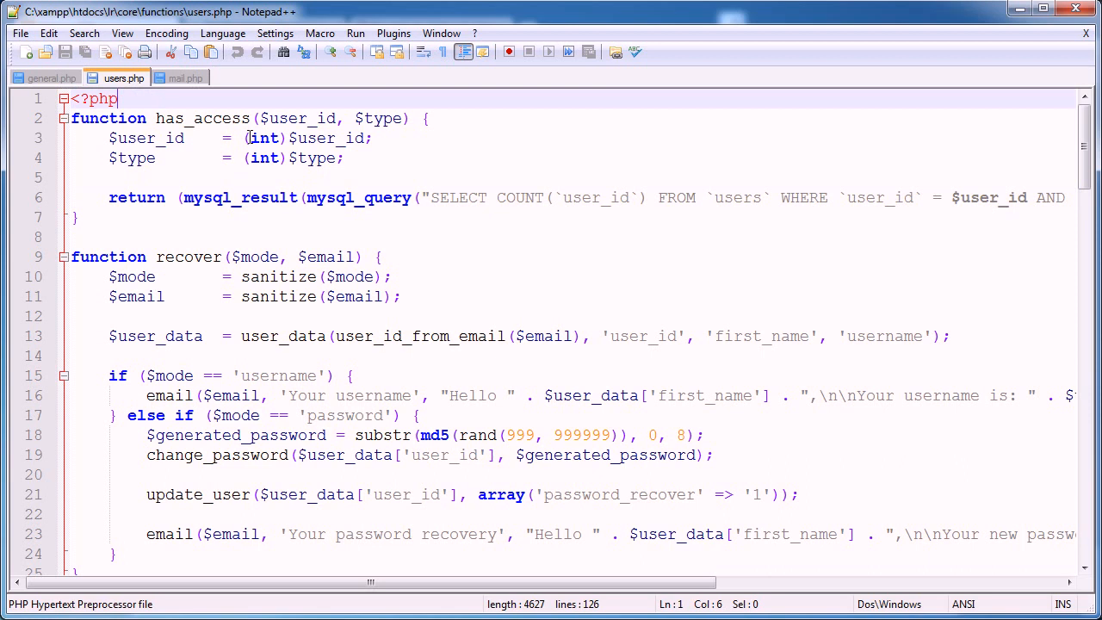
Declare function mail_users($subject, $body) at the top of users.php.
type("function")
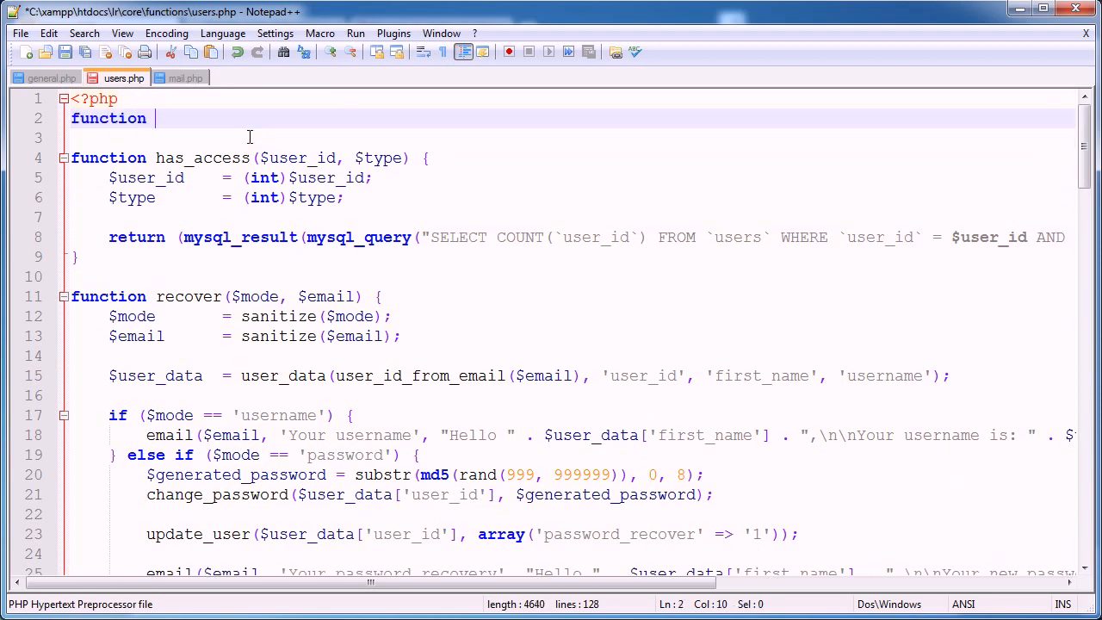
type("mail_users() {")
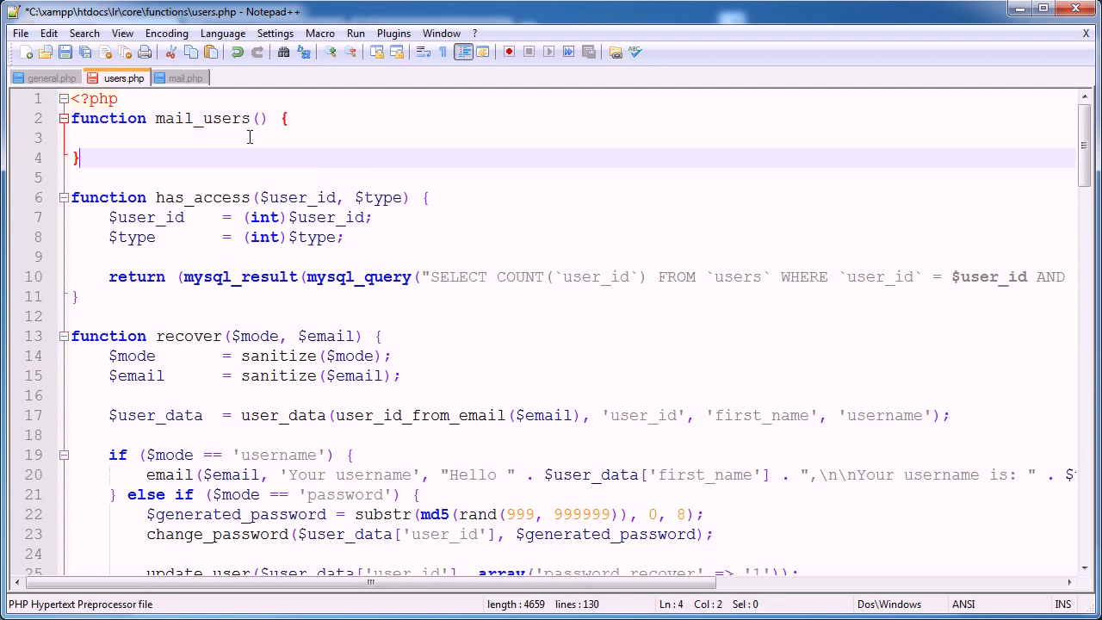
type("$s")
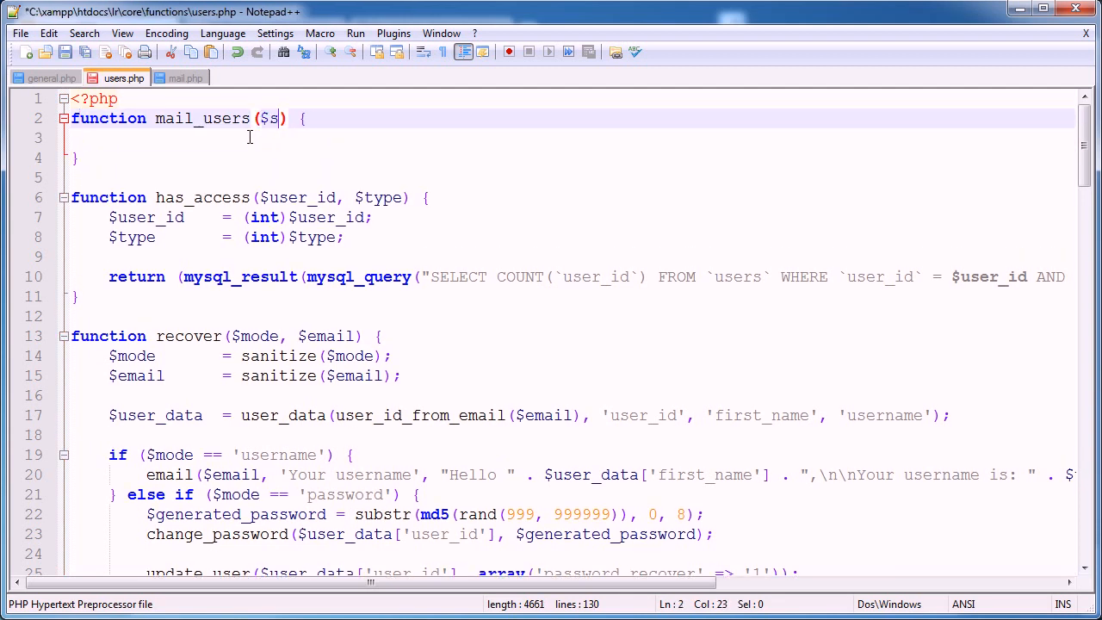
type("ubject, $body")
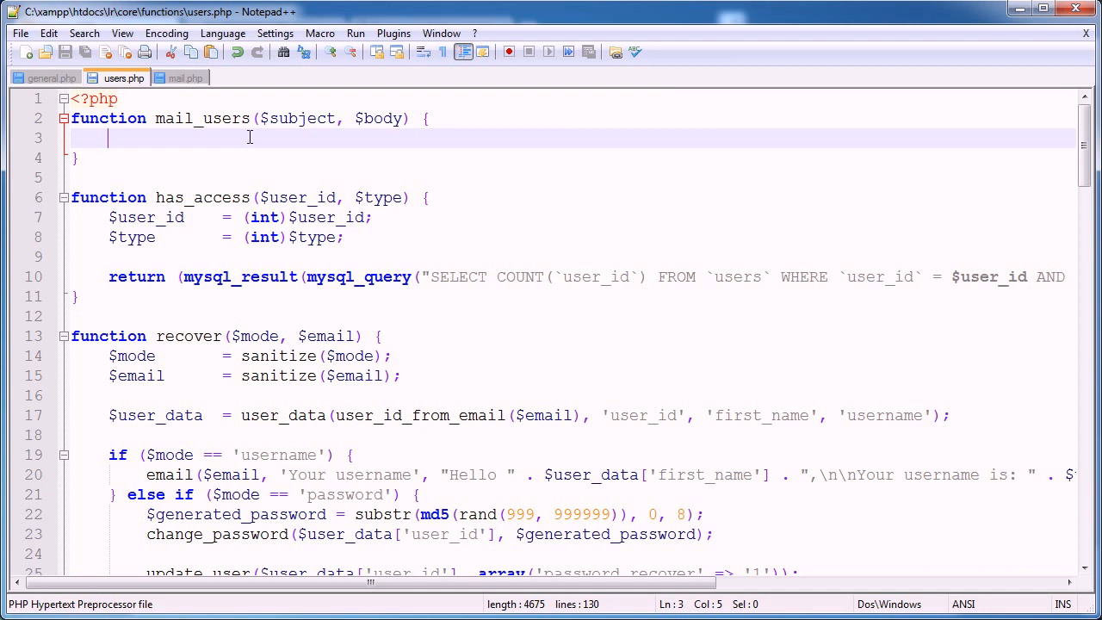
Add $query = mysql_query selecting `email`, `first_name` from `users` where `allow_email` = 1.
type("$query")
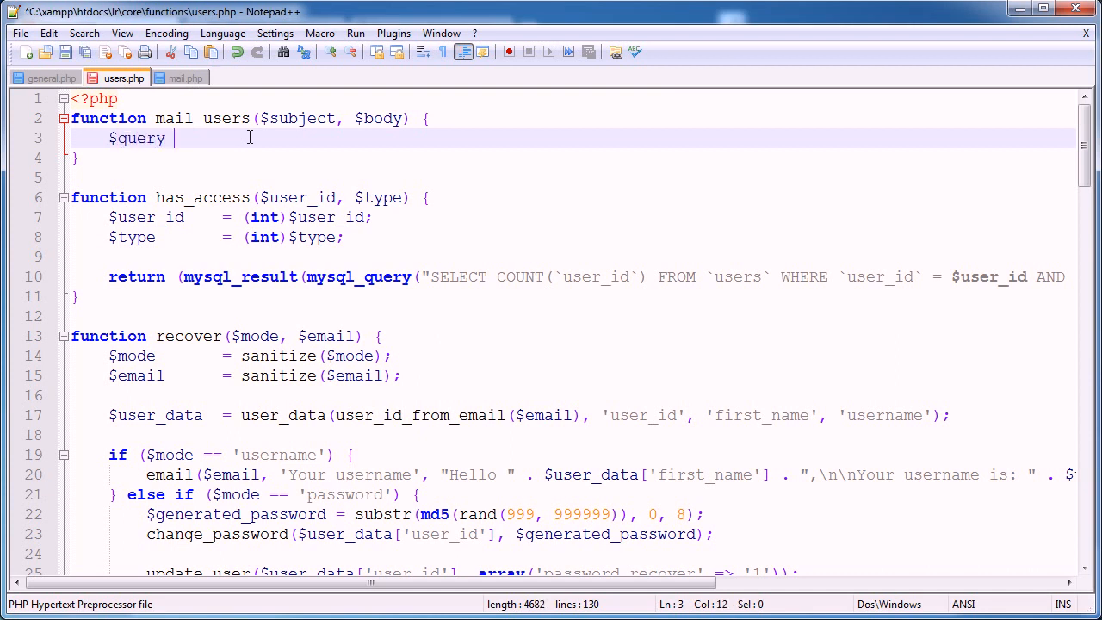
type("= mysql_query")
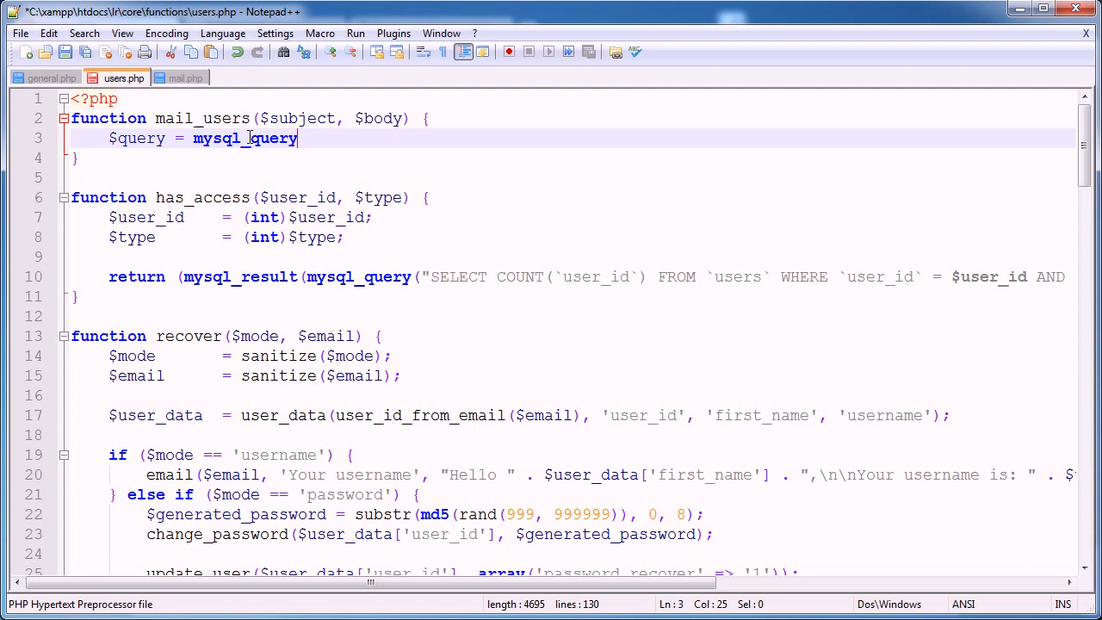
type("();")
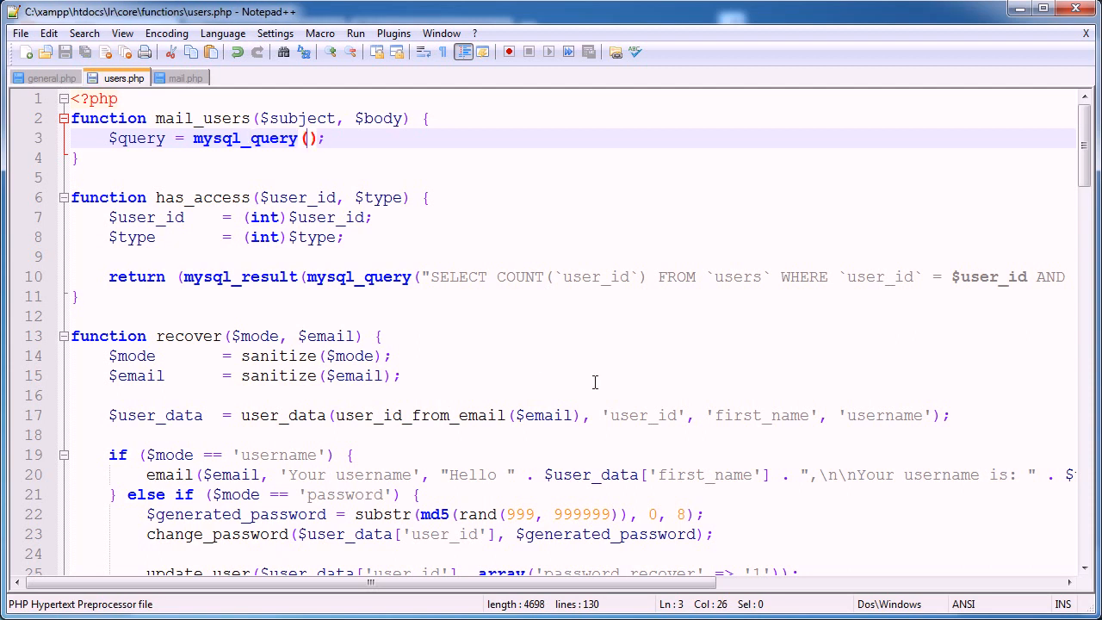
type("\"SELECT \"")
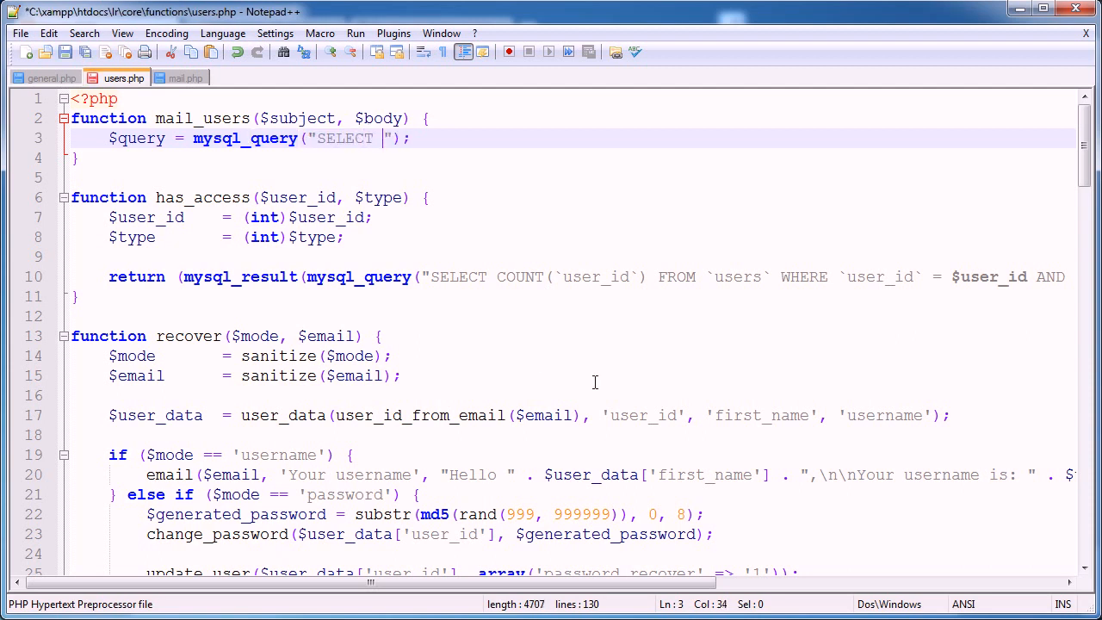
type("``")
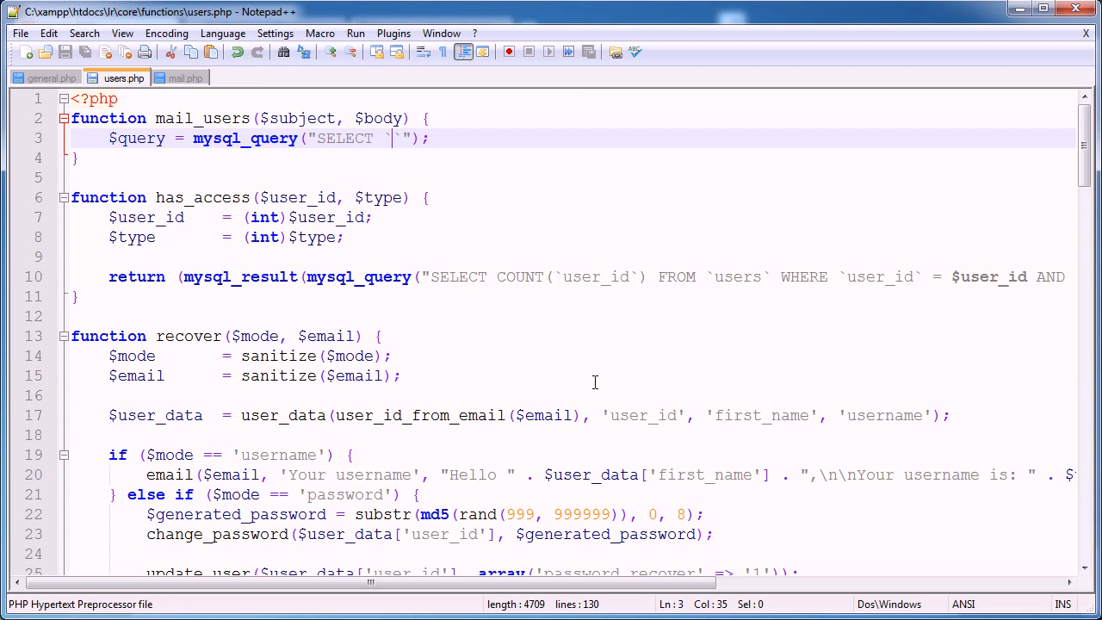
type("email")
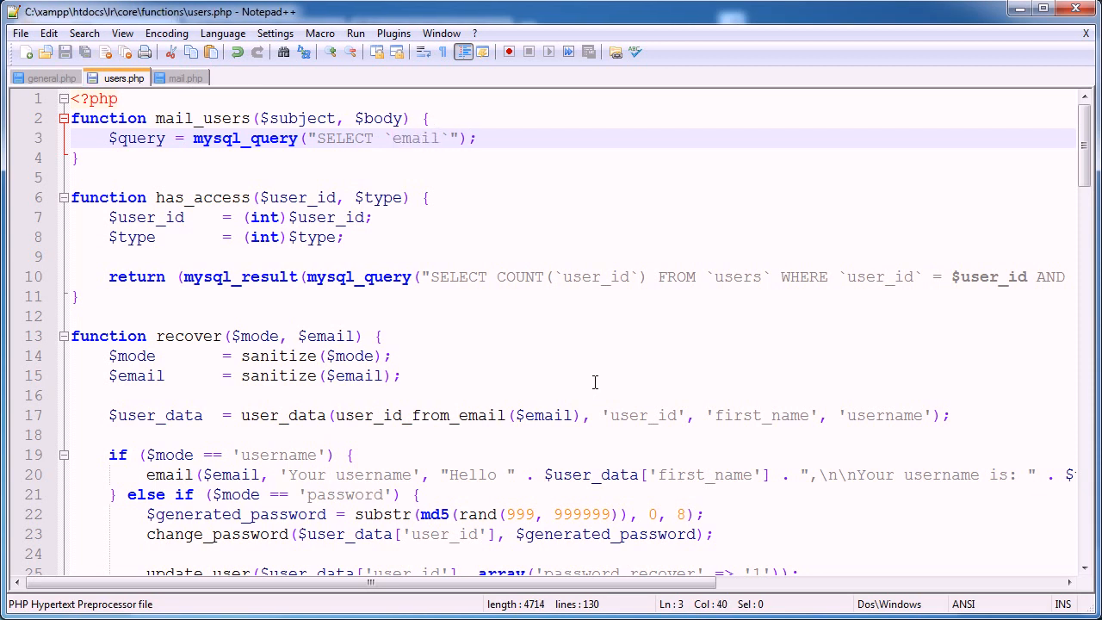
type("`, `")
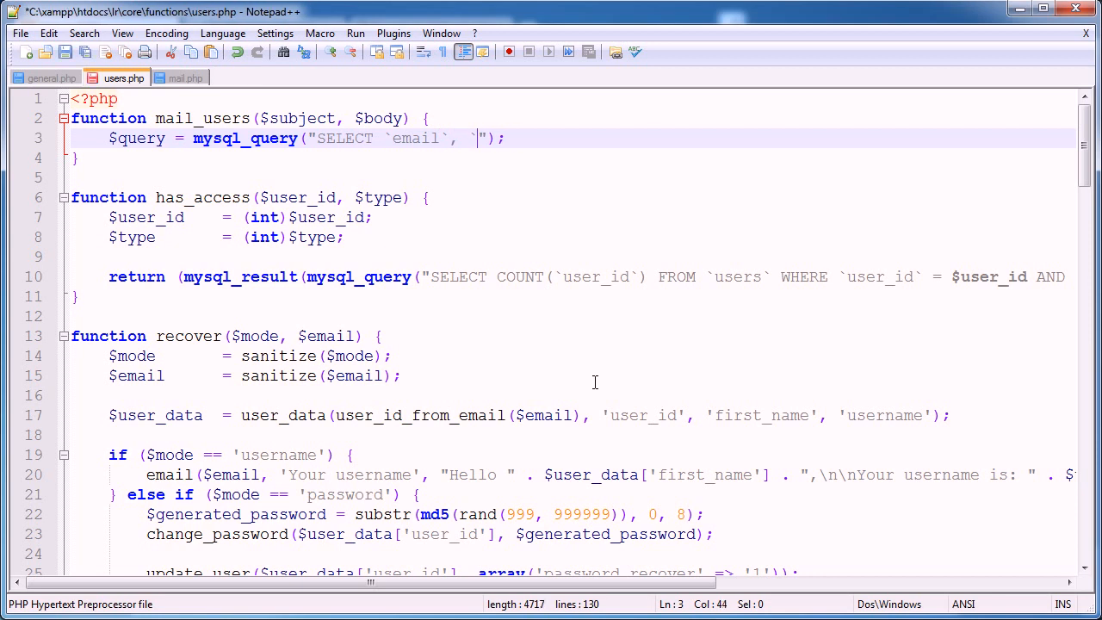
type("fir`")
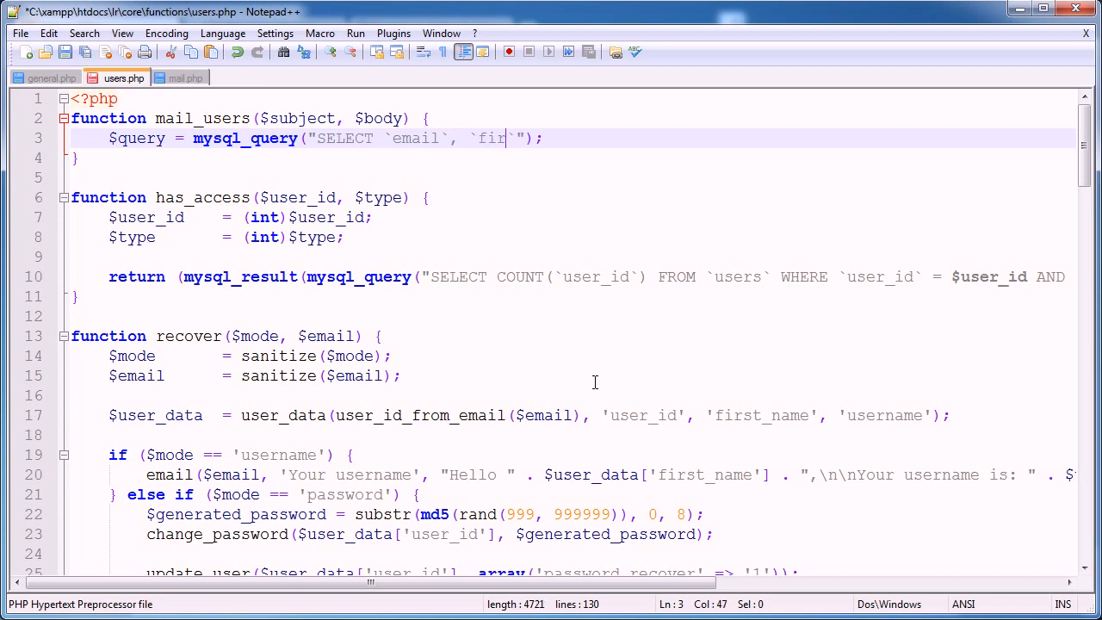
type("st_name")
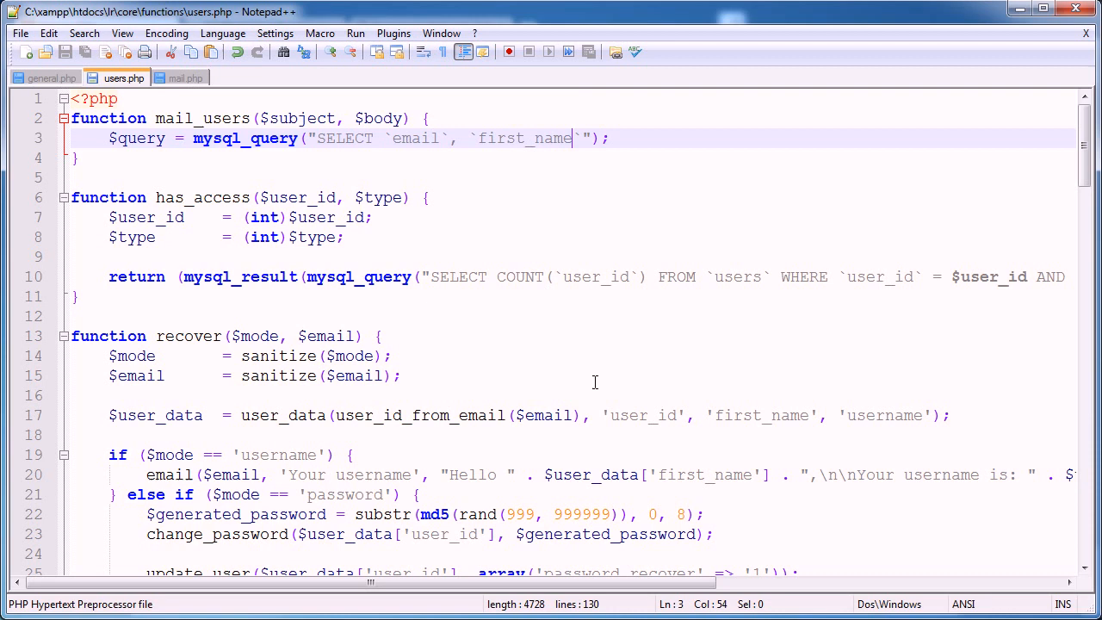
key("Right")
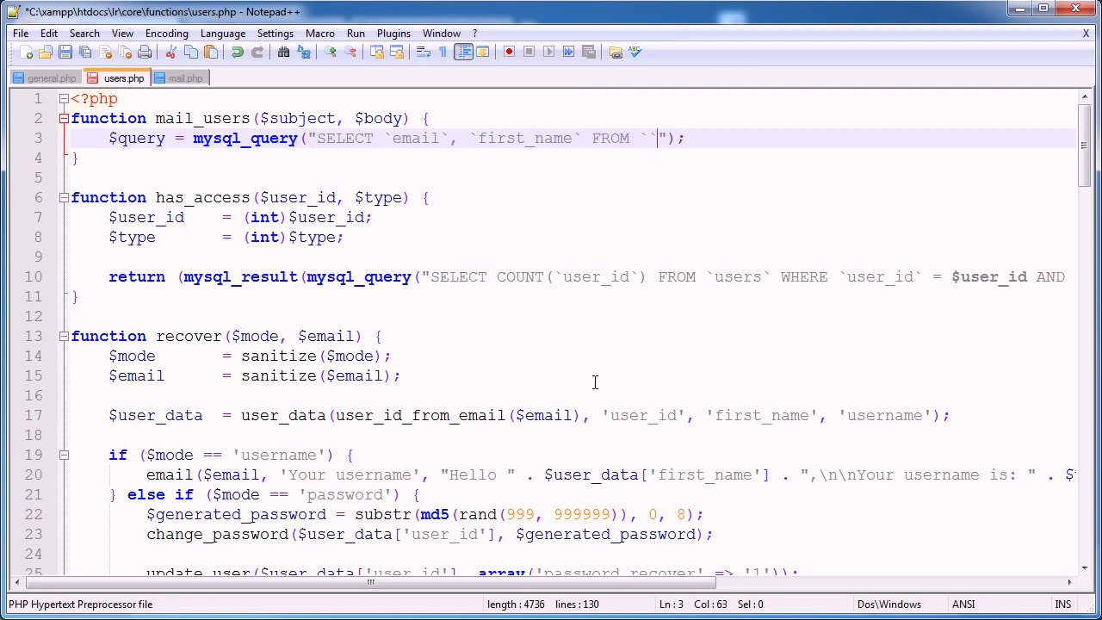
type("users` WHERE `allow_email")
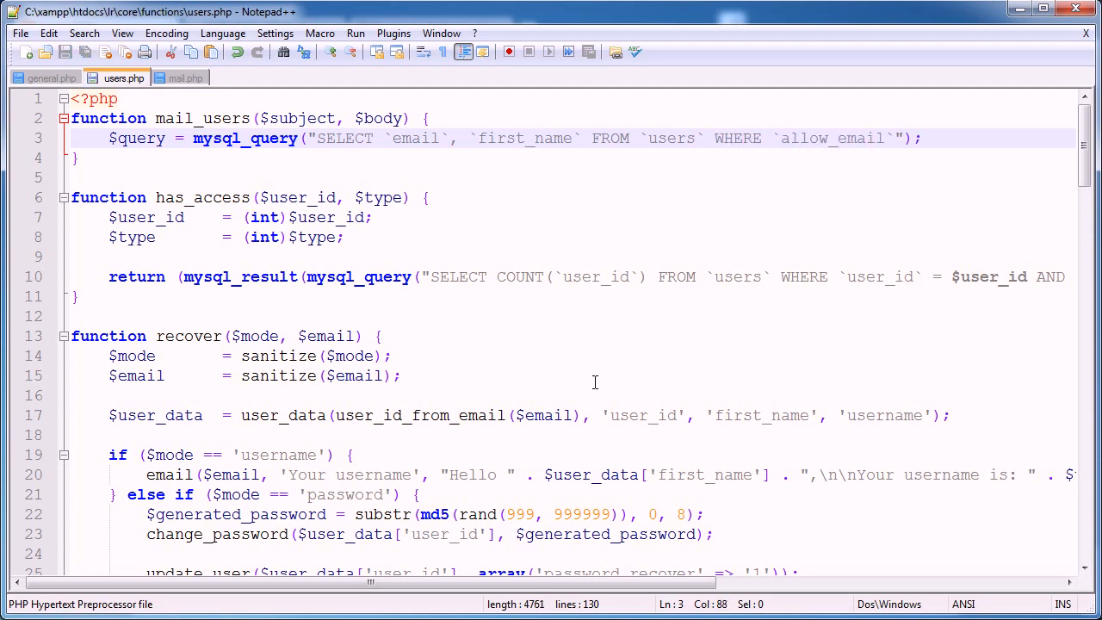
type("= 1")
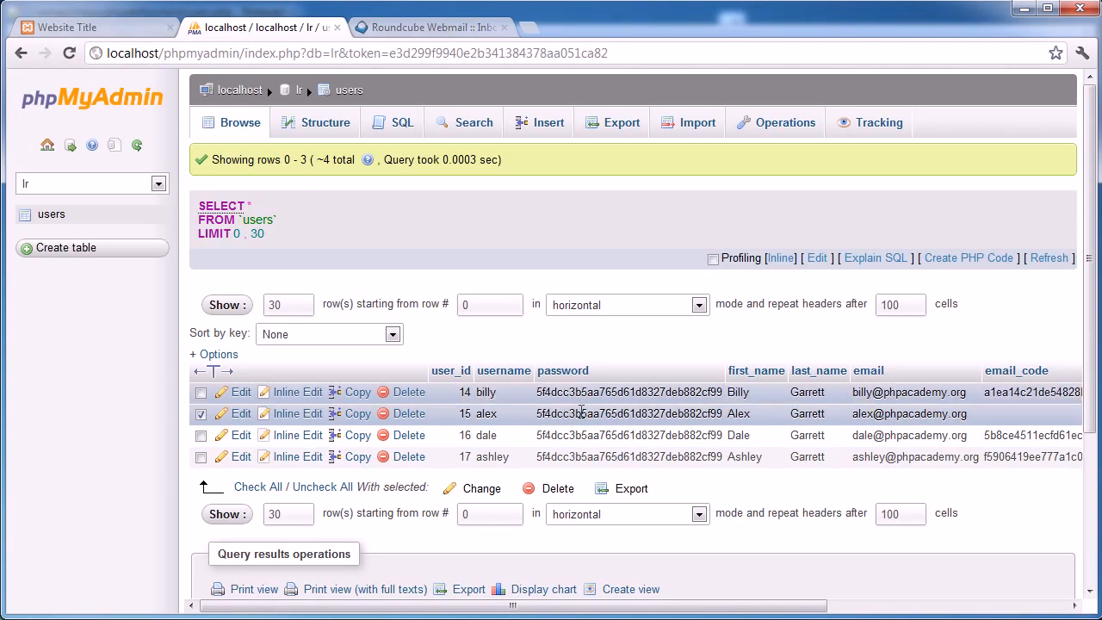
Enter SELECT `email`, `first_name` FROM `users` WHERE `allow_email` = 1 in phpMyAdmin's SQL box.
left_click(400, 122)
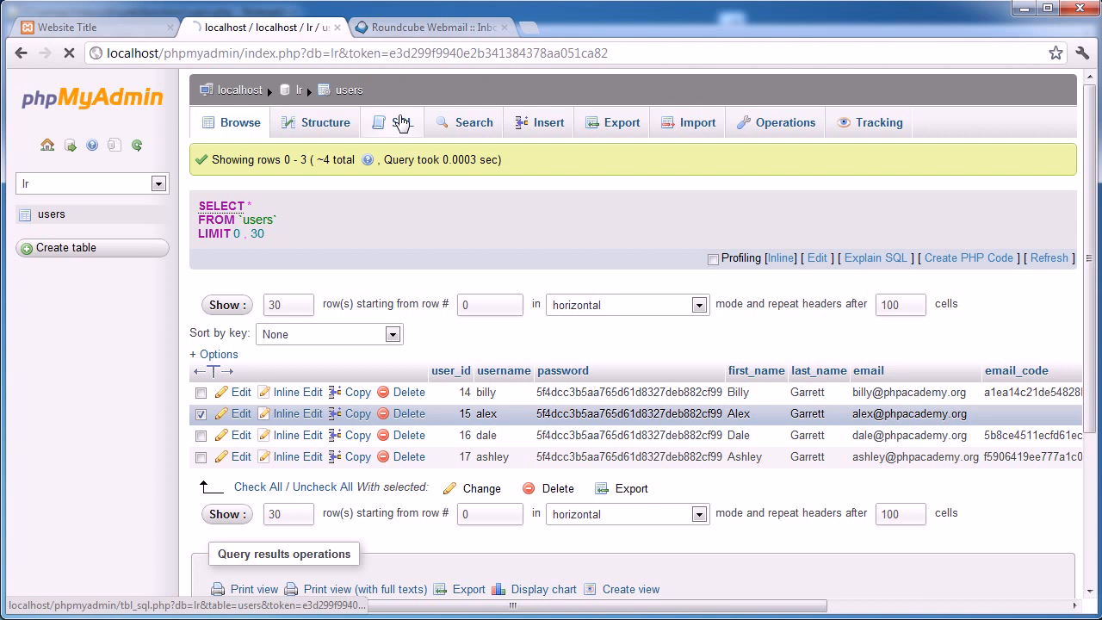
left_click(392, 122)
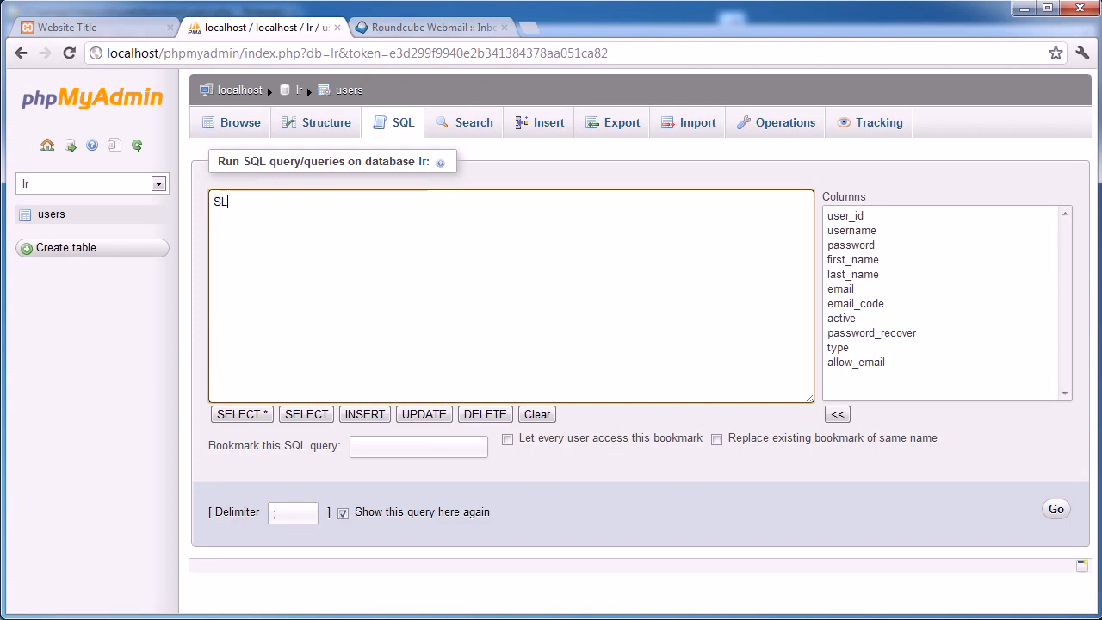
type("SELECT `email`, `")
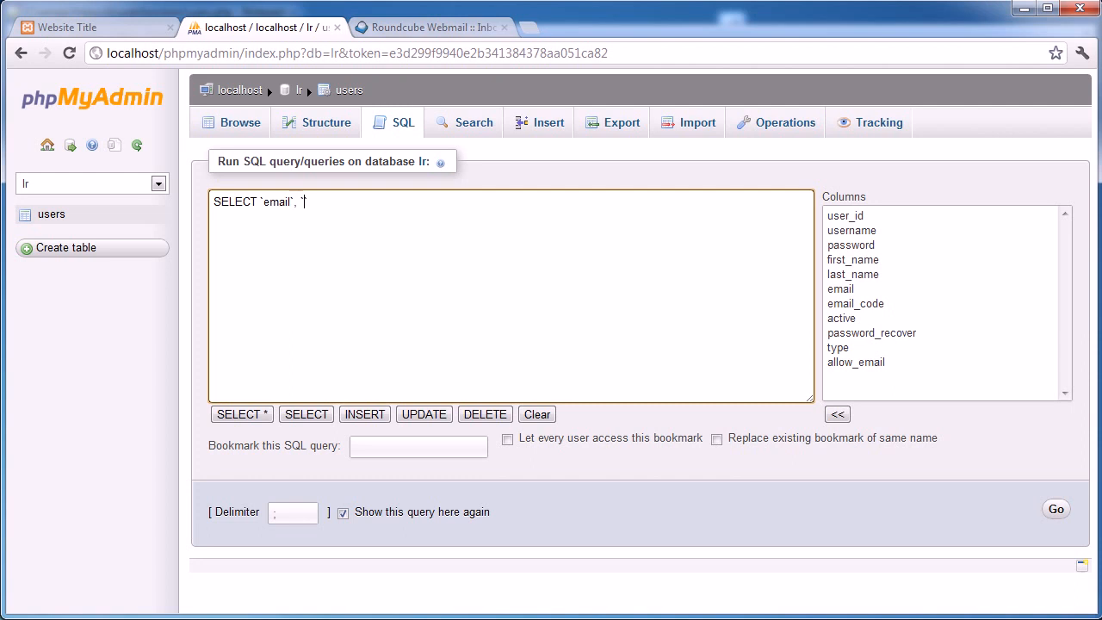
type("first_n")
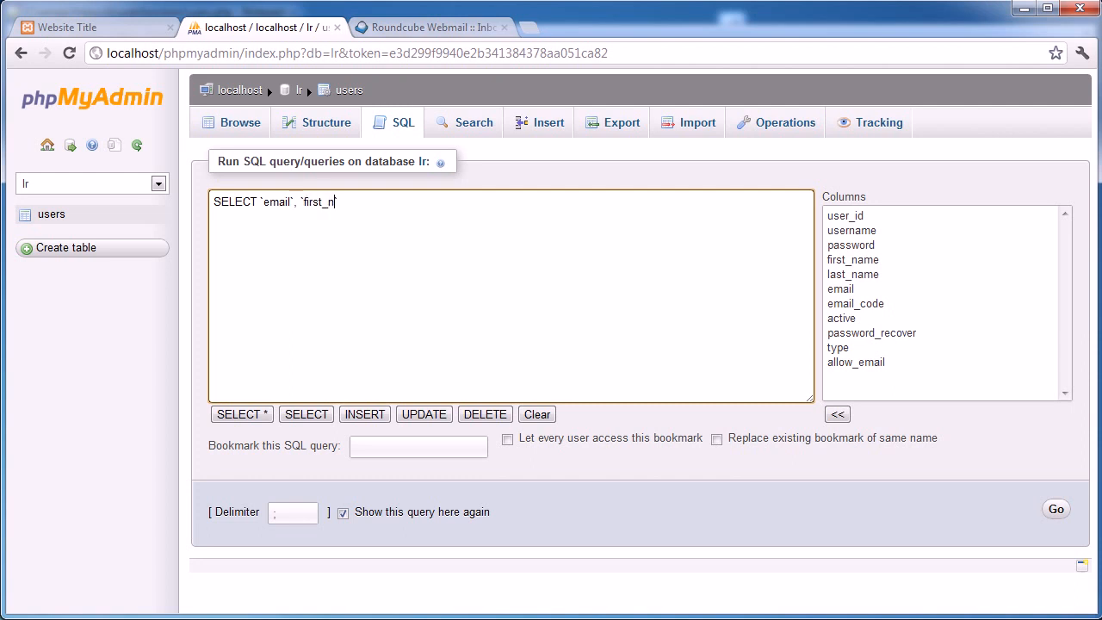
type("ame` FROM")
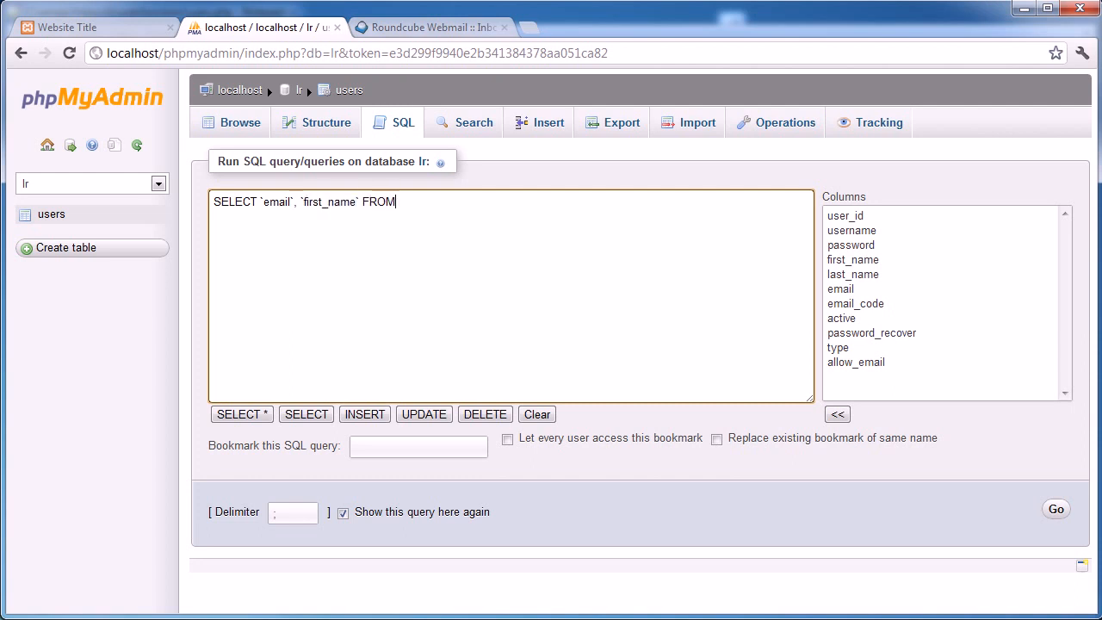
type("`users` WHERE `allow_")
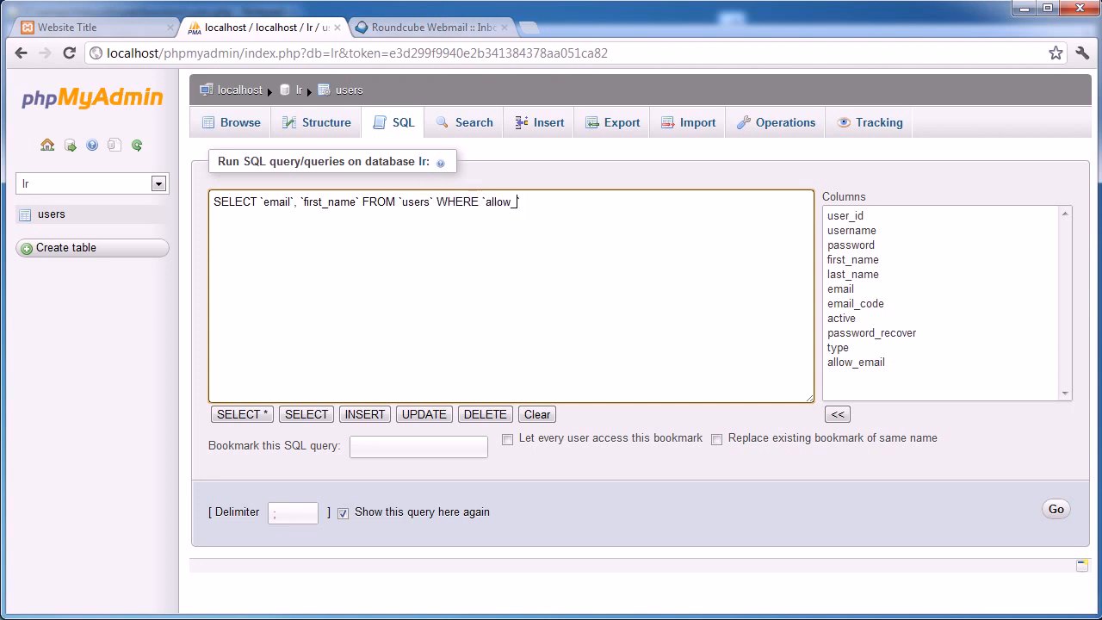
type("email` = 1")
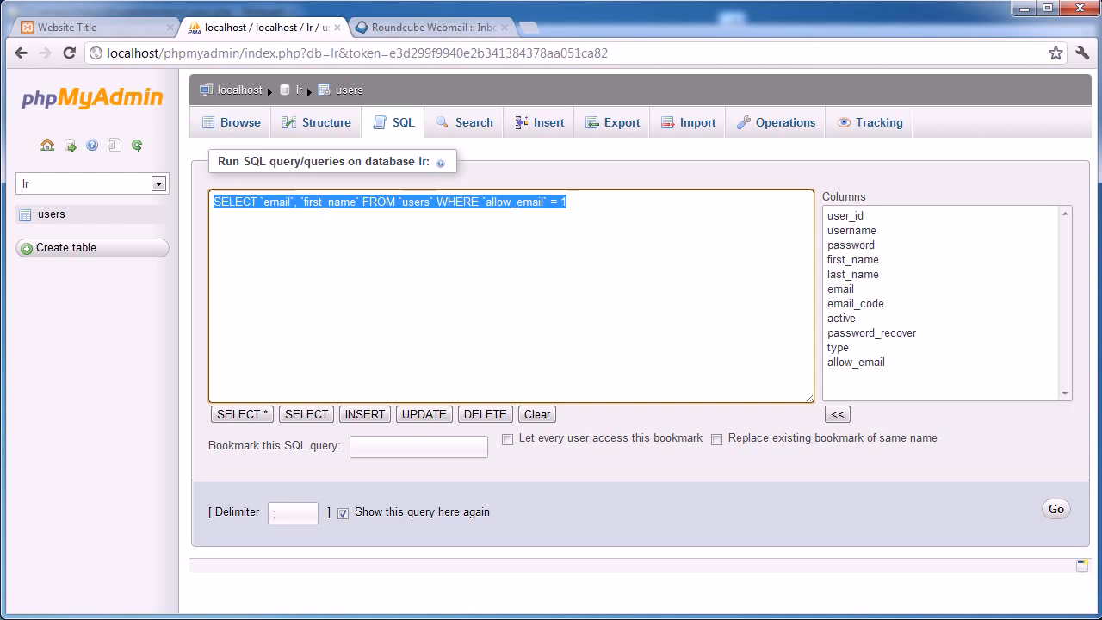
Run the query to return the three opted-in users and go back to users.php.
left_click(1056, 510)
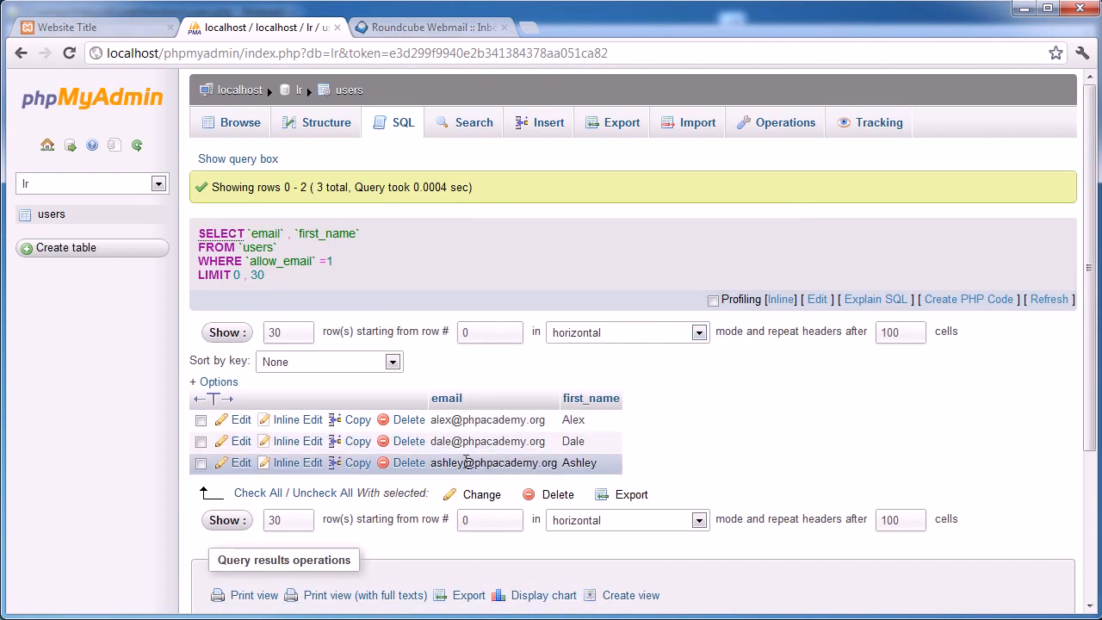
left_click(239, 122)
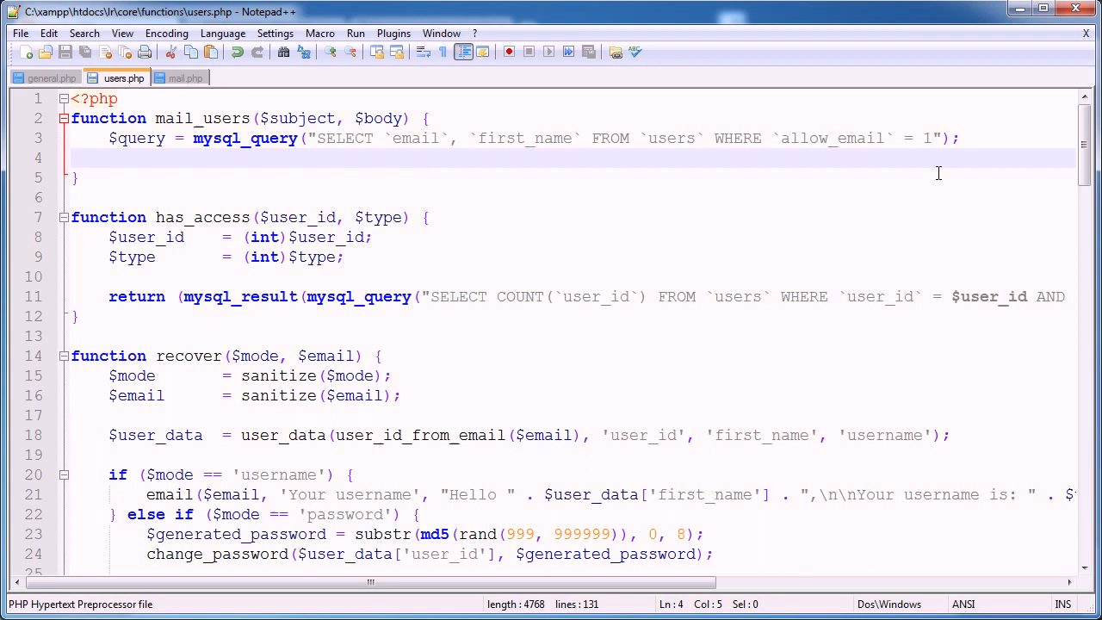
Add while (($row = mysql_fetch_assoc($query)) !== false) { } below the query.
type("while () {")
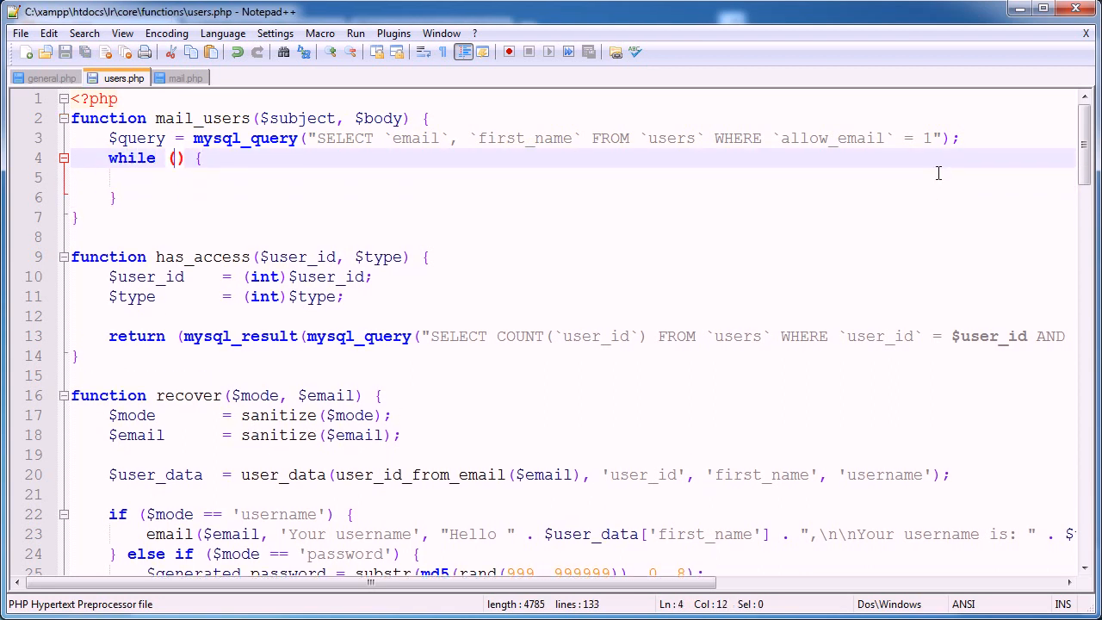
type("$row")
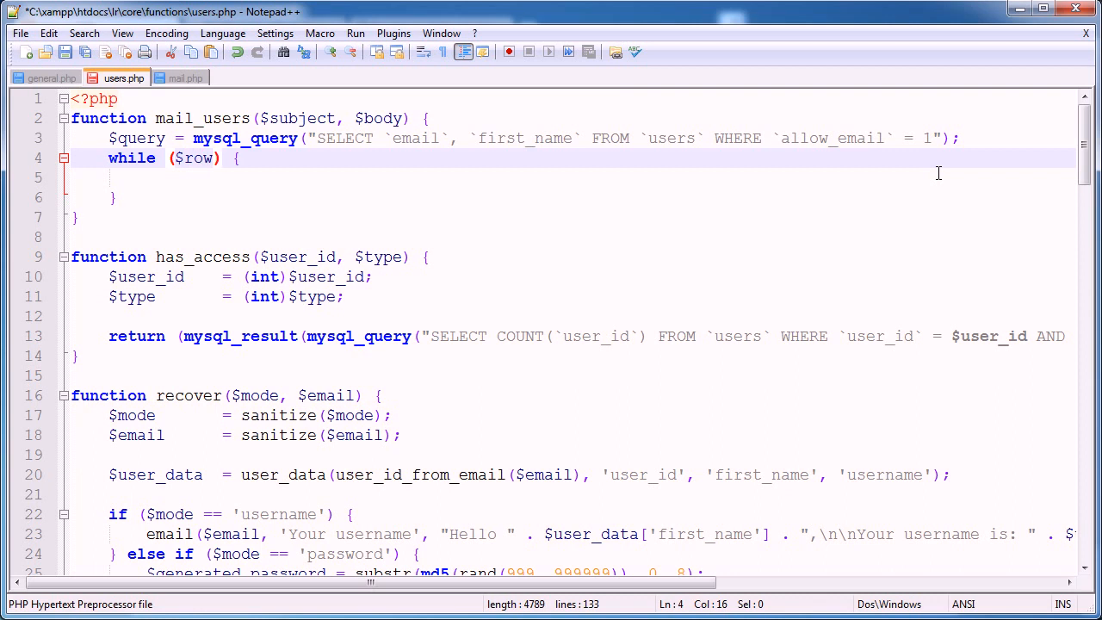
type("= mysql_fe")
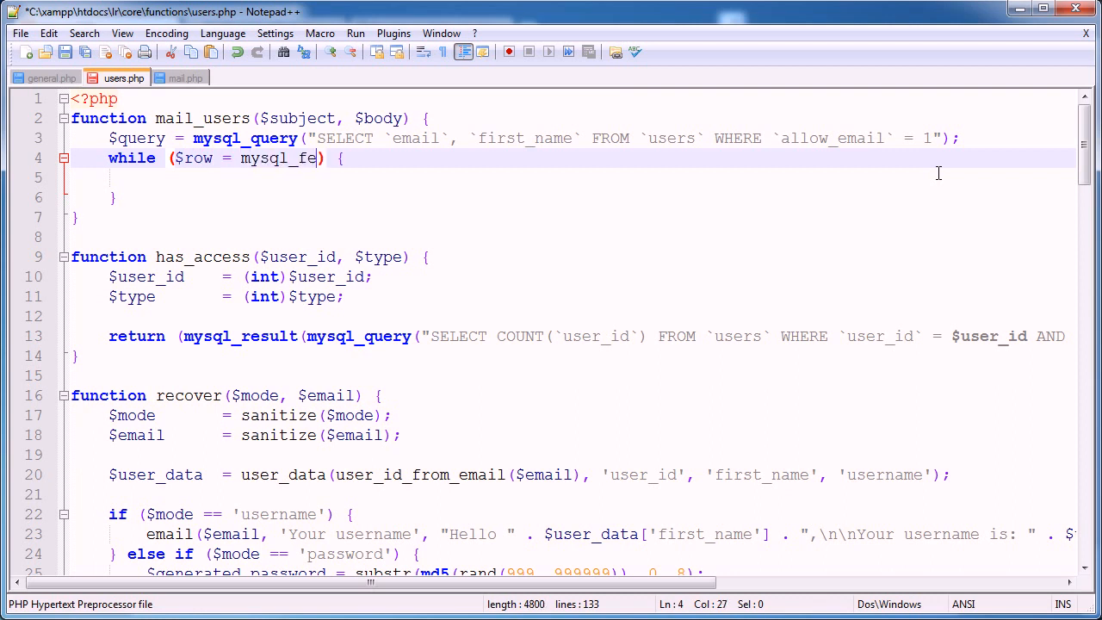
type("tch_assoc()")
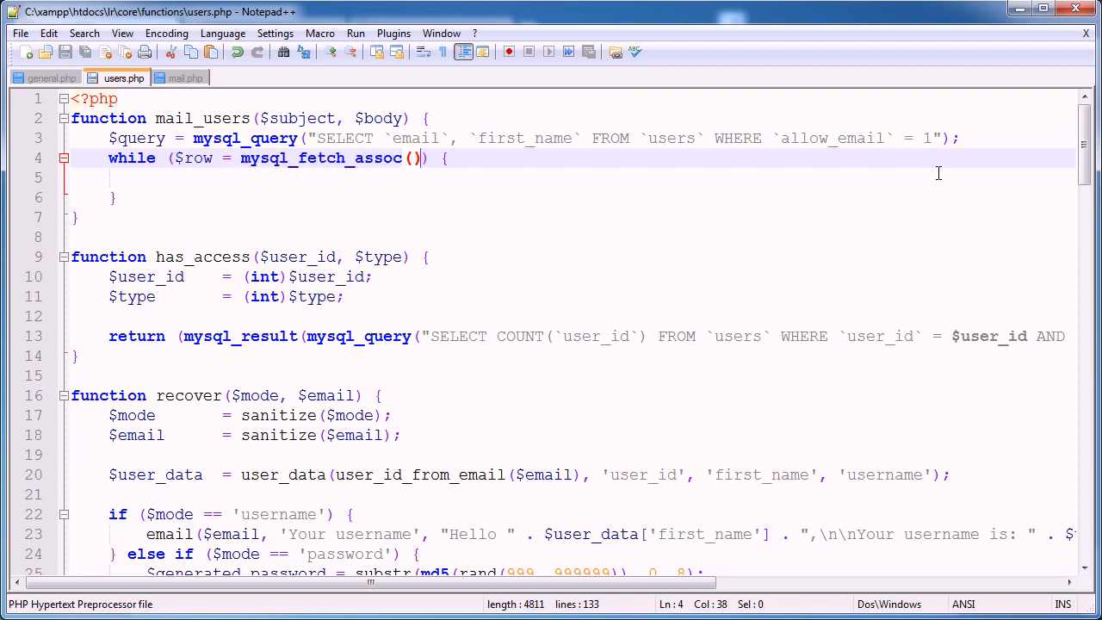
type("$query)")
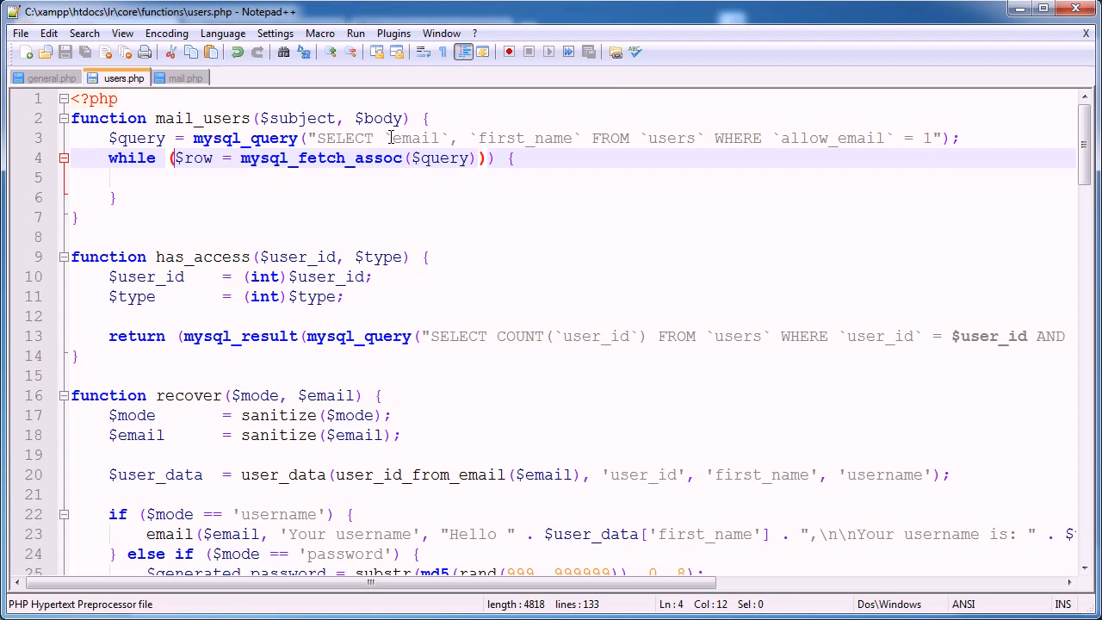
type("(")
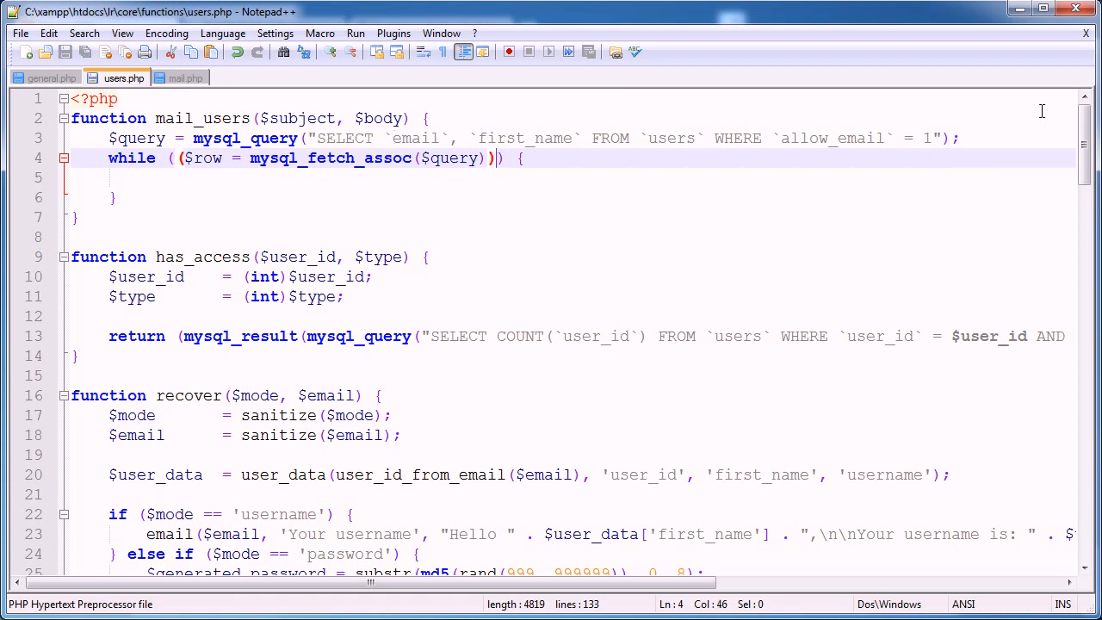
type("!== false")
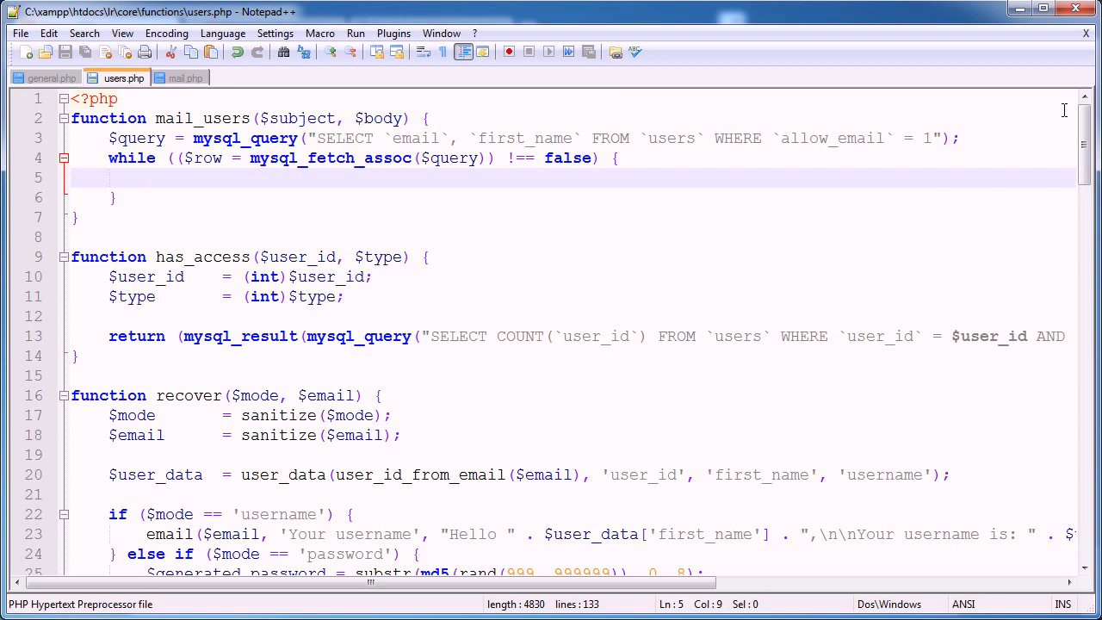
Place an email(); call inside the while loop.
type("em")
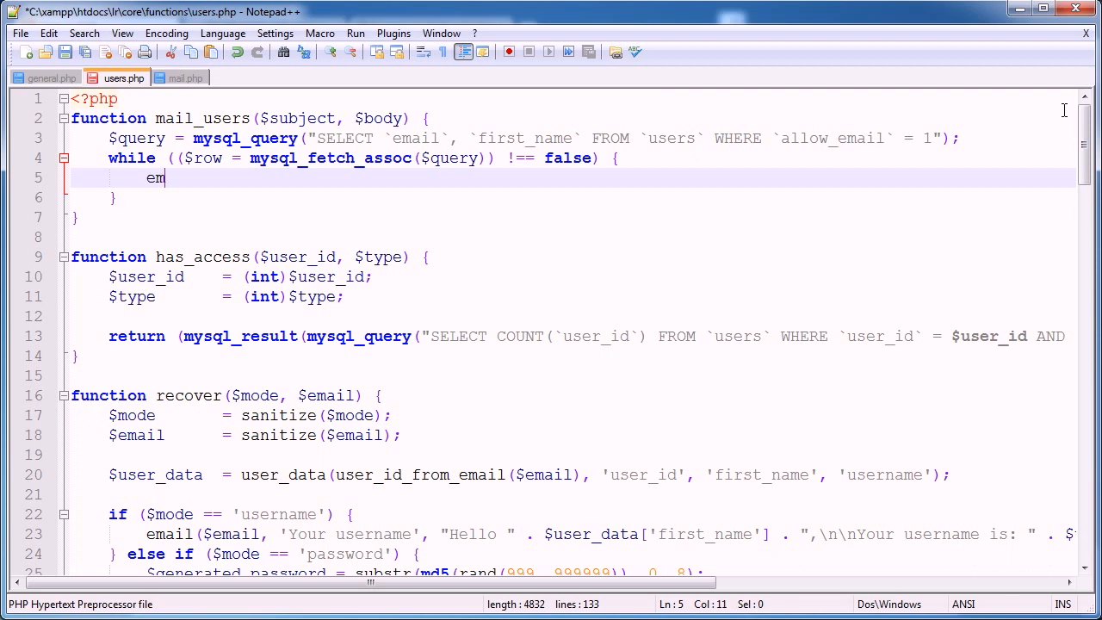
type("ail();")
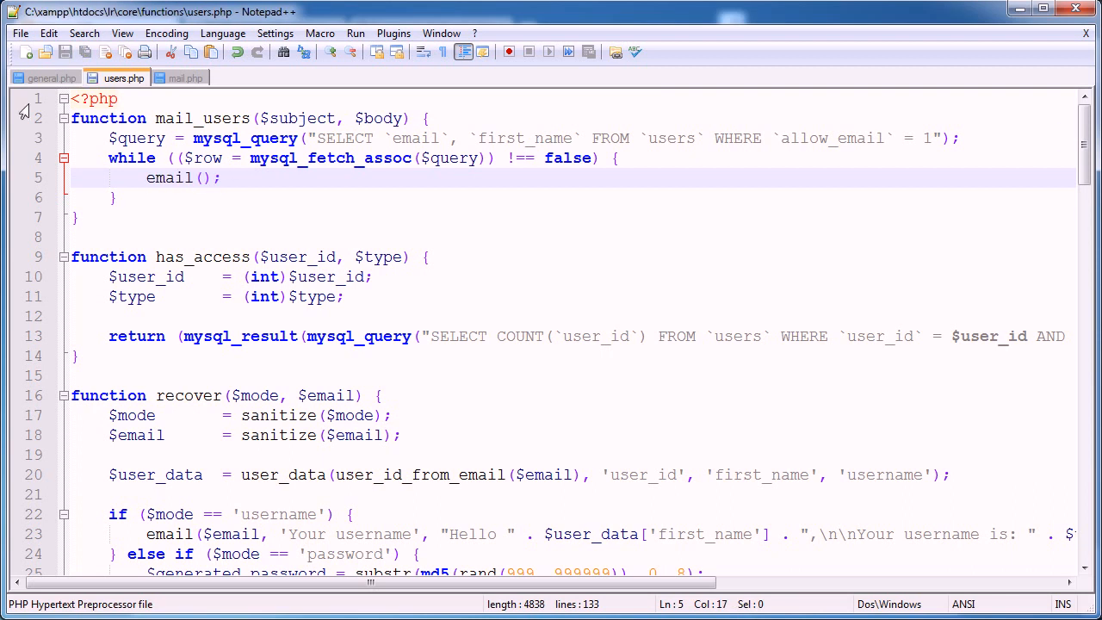
left_click(52, 78)
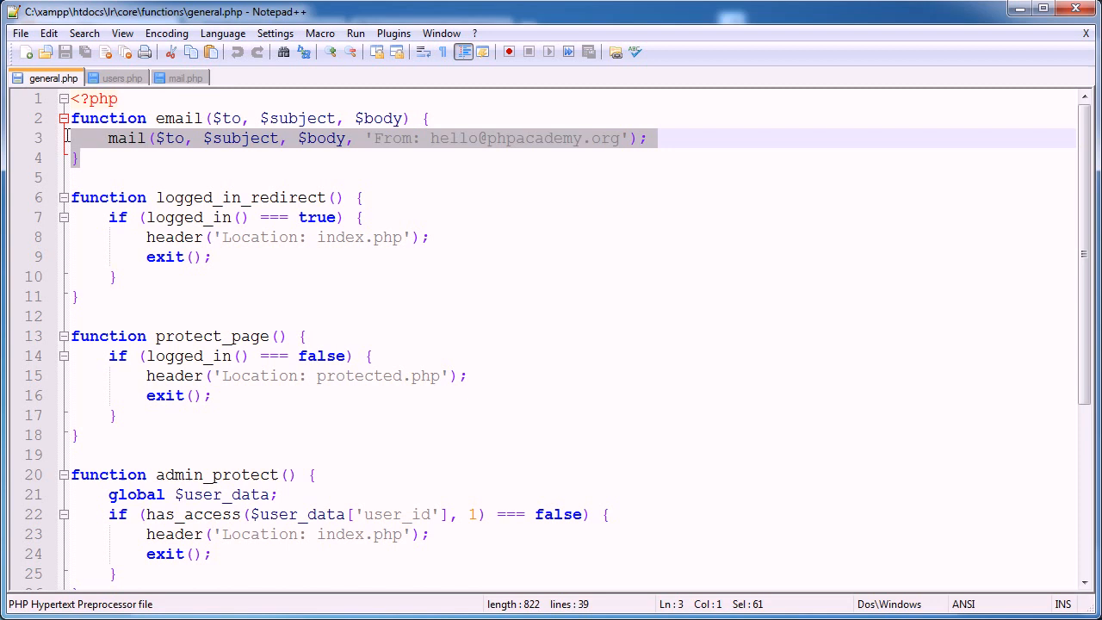
left_click(234, 117)
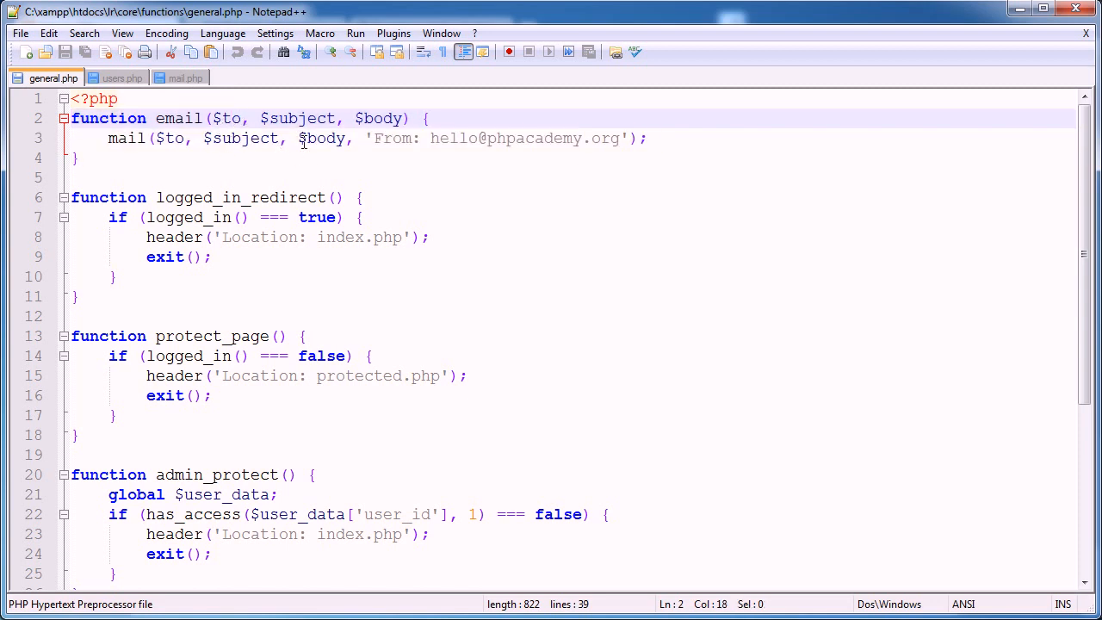
left_click(117, 77)
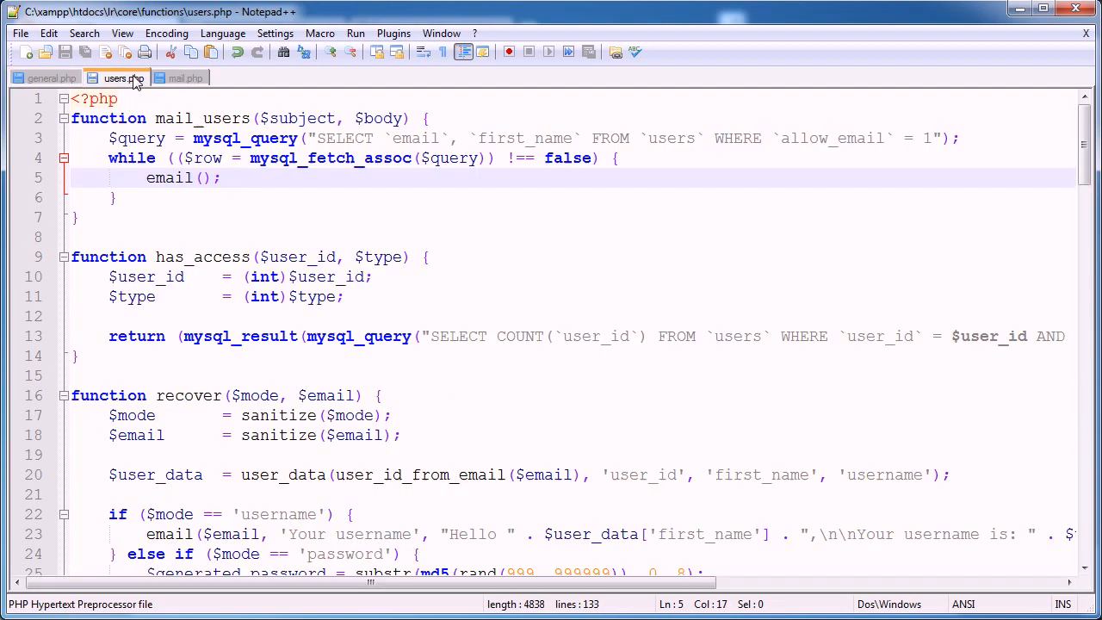
Pass $row['email'] as the first argument of email() and begin the subject argument.
left_click(203, 177)
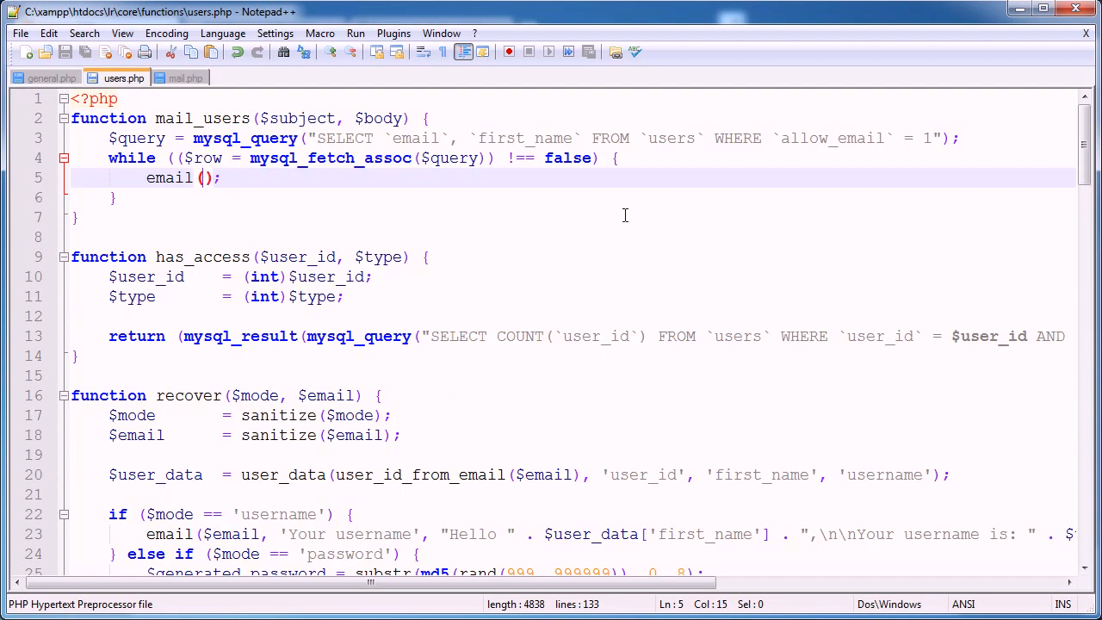
type("$")
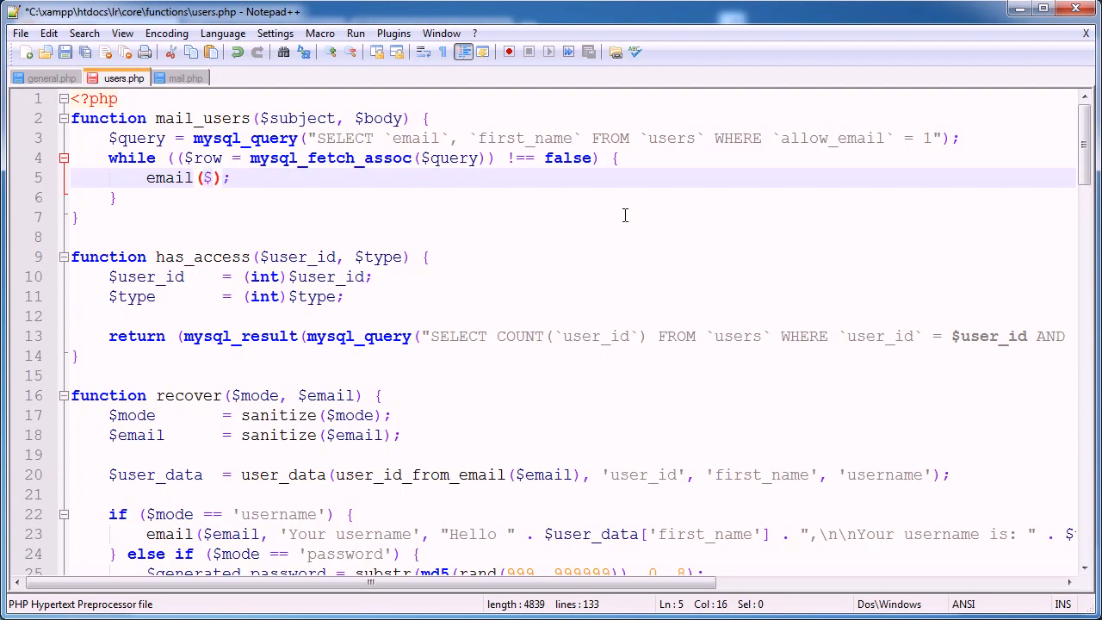
type("row")
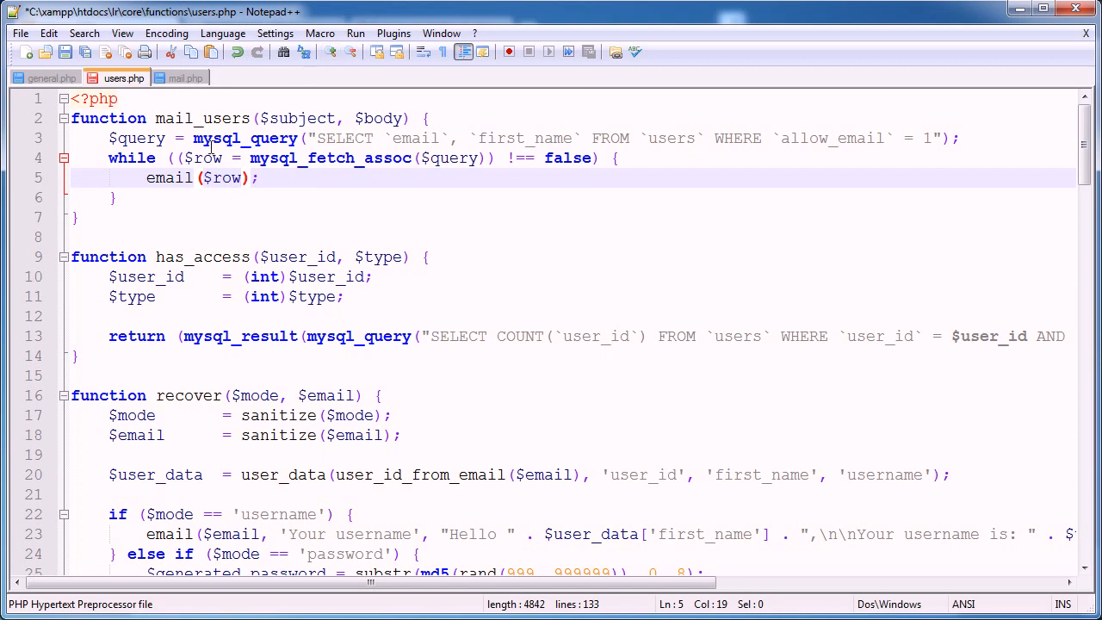
type("[]")
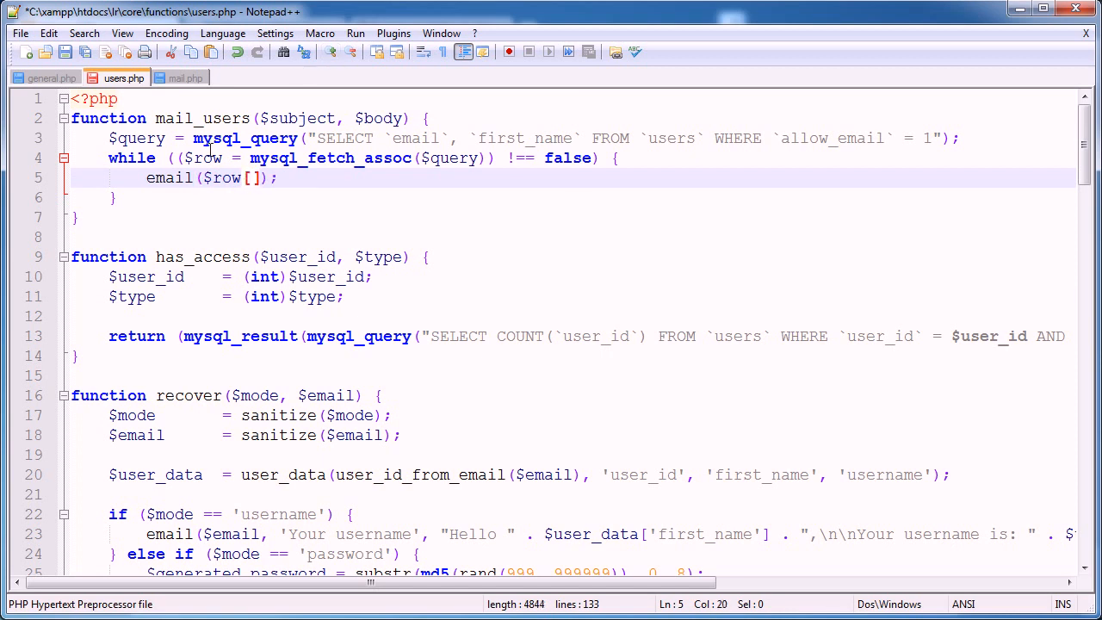
type("'email'")
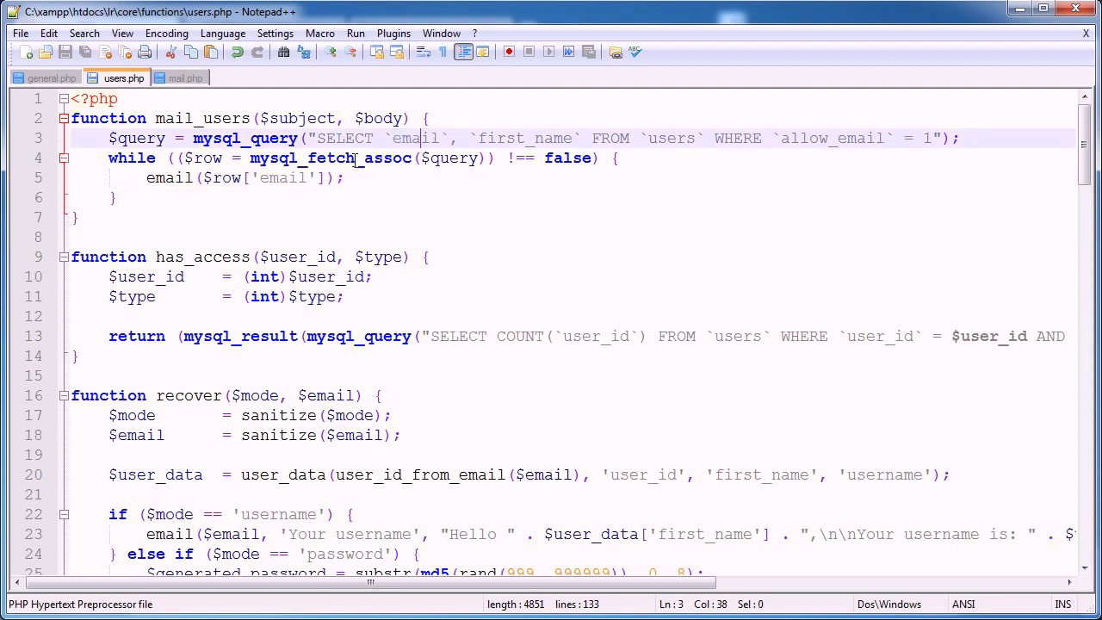
type(",")
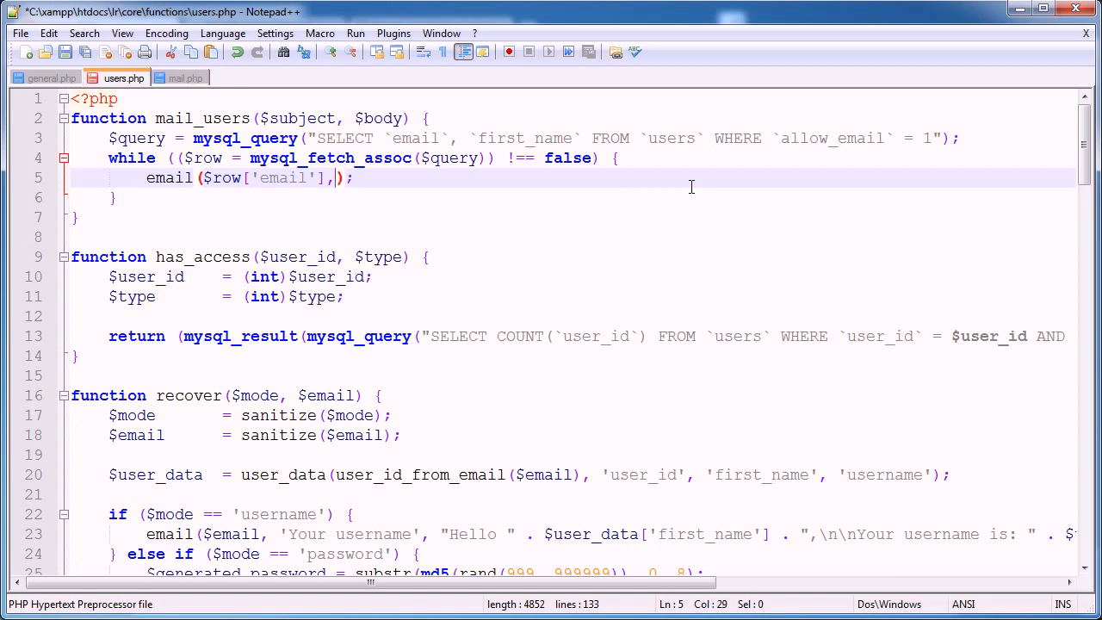
type("$")
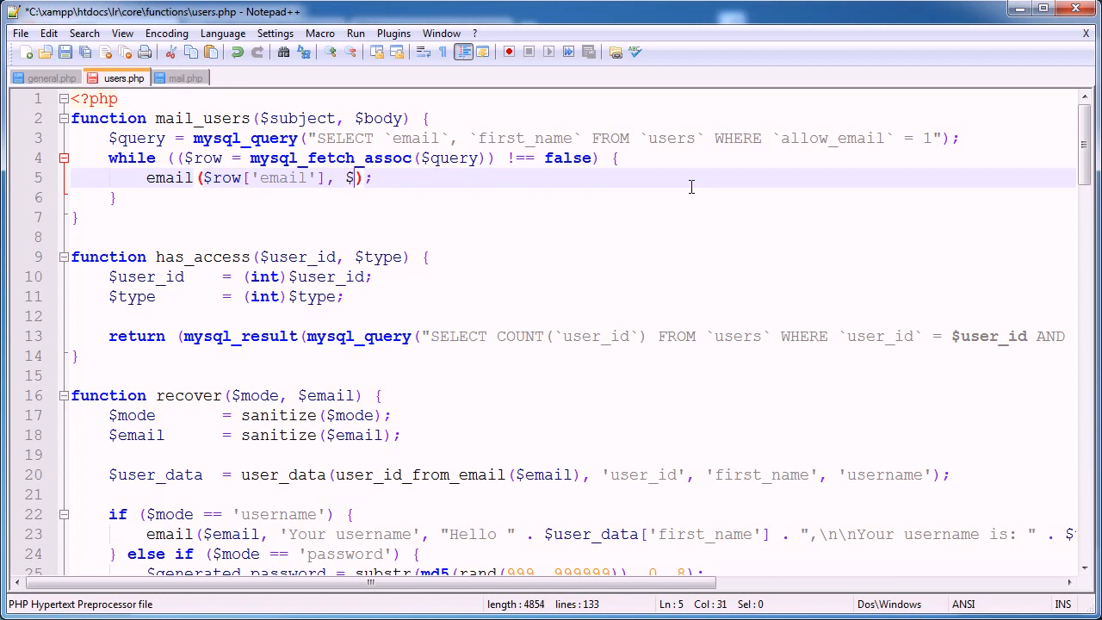
Check the mail_users call in mail.php, then finish the call as email($row['email'], $subject, $body).
left_click(182, 77)
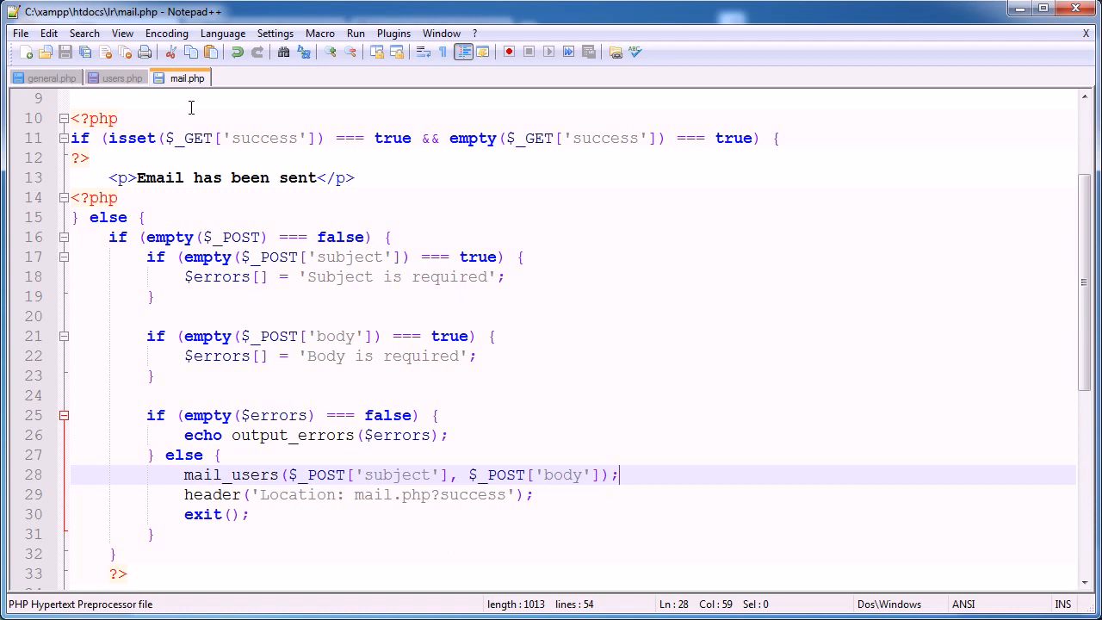
left_click(124, 77)
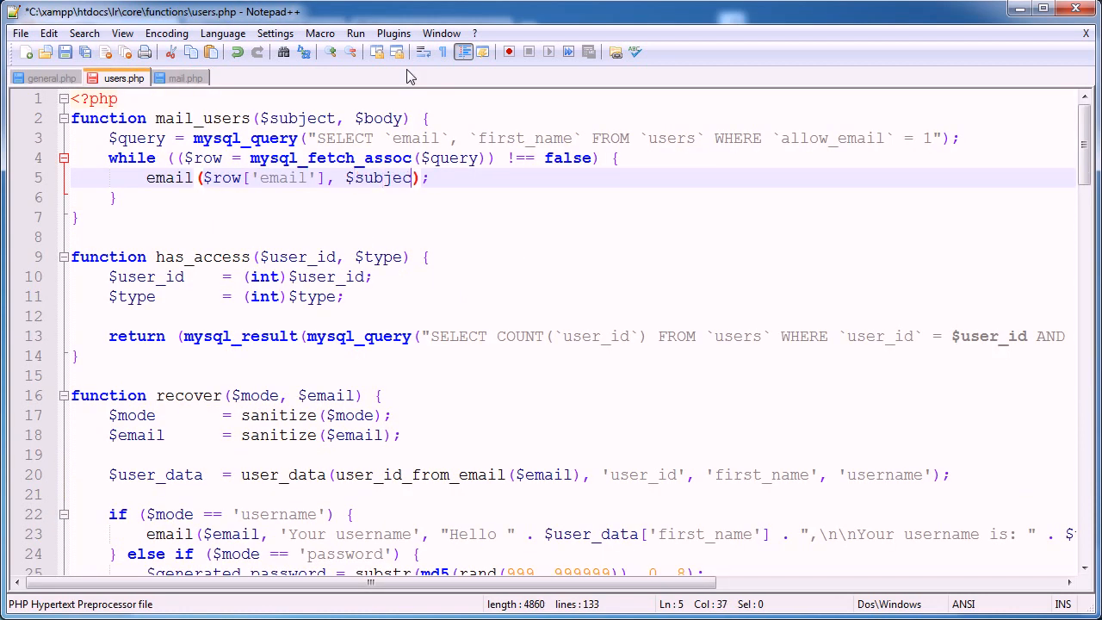
type("t, $body")
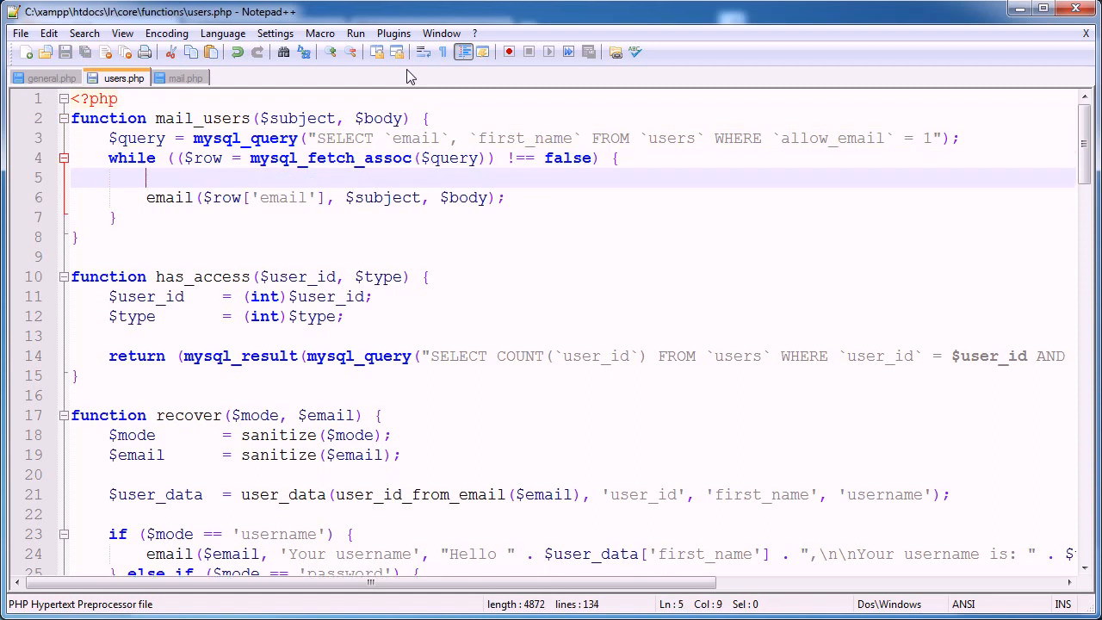
Add $body = "Hello ,\n\n" . $body; above the email() call inside the loop.
type("$")
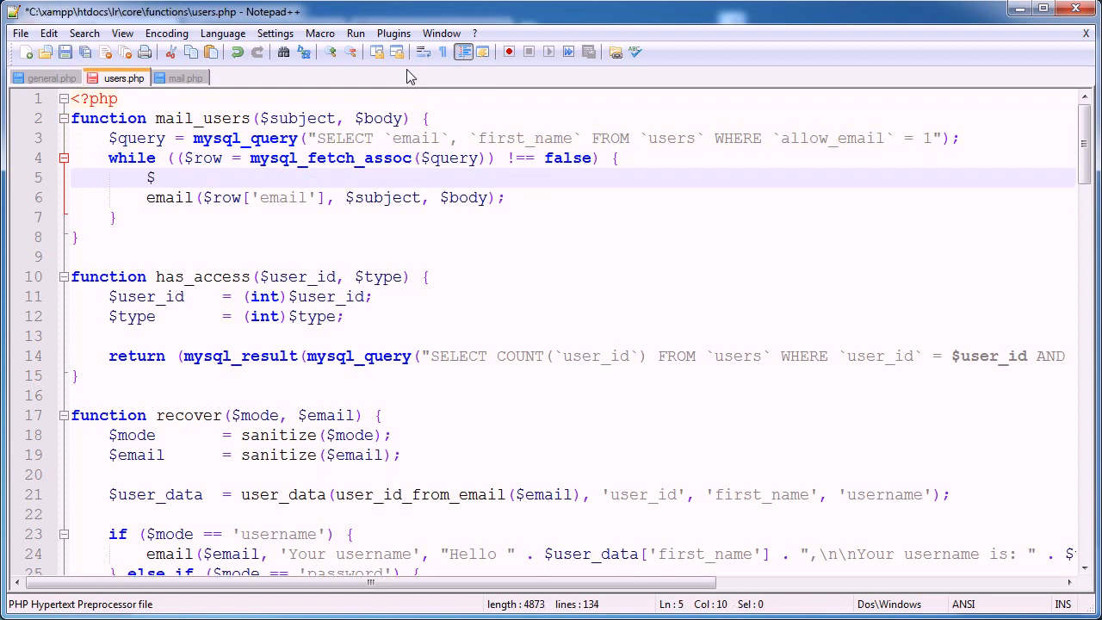
type("body")
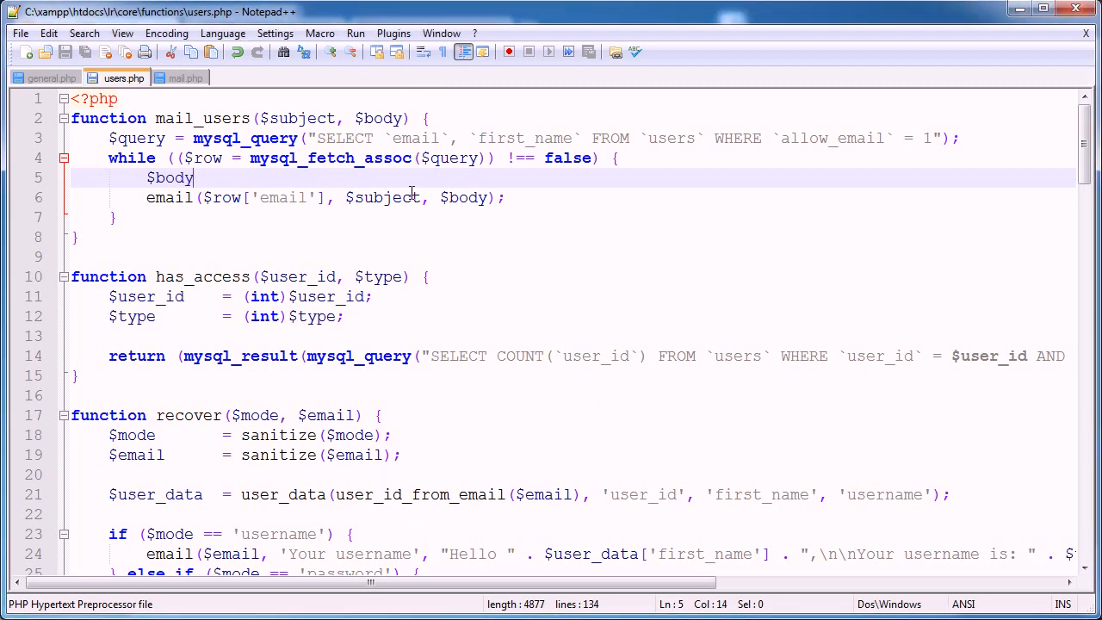
type("=")
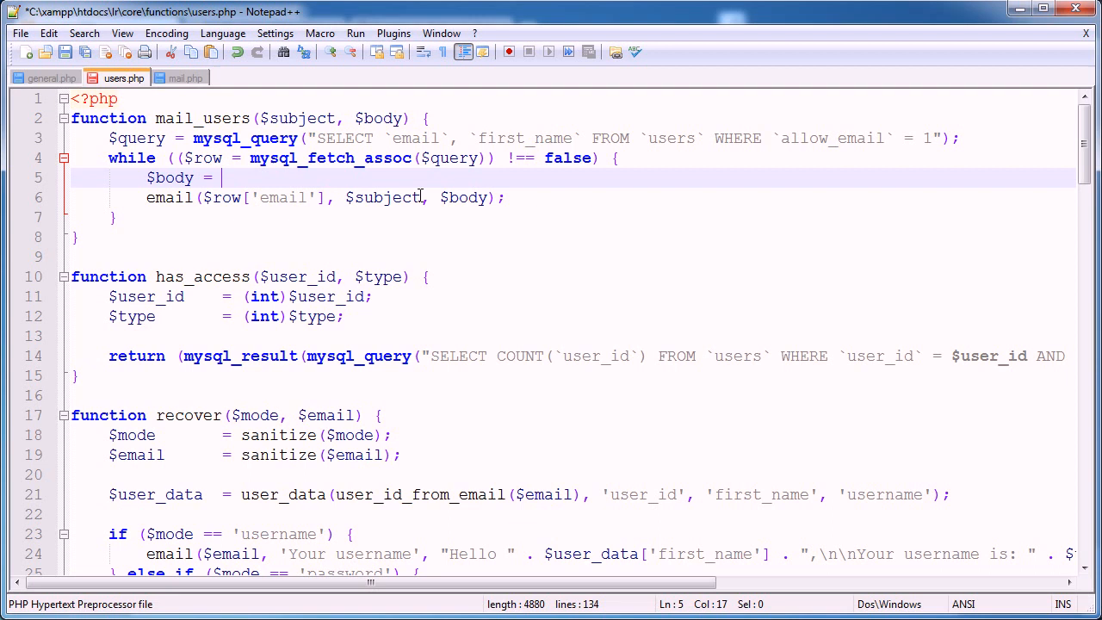
type("\"\"")
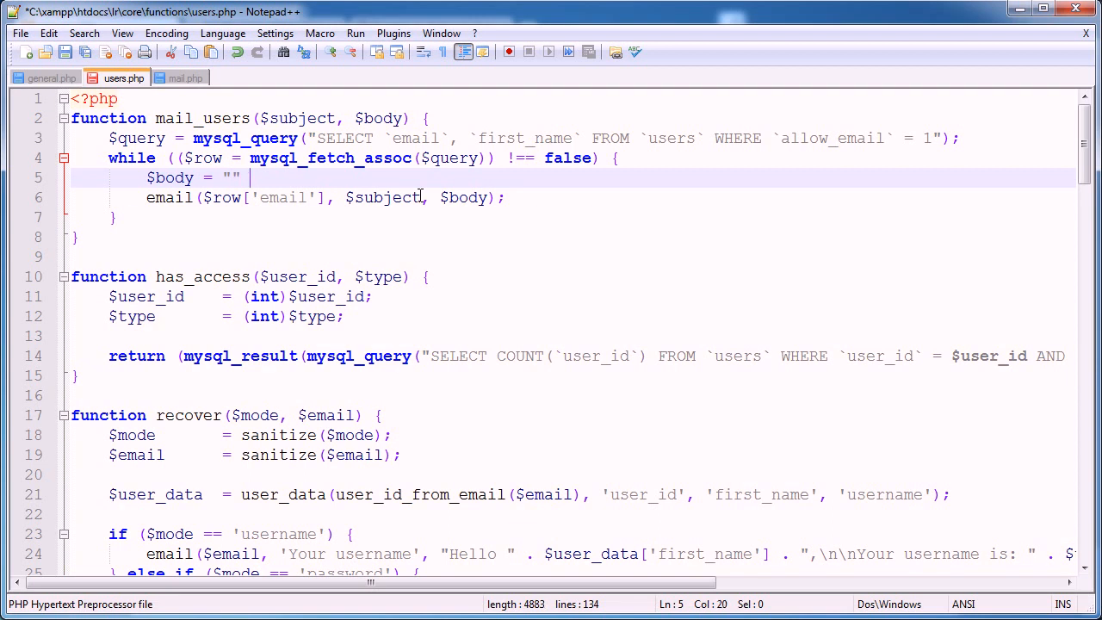
type(". $body;")
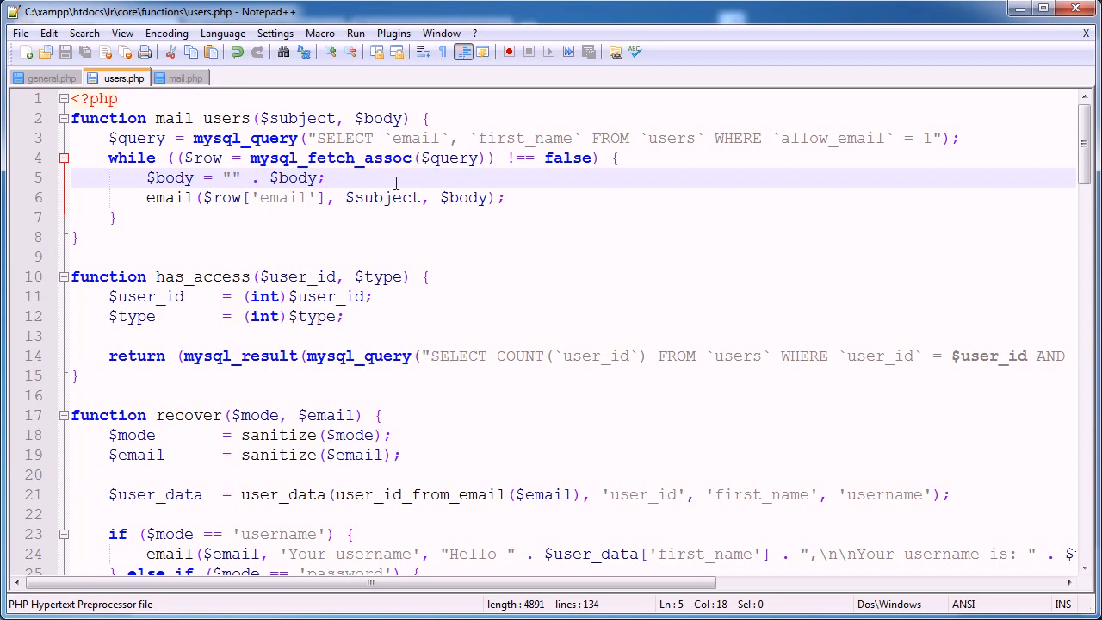
type("Hello x,")
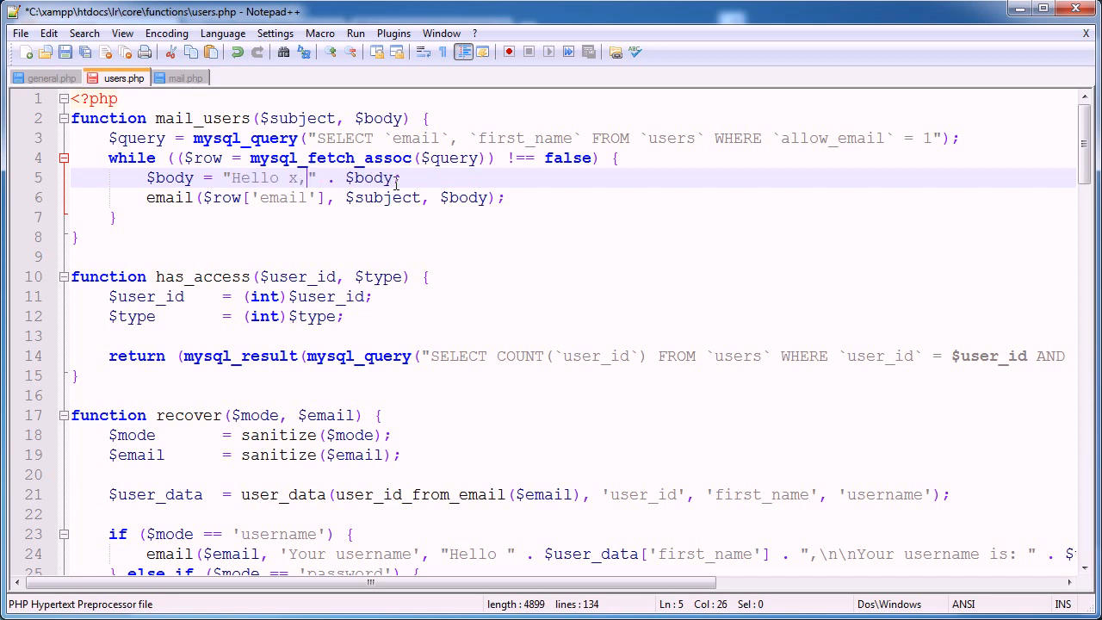
type("\\n\\n")
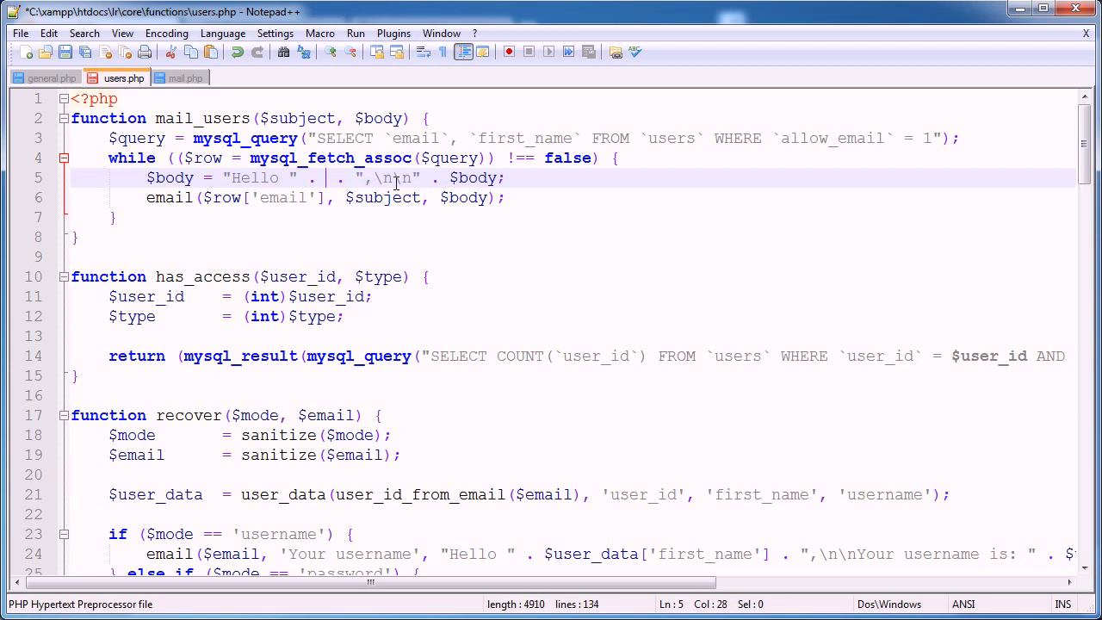
Insert . $row['first_name'] . into the greeting string and return to Chrome's Email all users form.
type("$row[]")
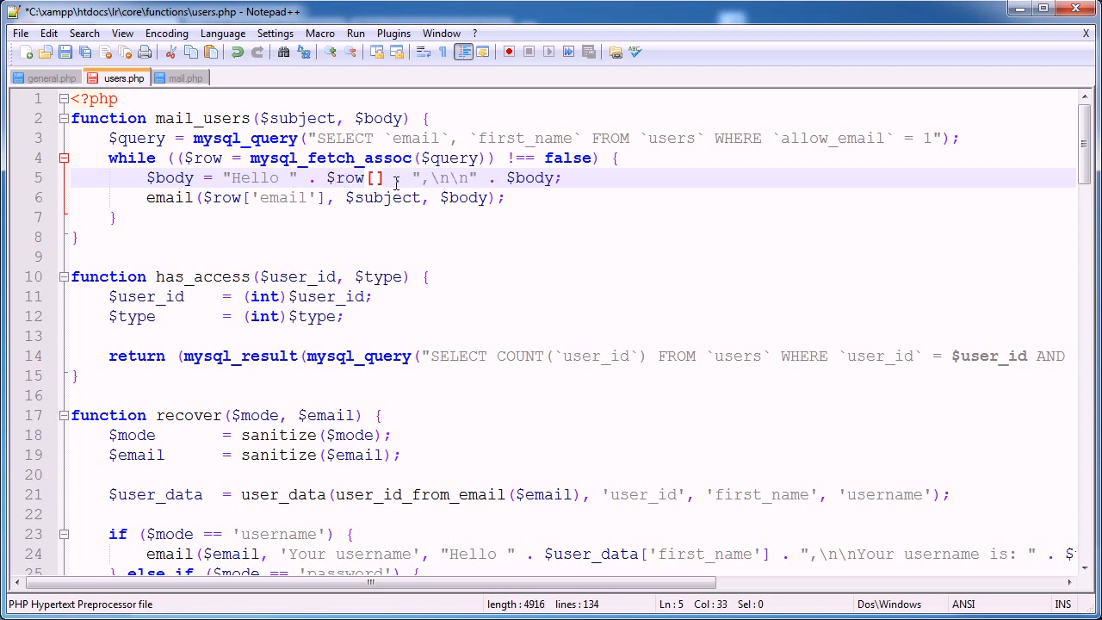
type("'")
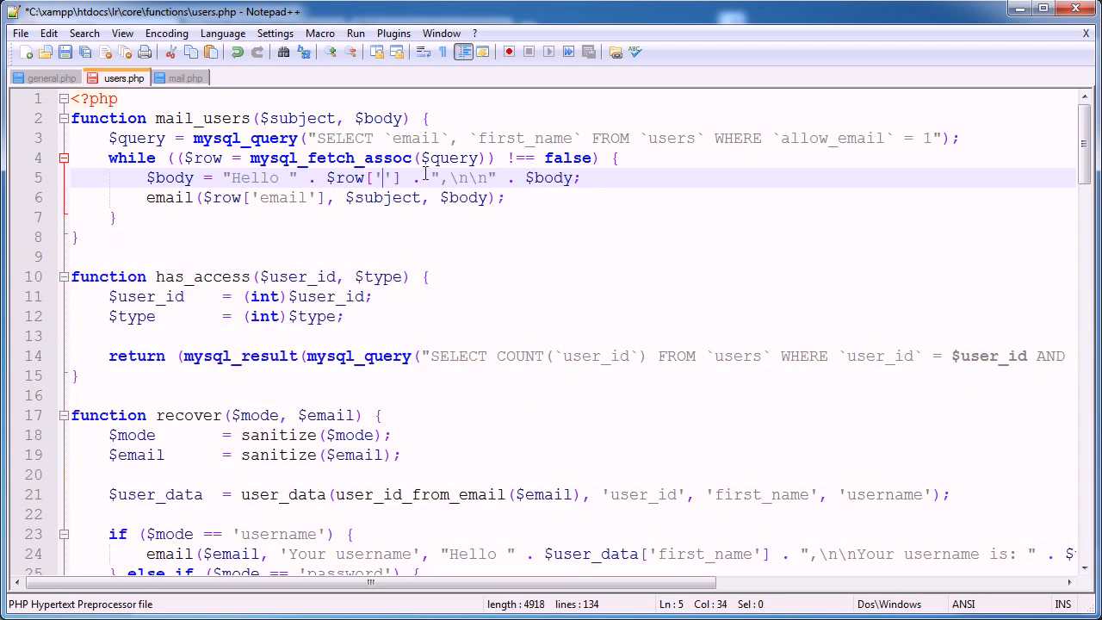
type("first_name")
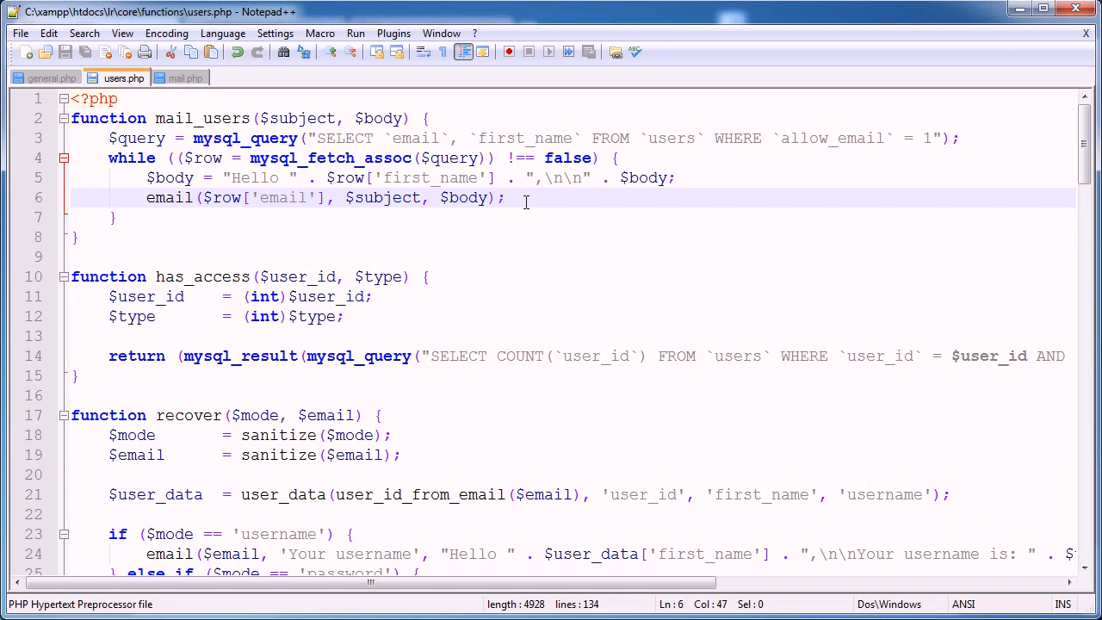
left_click(110, 159)
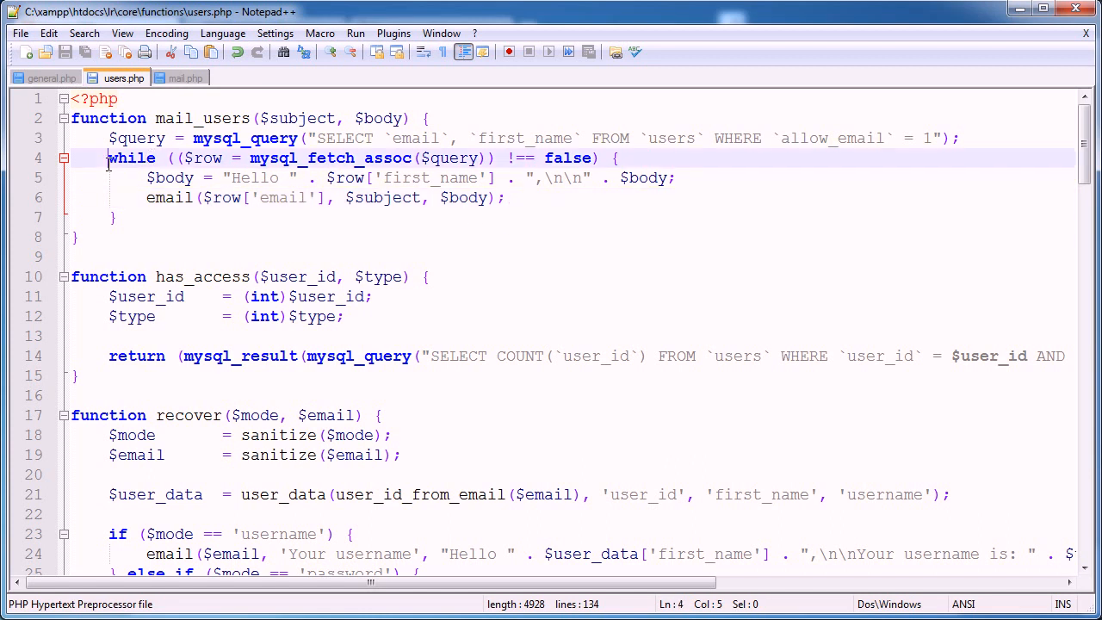
left_click(155, 178)
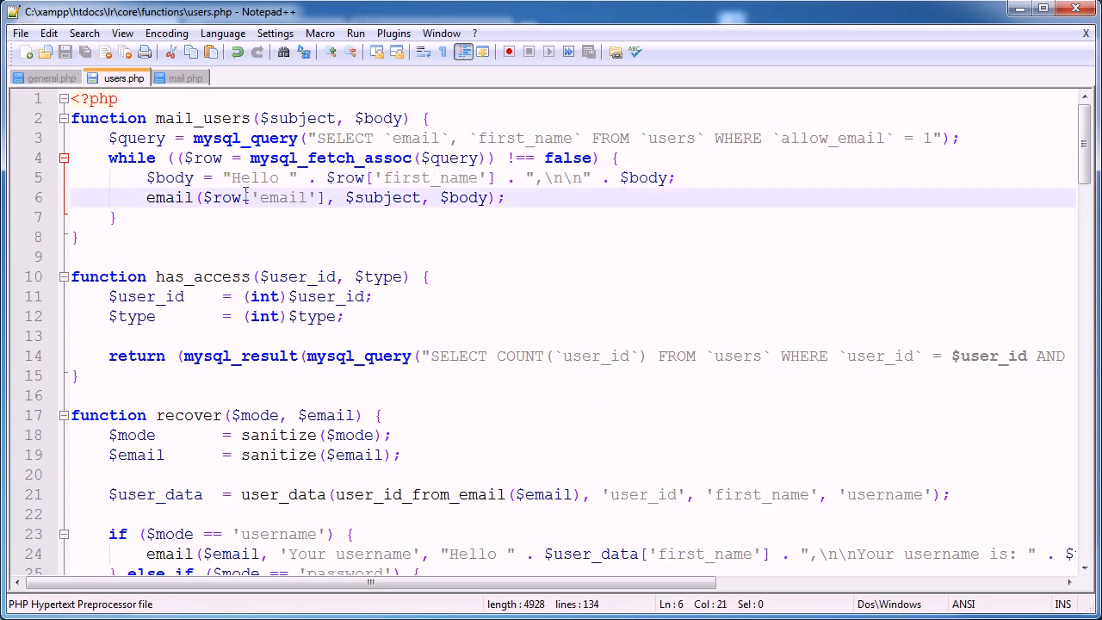
left_click(462, 196)
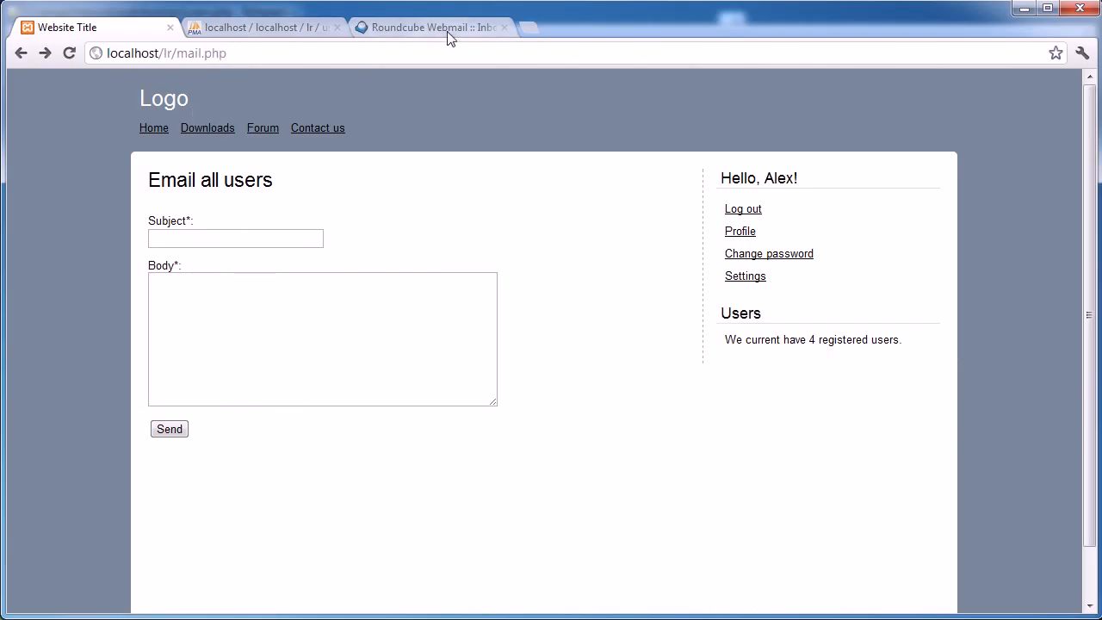
Switch to the webmail tab showing the Webmail login page.
left_click(431, 27)
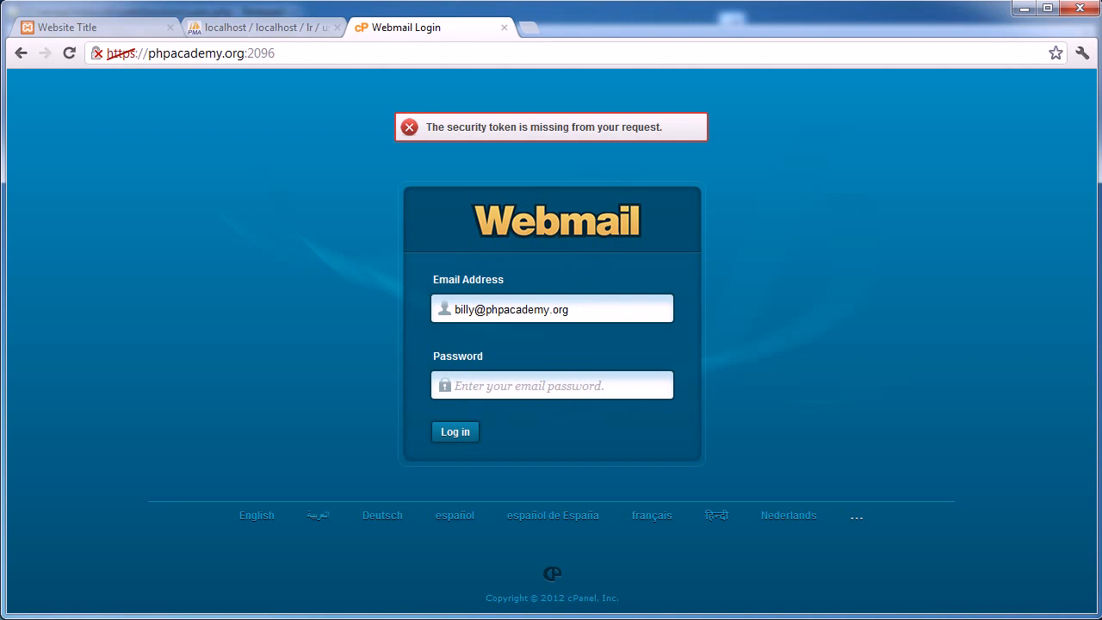
Send the all-users email with subject 'Want to wear phpacademy?' and body 'Of course you do!'.
left_click(95, 27)
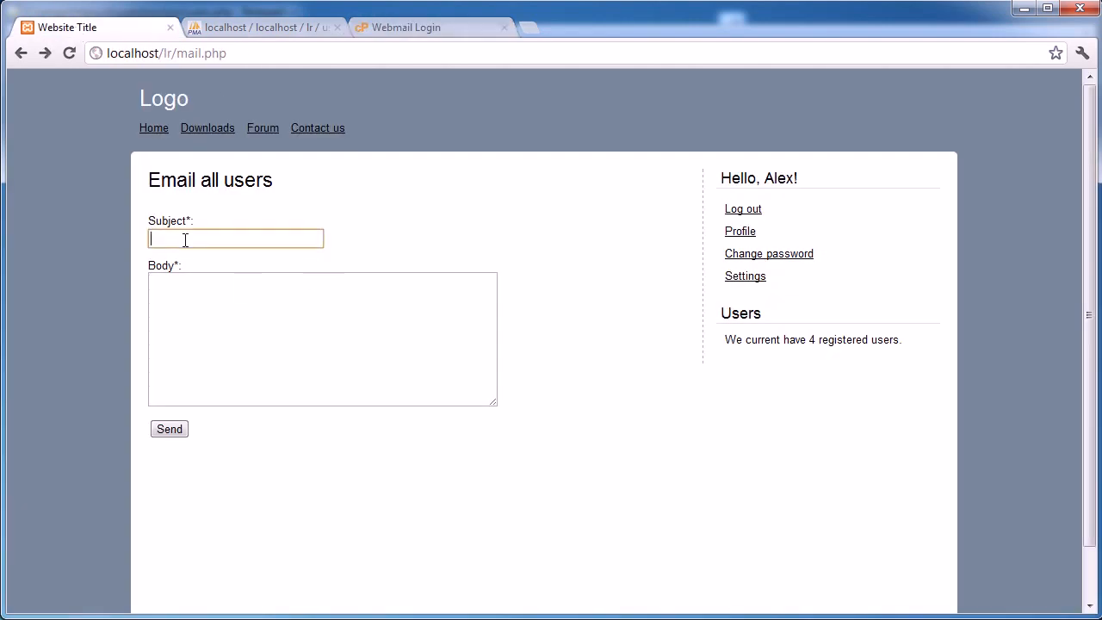
type("Want to wear phpacademy?")
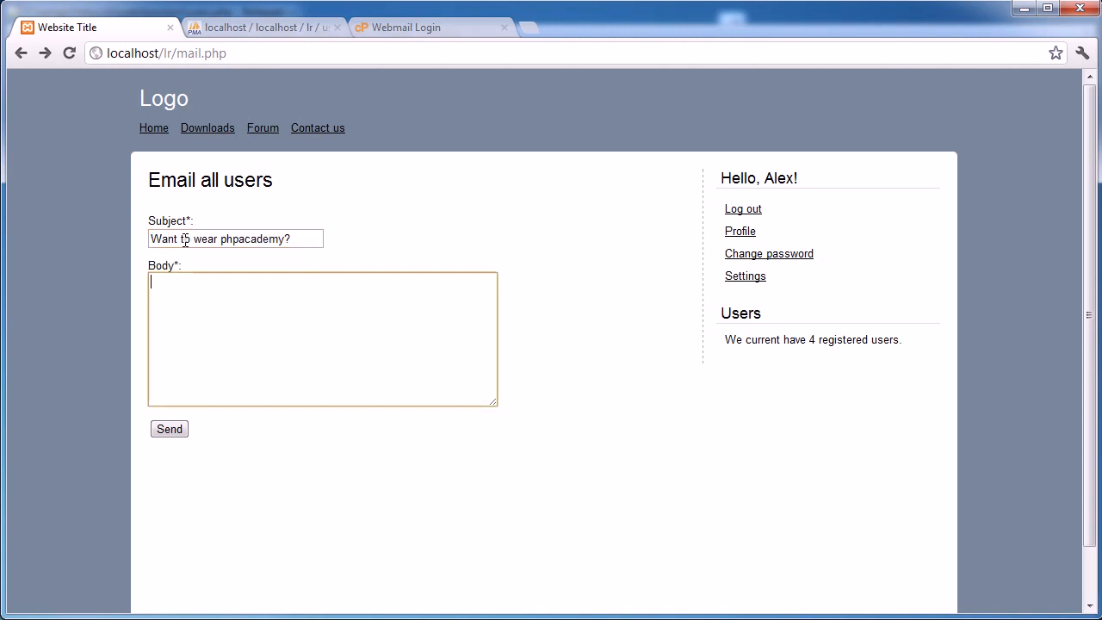
type("Of course")
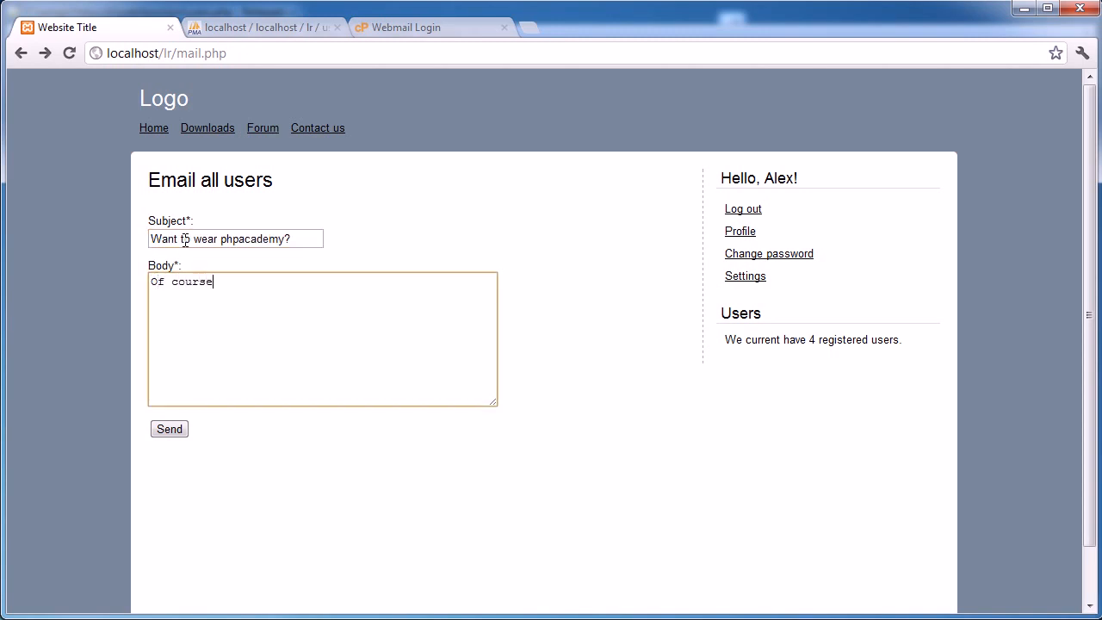
type("you do!")
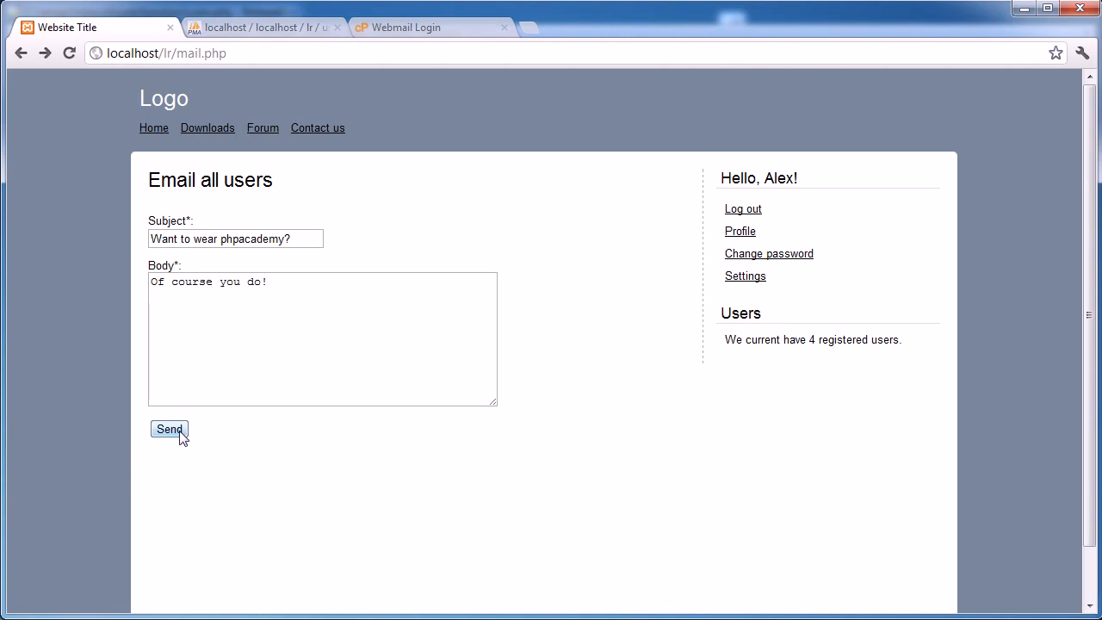
left_click(169, 431)
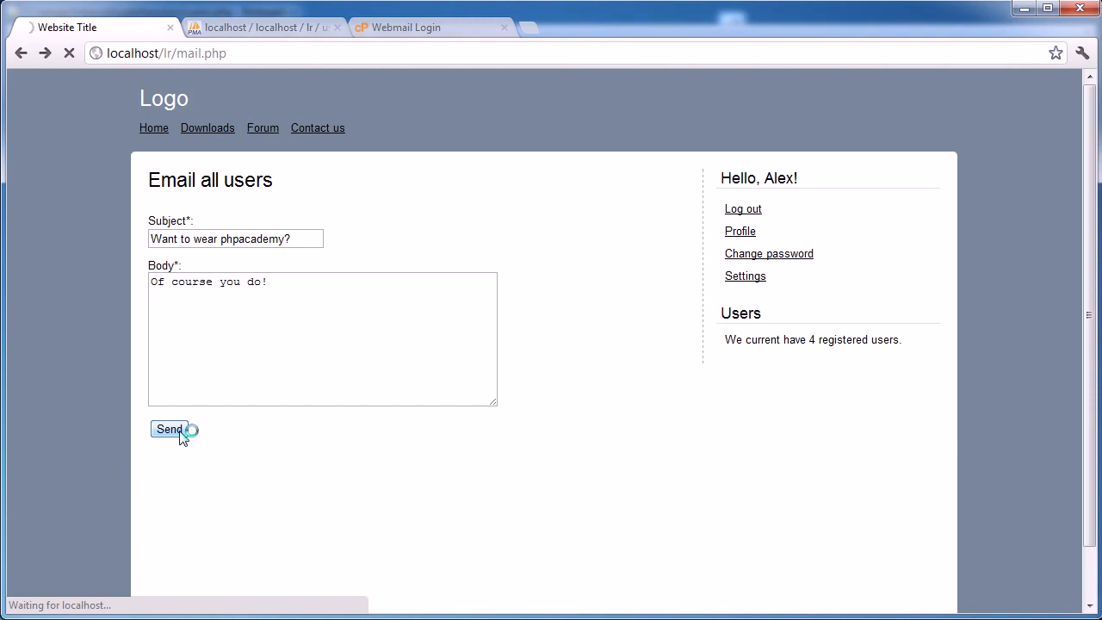
left_click(168, 431)
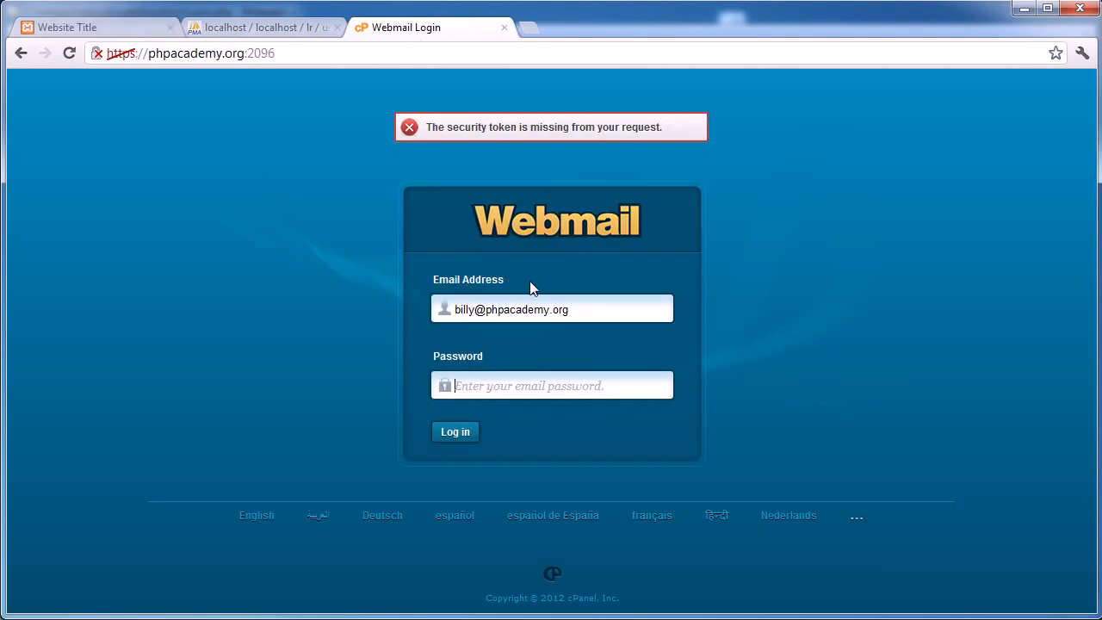
mouse_move(527, 393)
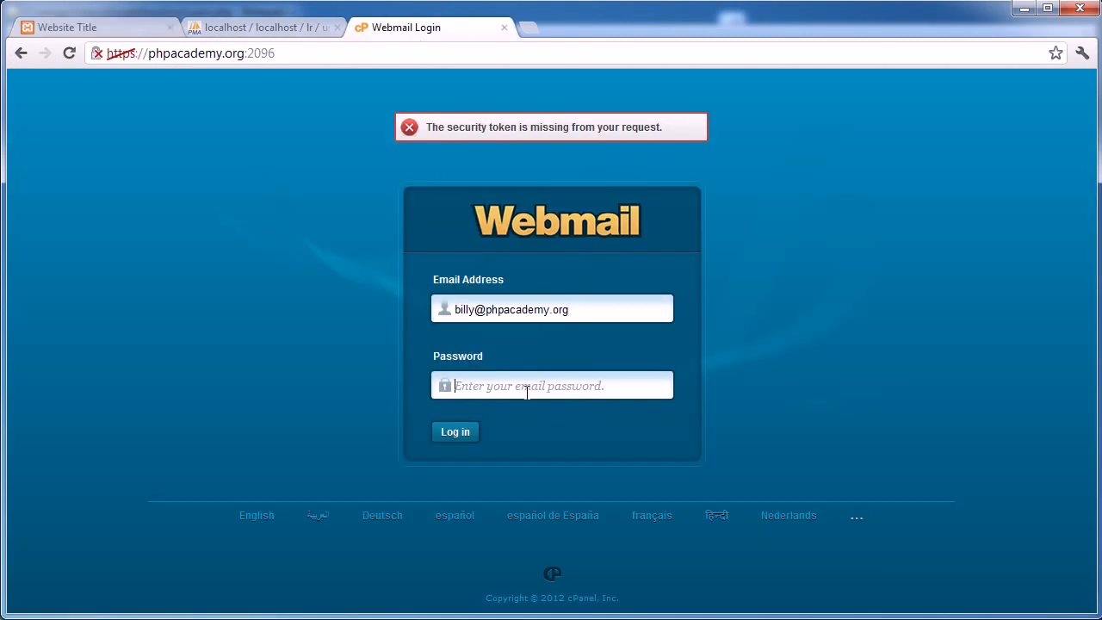
left_click(455, 431)
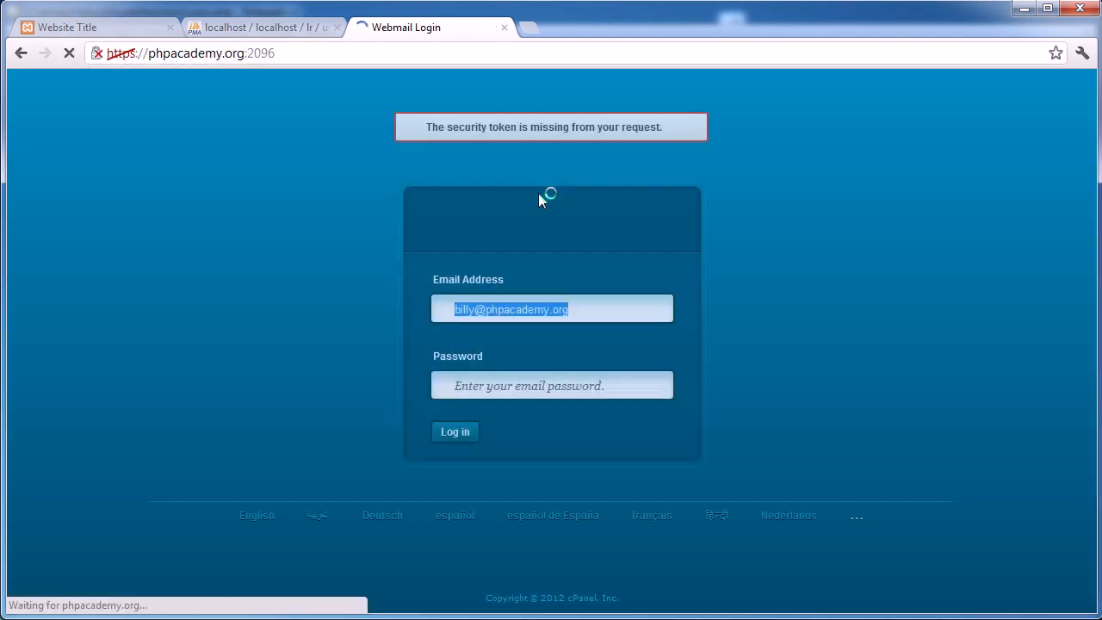
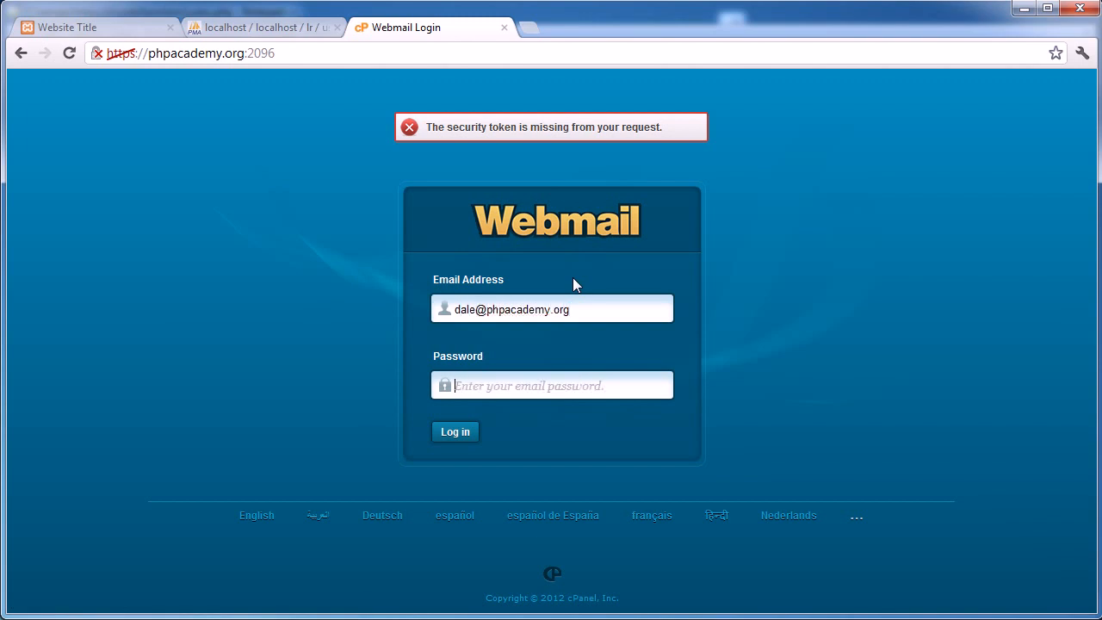
left_click(455, 431)
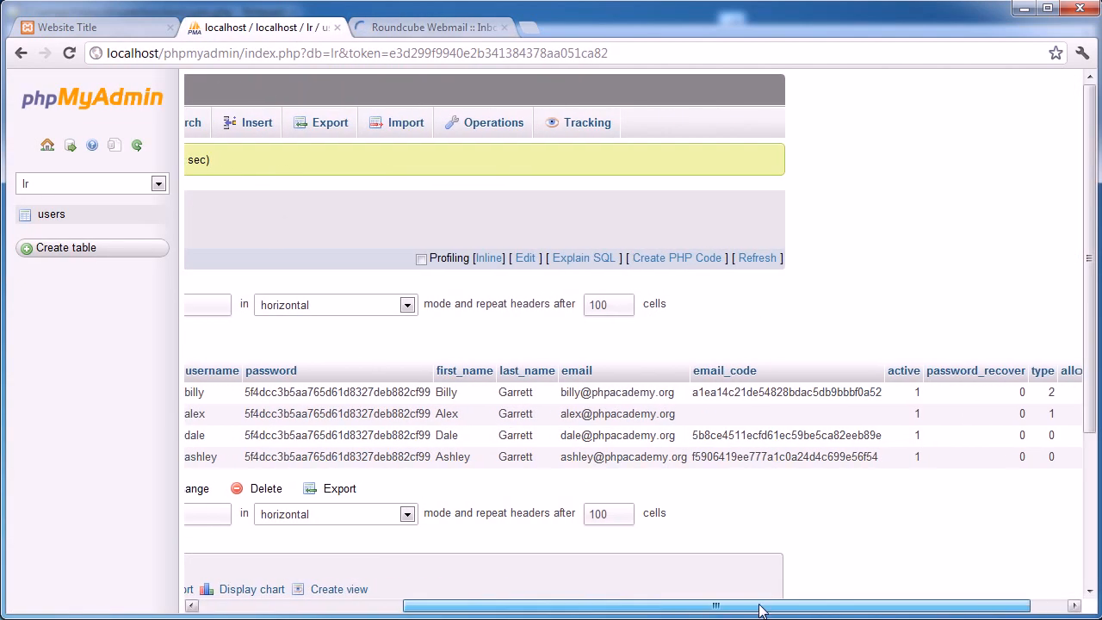
left_click_drag(715, 607, 754, 606)
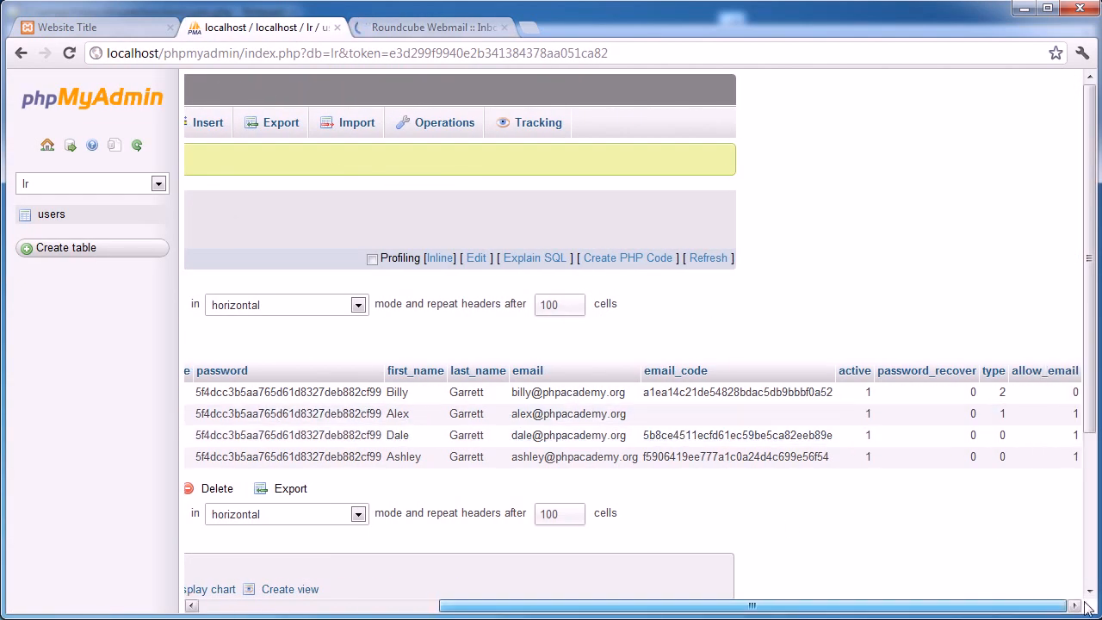
left_click(431, 28)
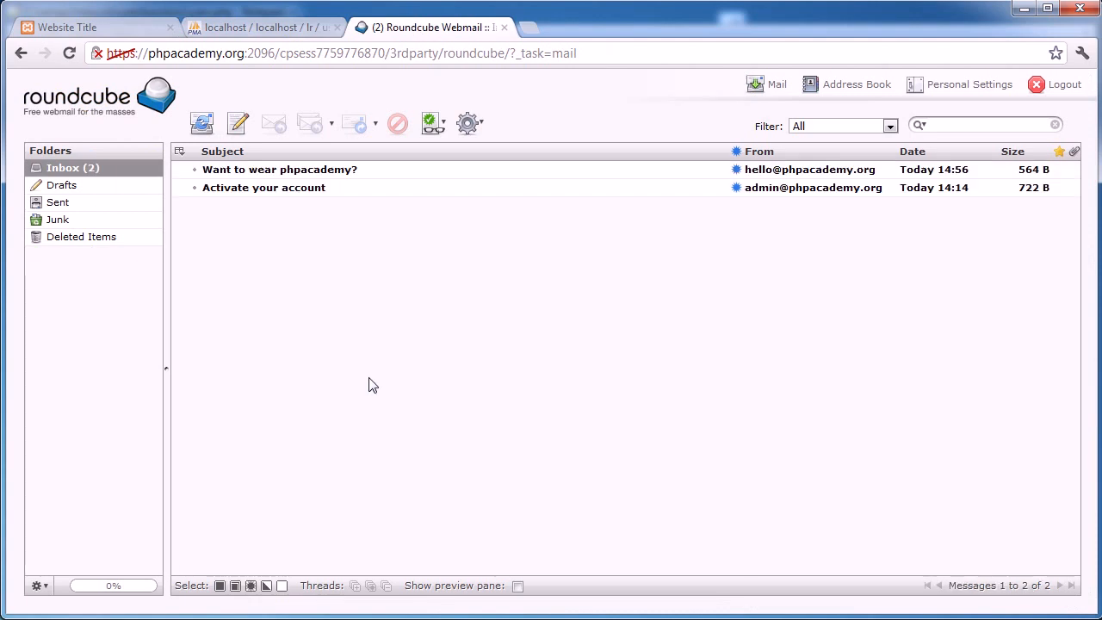
mouse_move(343, 176)
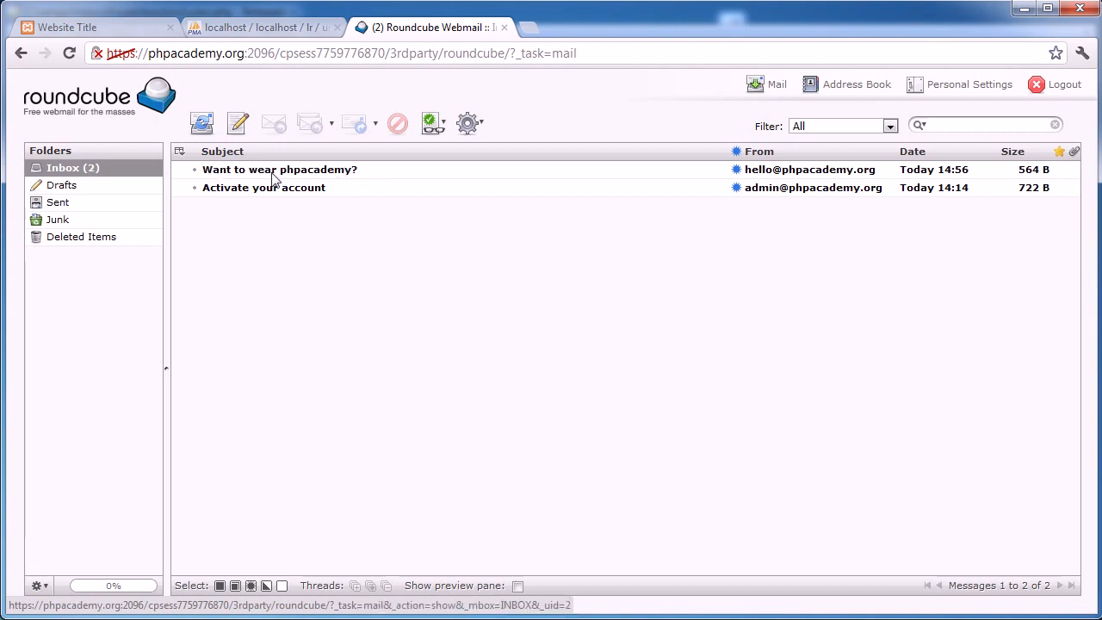
Open the 'Want to wear phpacademy?' message in the Roundcube inbox to read its contents.
left_click(279, 170)
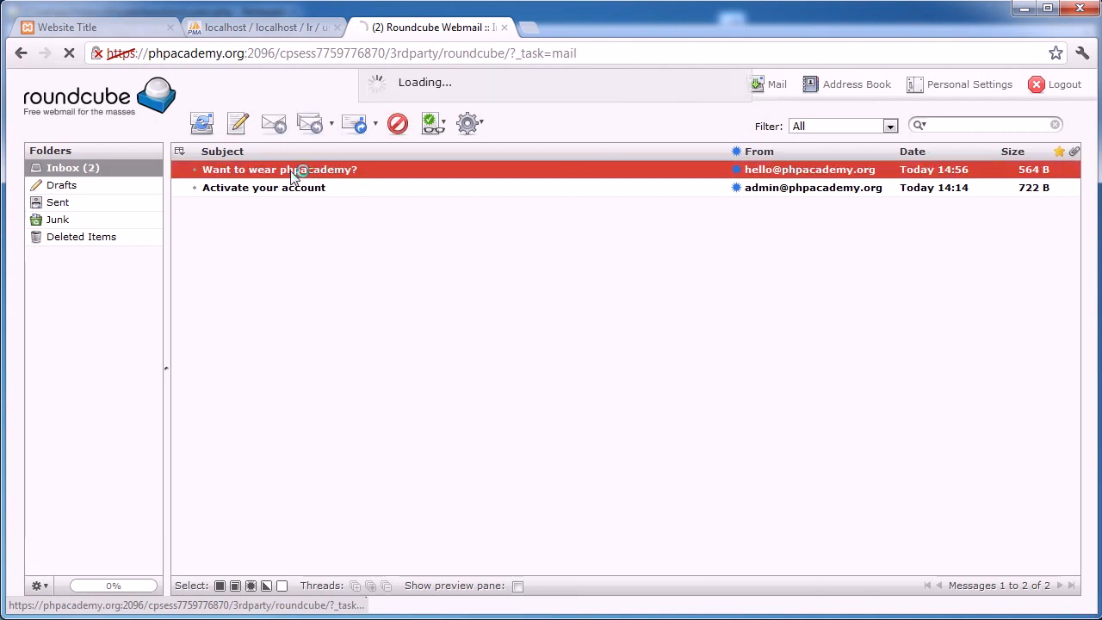
left_click(279, 169)
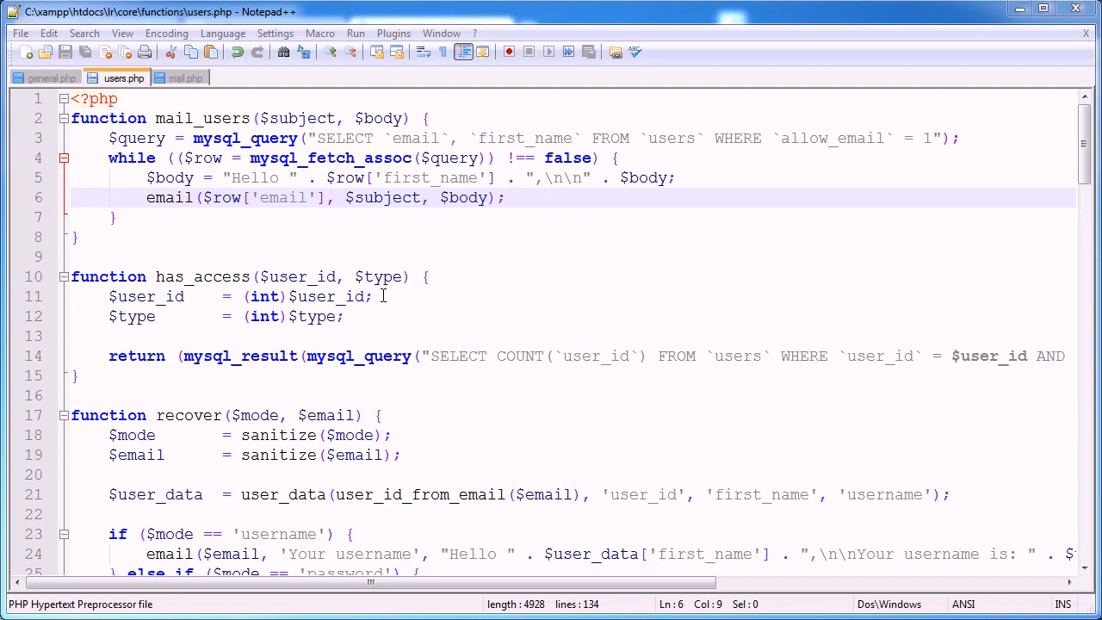
mouse_move(402, 303)
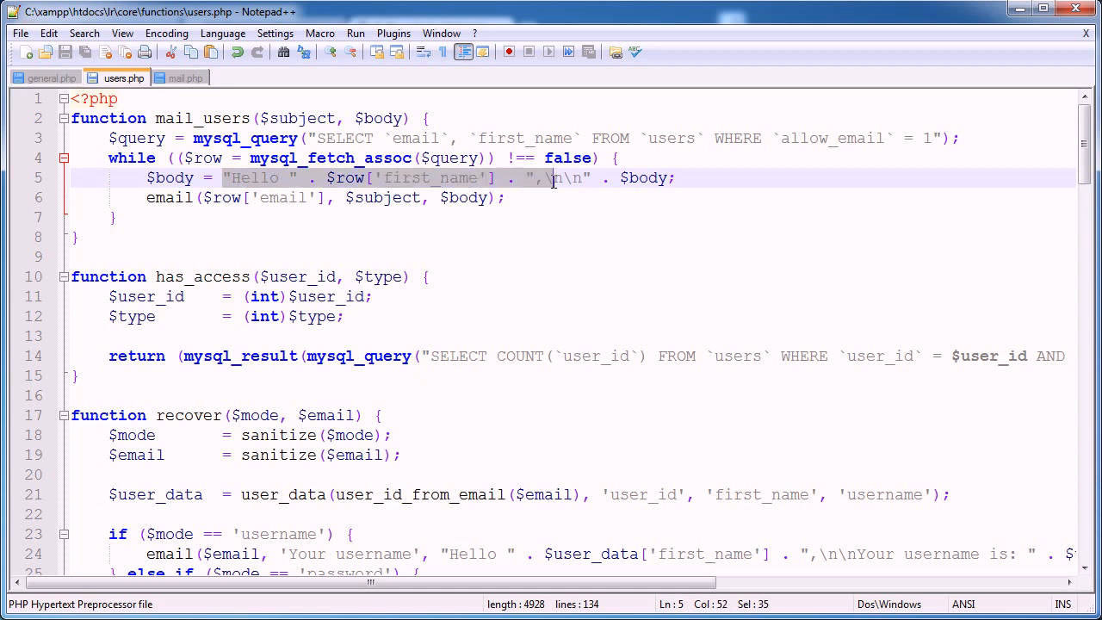
Move the 'Hello first_name' greeting into email()'s message argument, drop the $body line, and save users.php.
key("Delete")
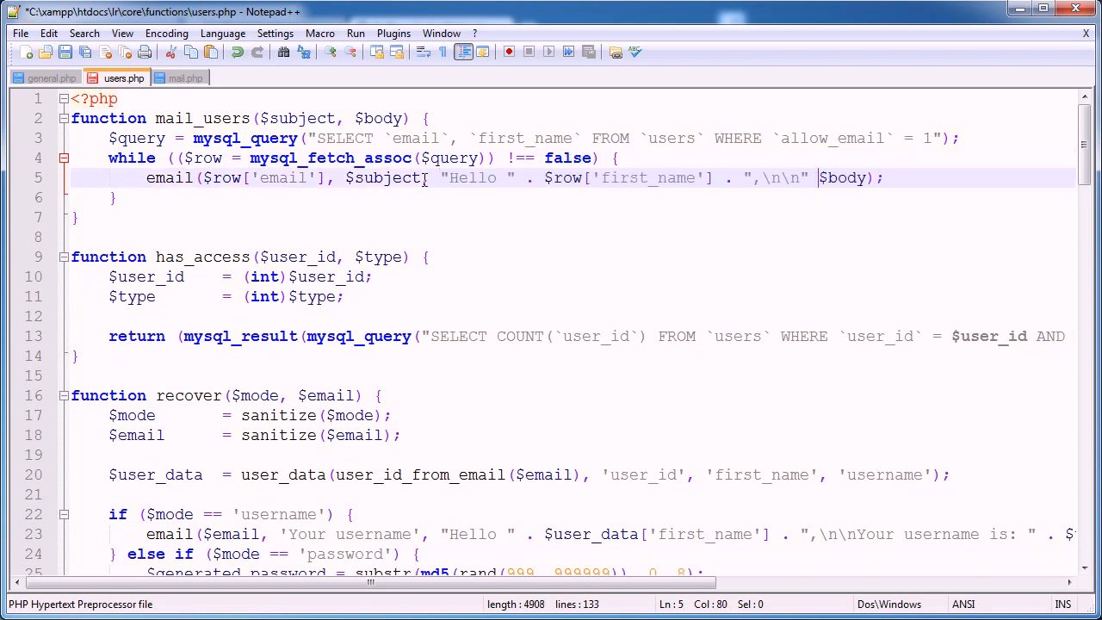
type(".")
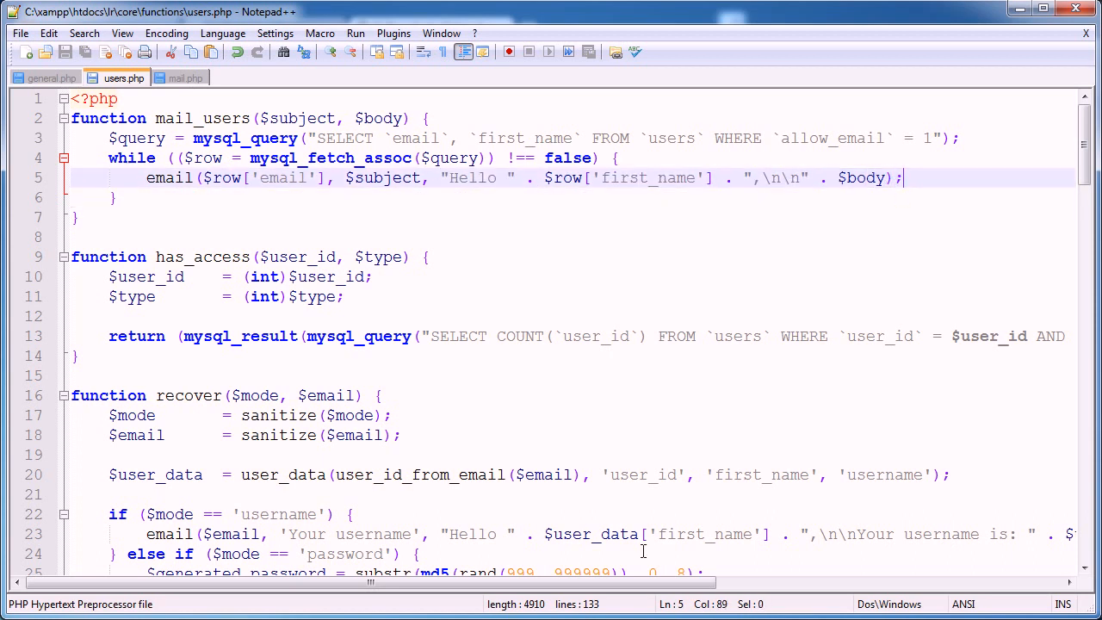
left_click(422, 27)
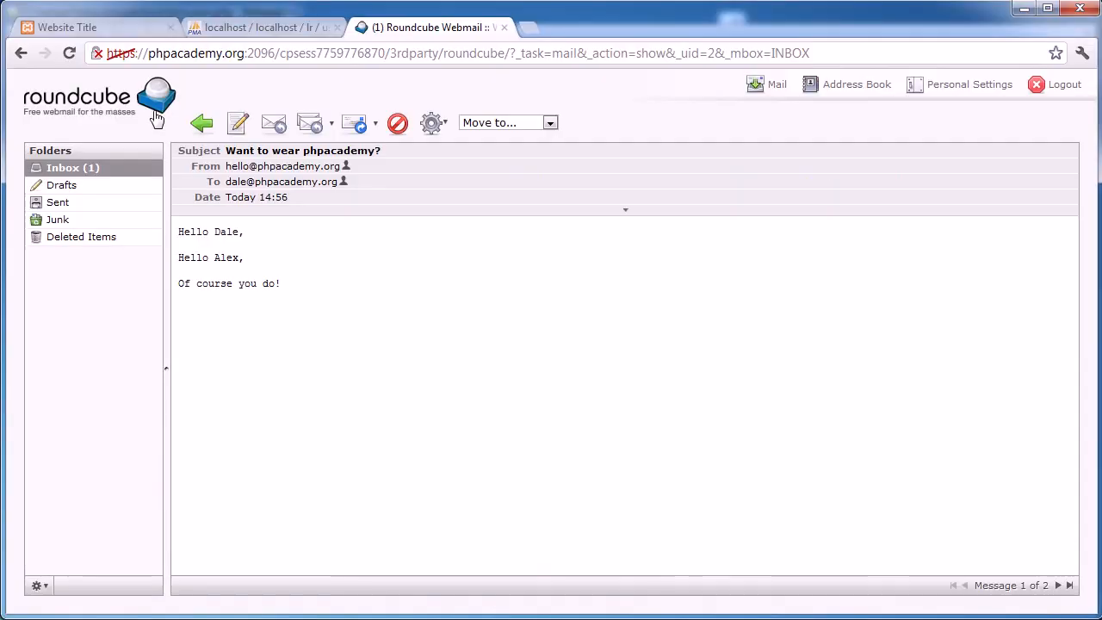
Resend the 'Want to wear phpacademy?' message from the Email all users form until the sent confirmation appears.
left_click(95, 28)
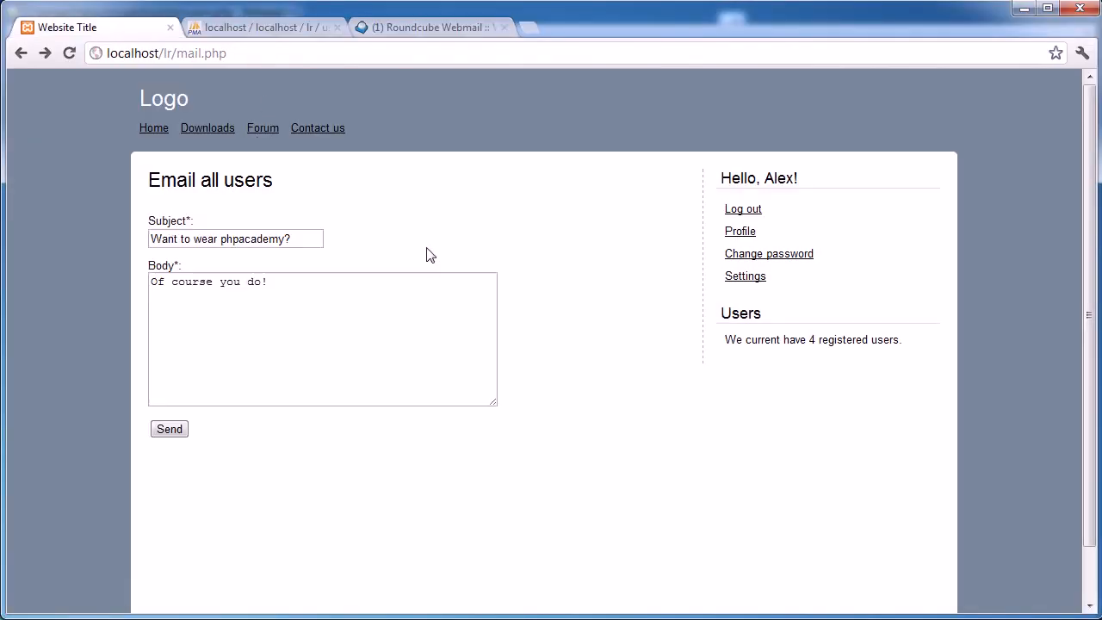
left_click(169, 429)
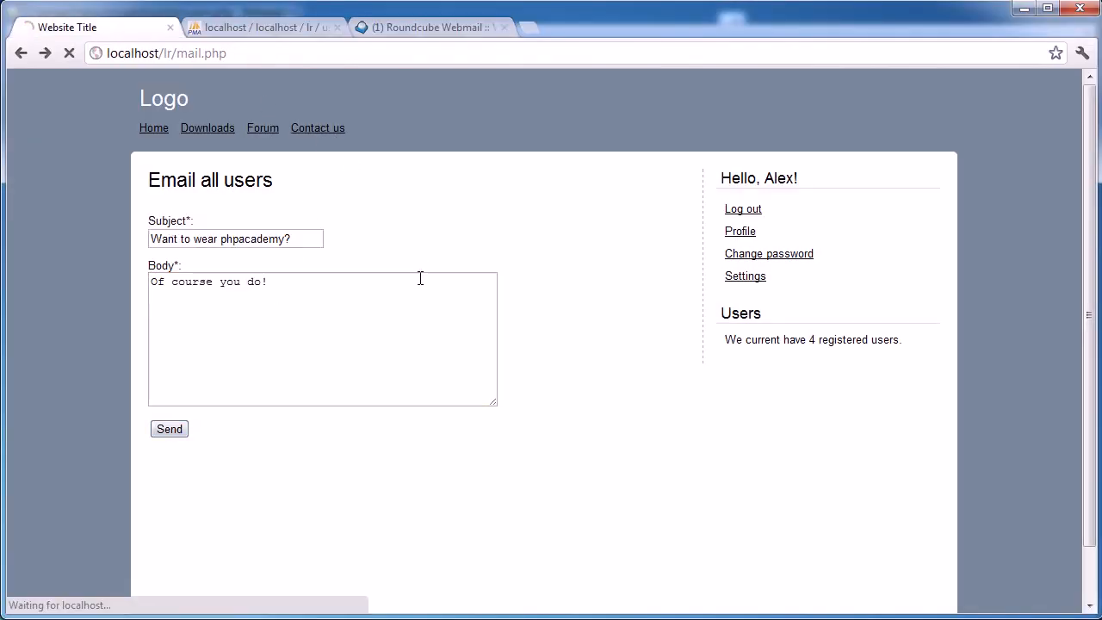
left_click(169, 429)
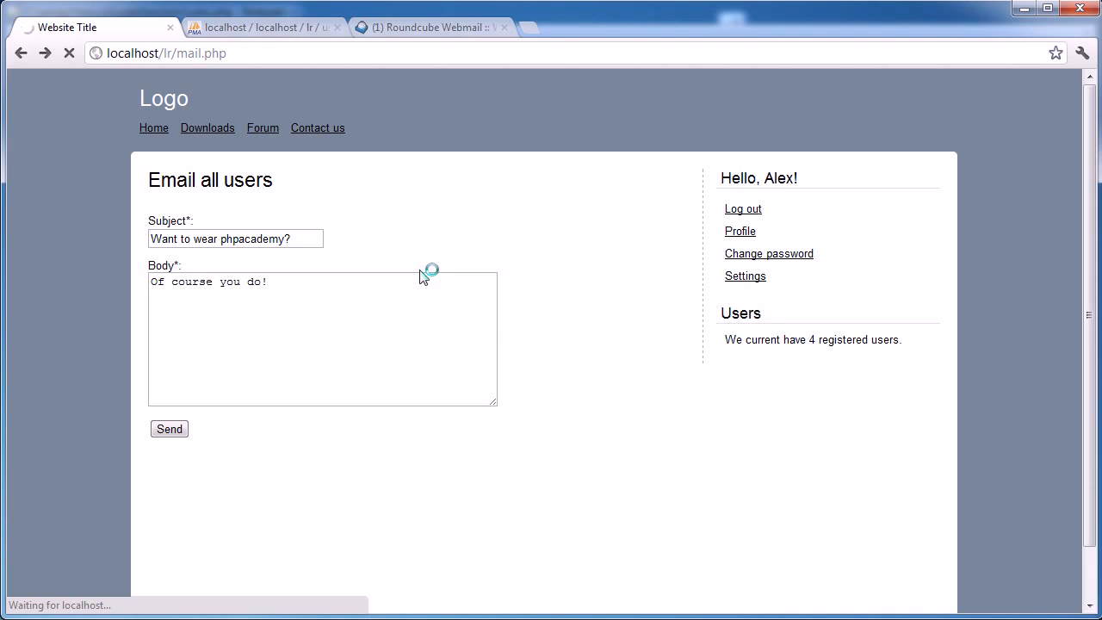
left_click(169, 429)
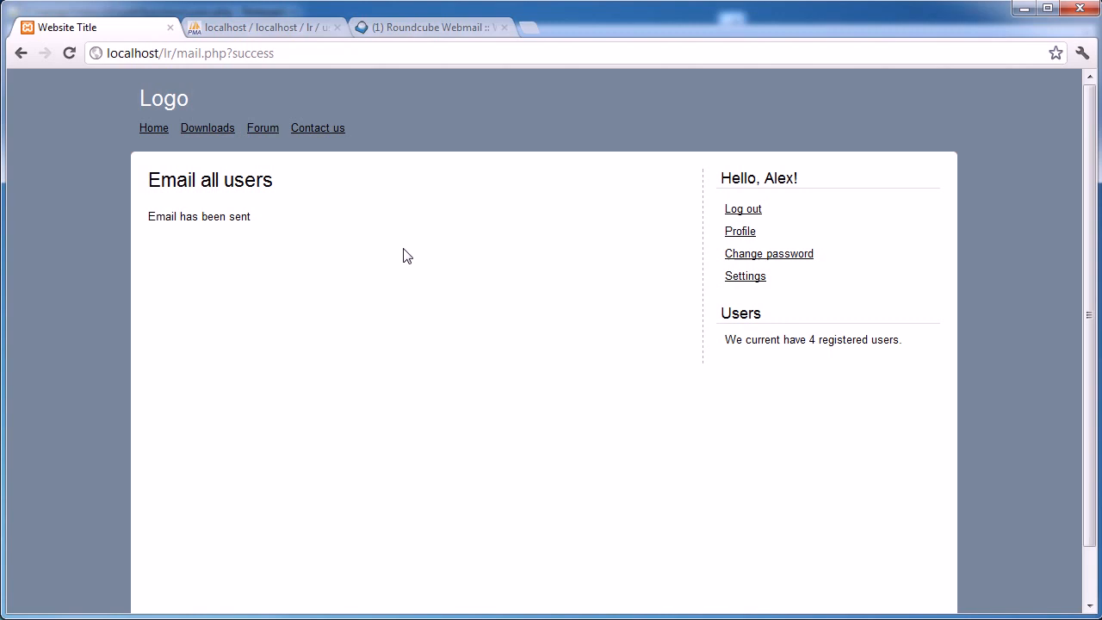
left_click(431, 27)
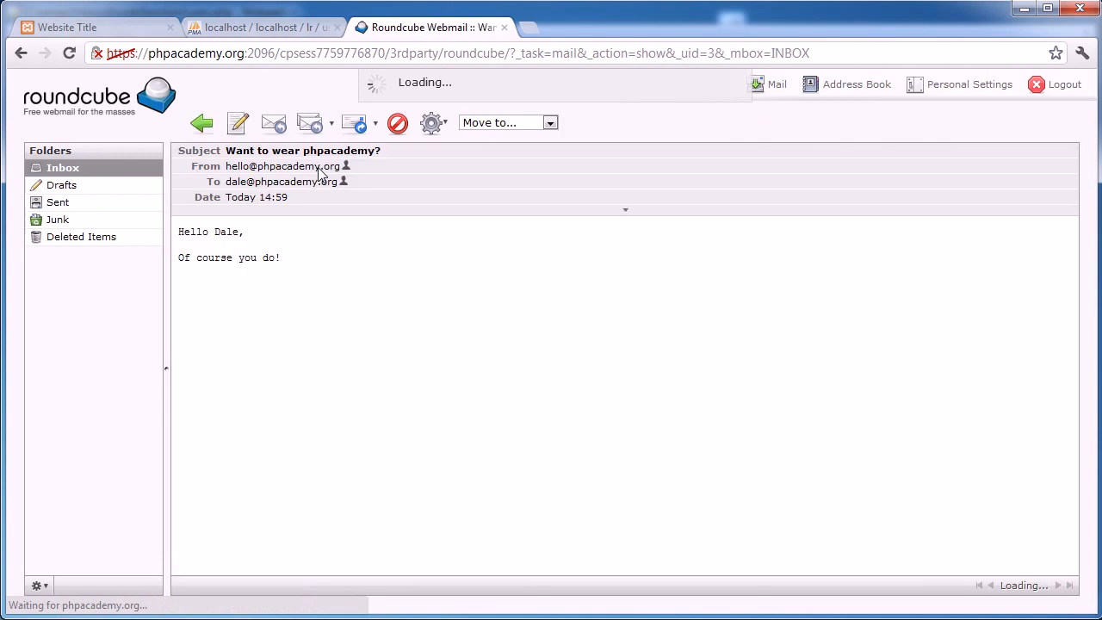
Log into Ashley's webmail account at the phpacademy.org address and enter the RoundCube inbox.
double_click(190, 230)
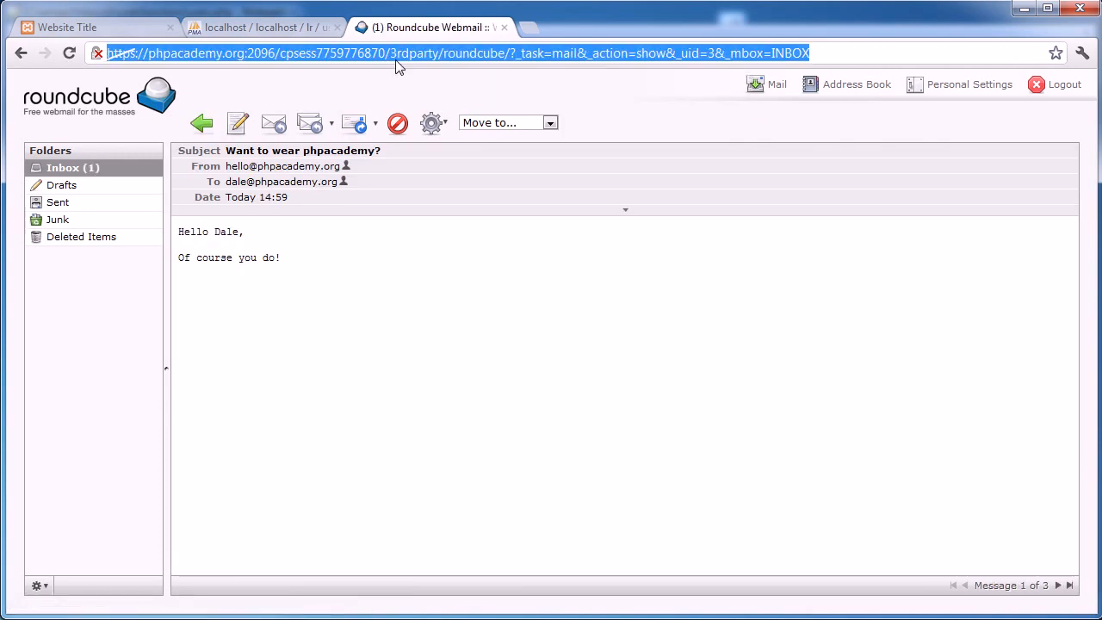
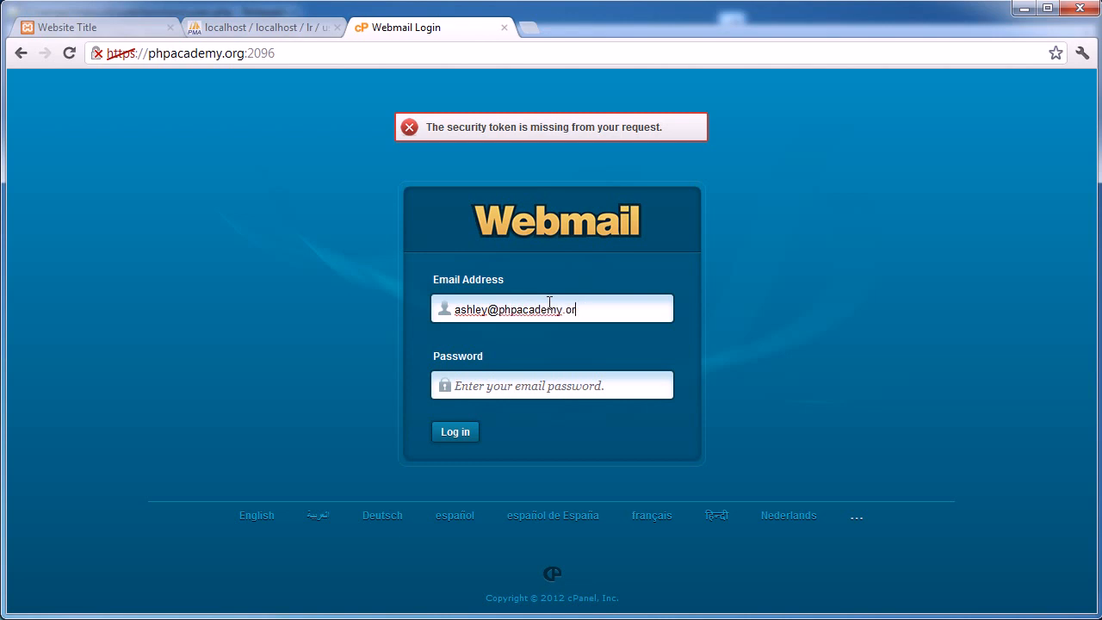
left_click(455, 431)
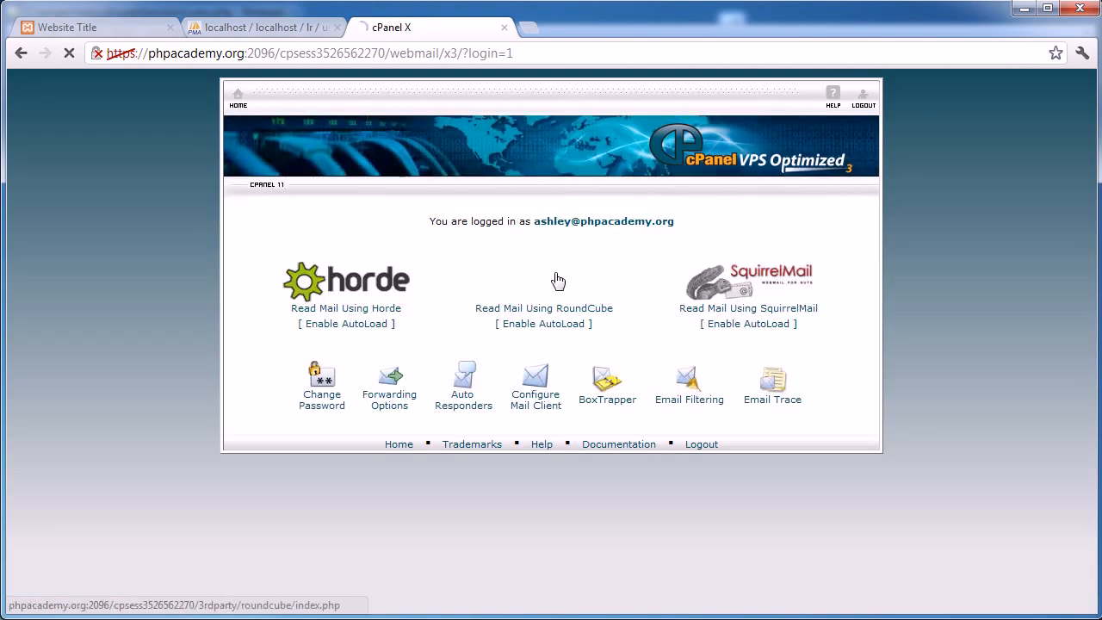
left_click(544, 279)
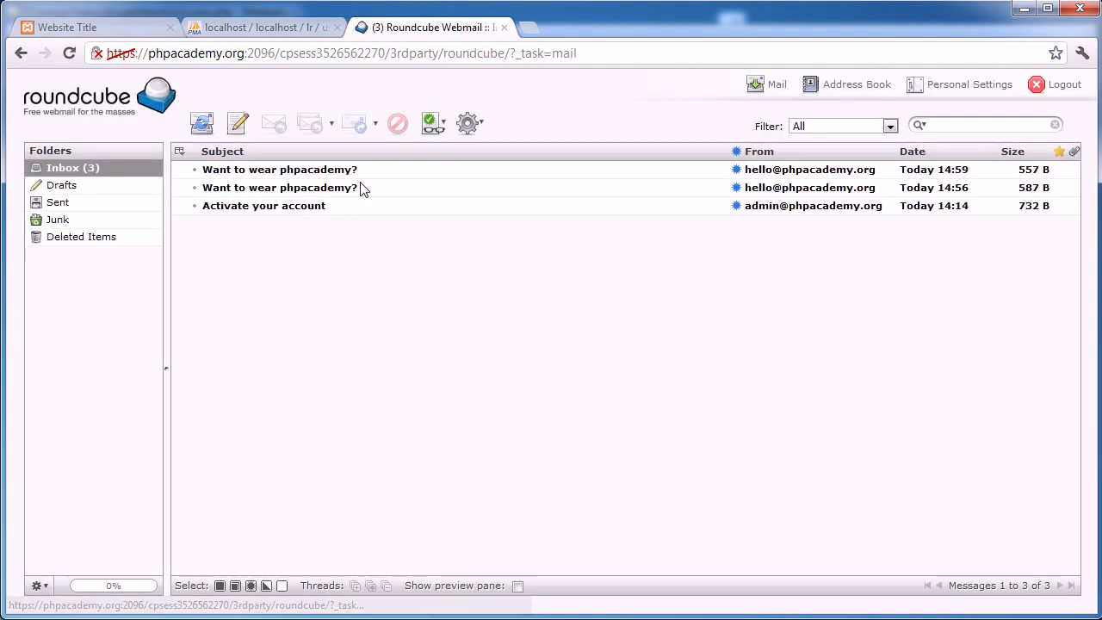
Compare the older three-greeting message with the newest one greeting only 'Hello Ashley,'.
left_click(279, 186)
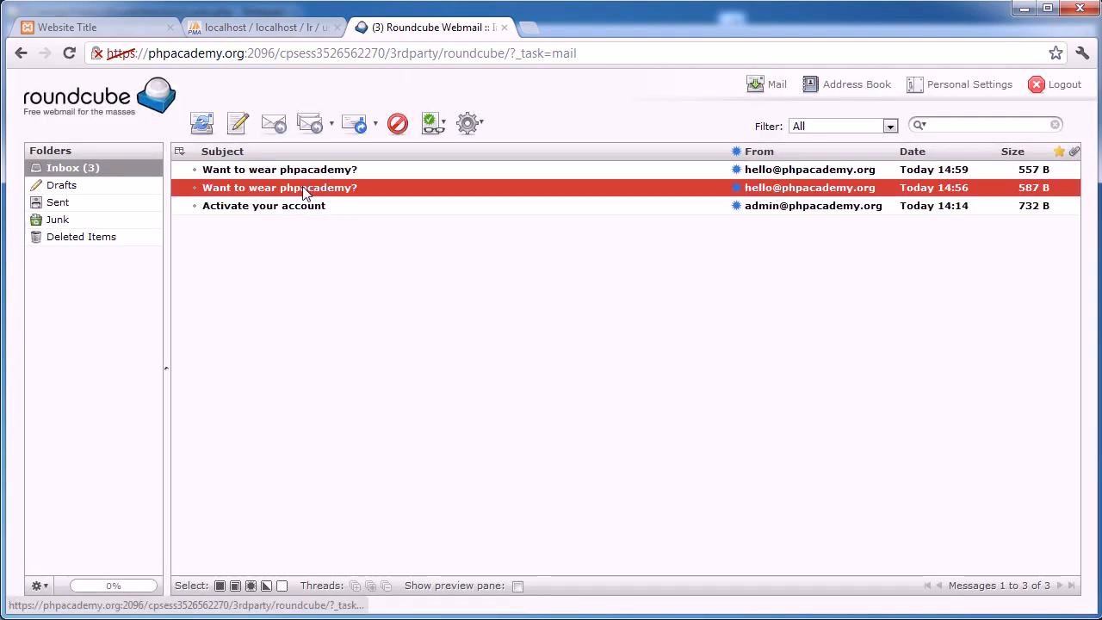
double_click(279, 186)
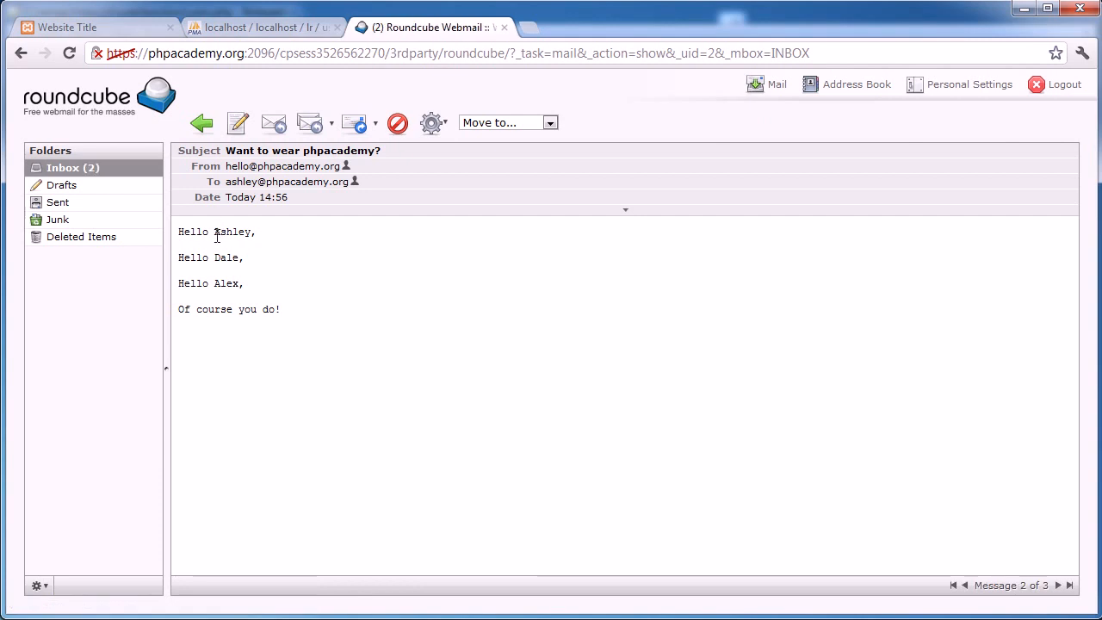
double_click(231, 283)
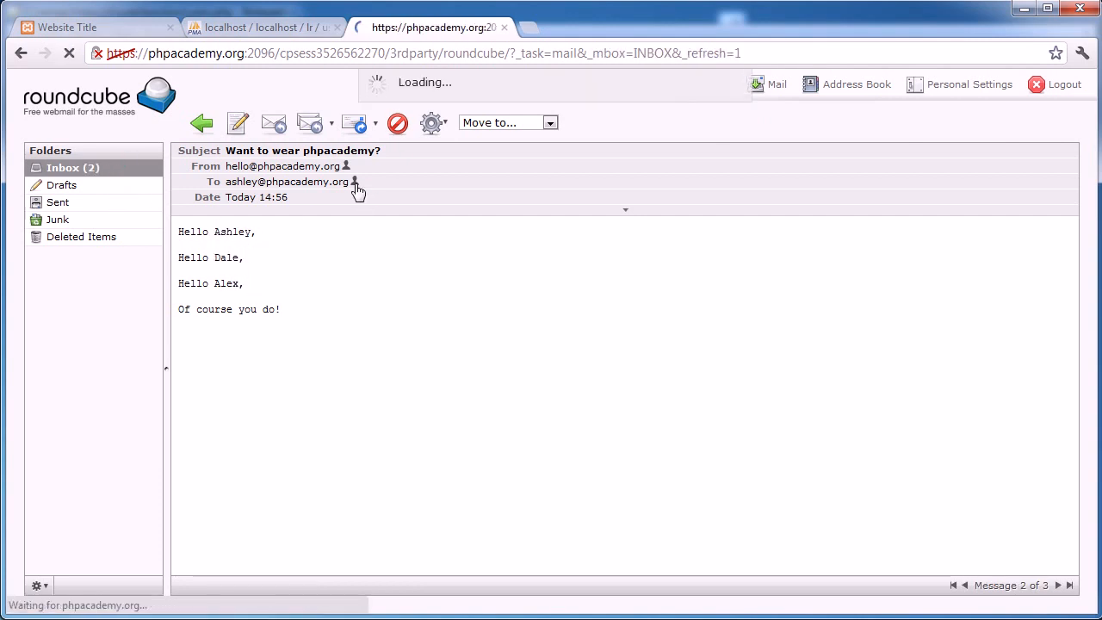
left_click(202, 122)
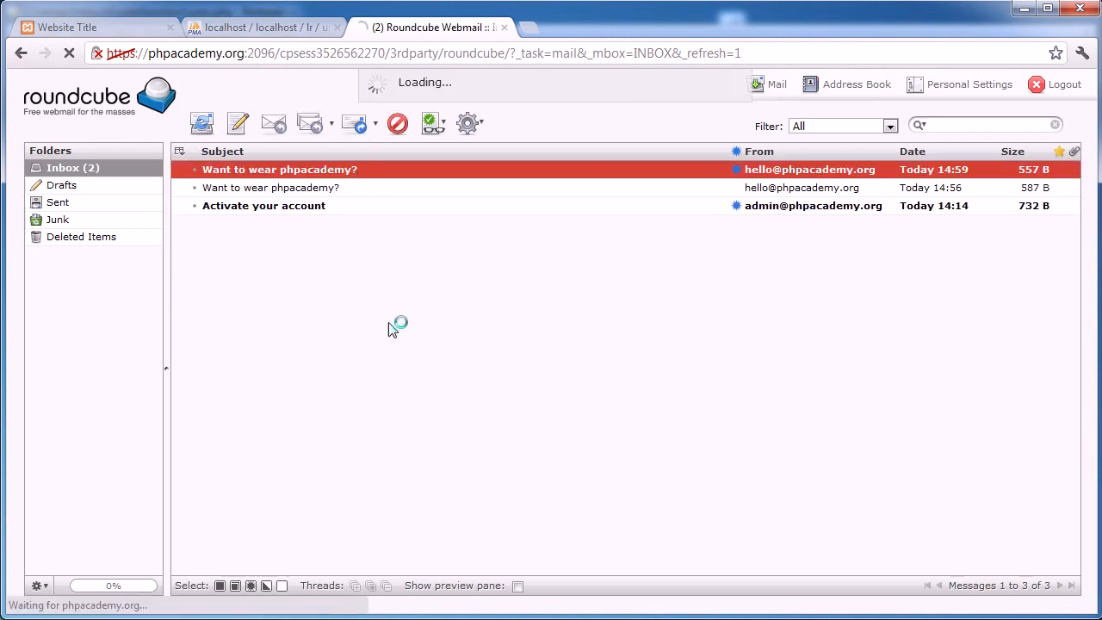
left_click(279, 169)
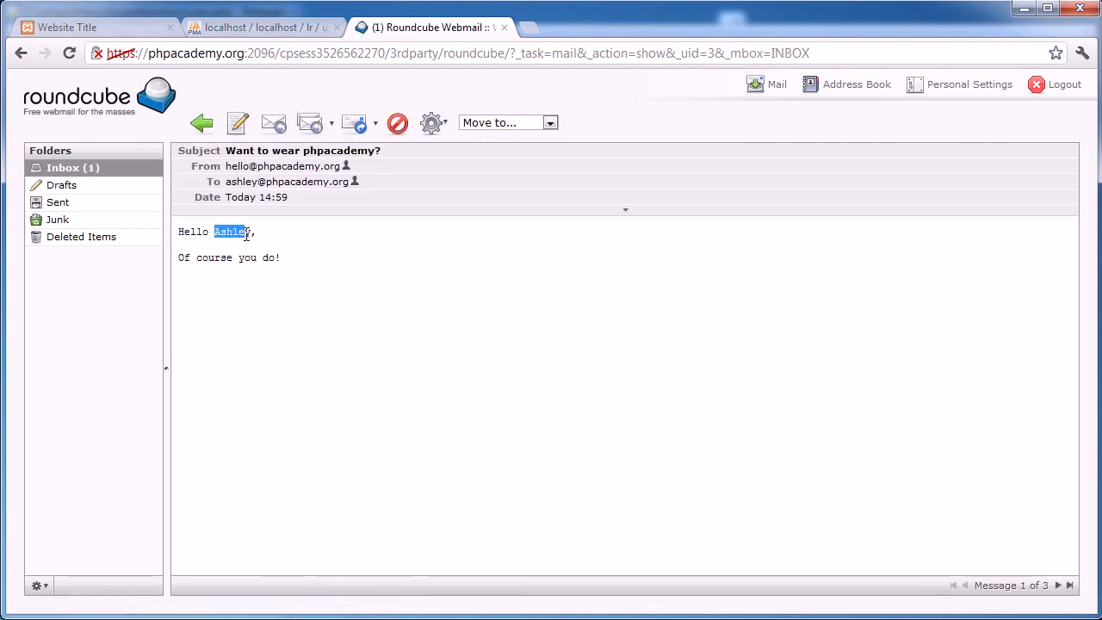
left_click(431, 53)
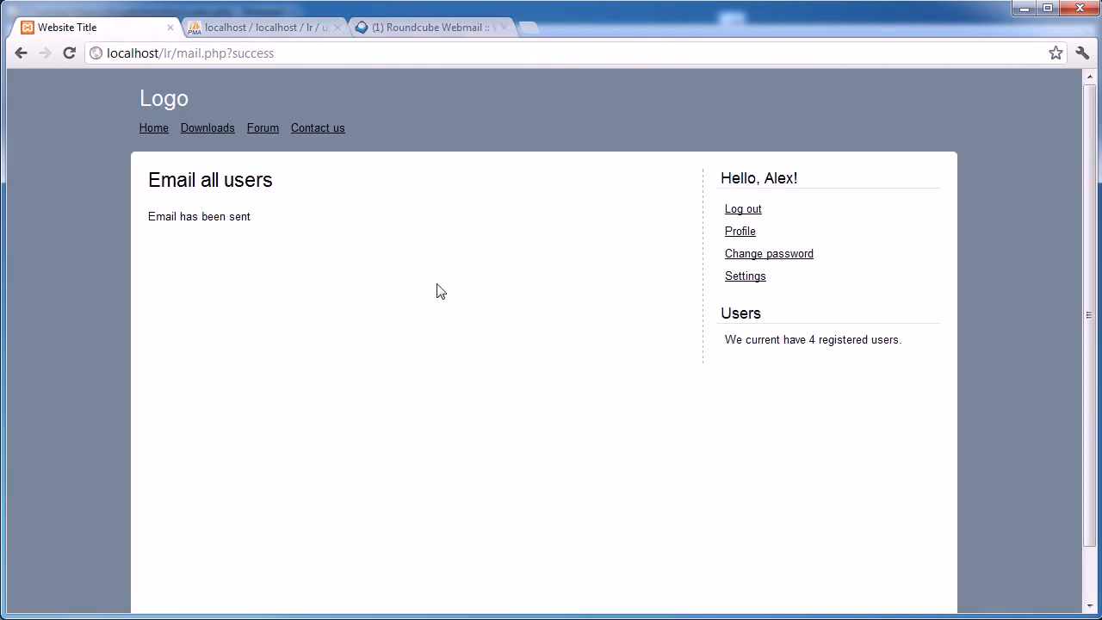
mouse_move(445, 293)
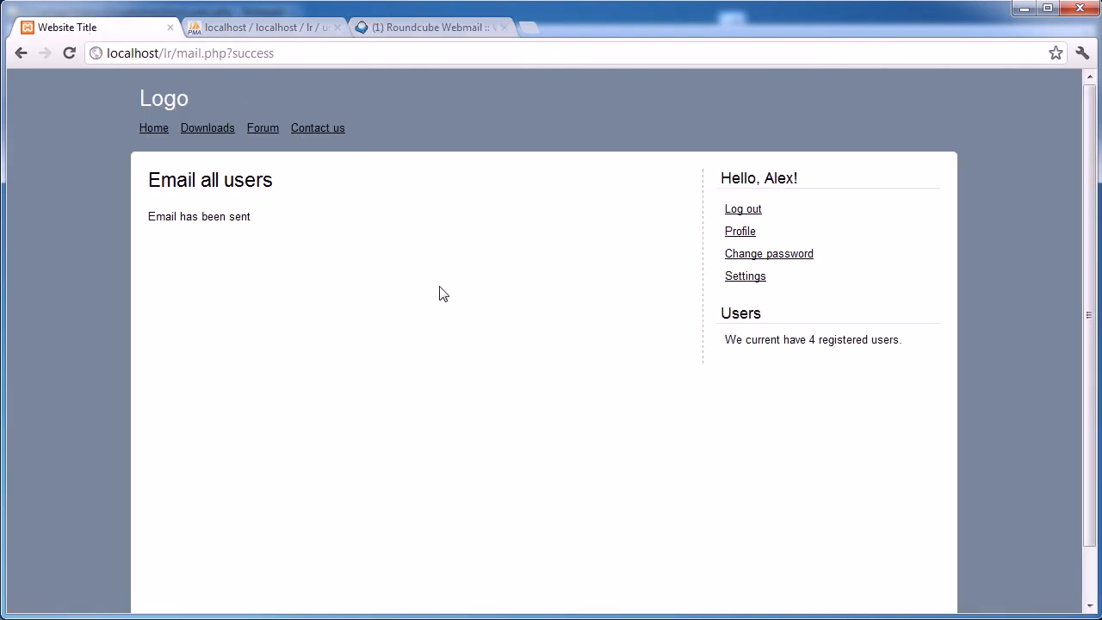
mouse_move(396, 241)
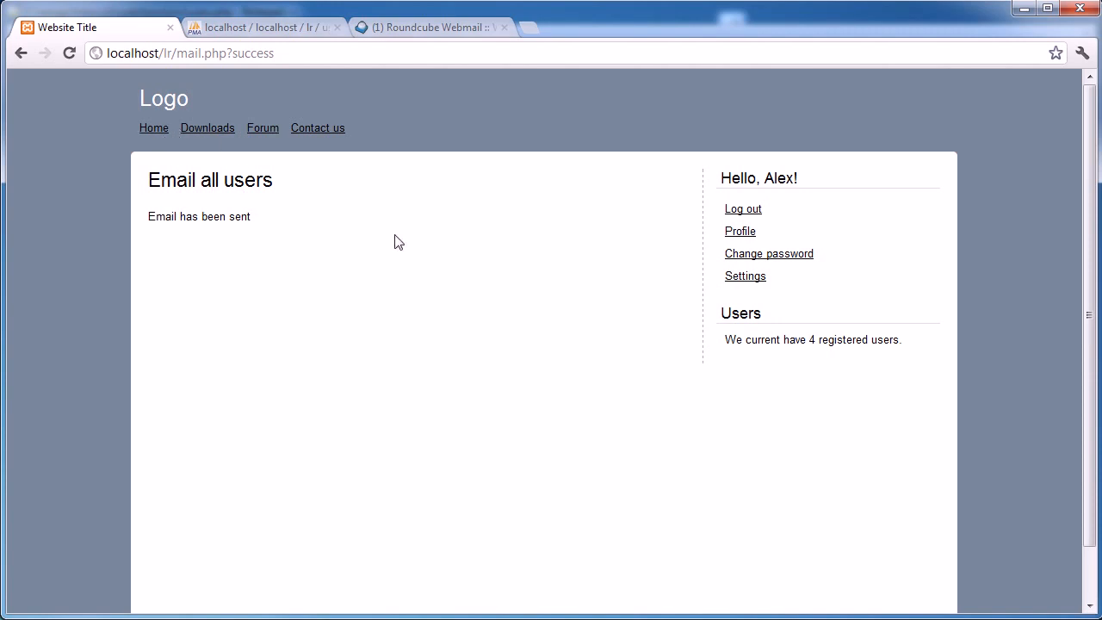
mouse_move(406, 188)
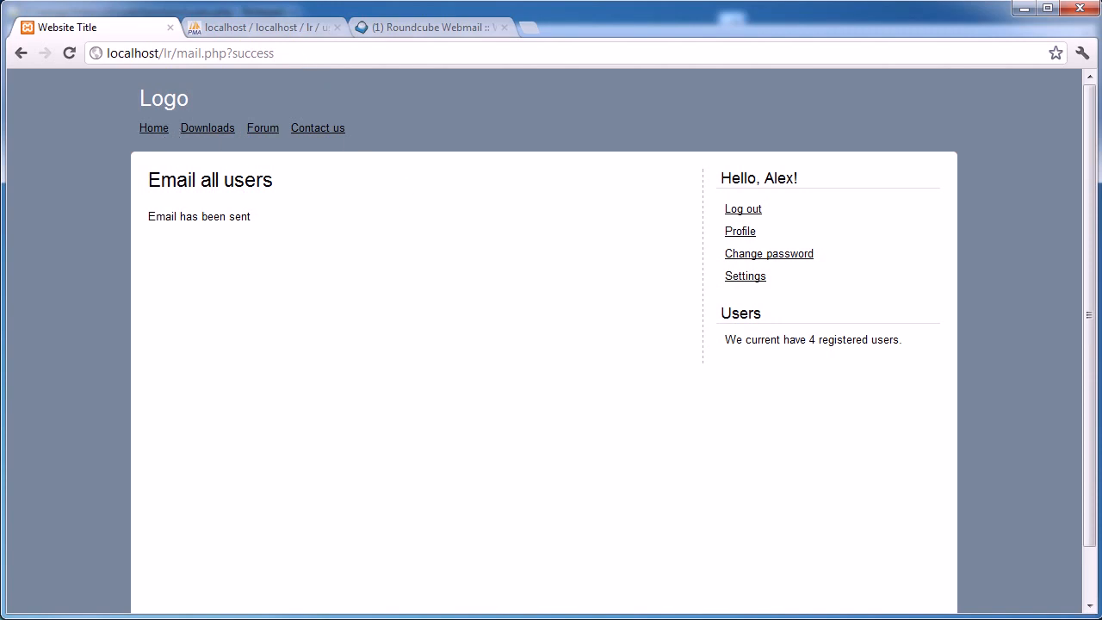
Open the site's Settings page showing Alex's name, email and the ticked receive-email option.
left_click(745, 276)
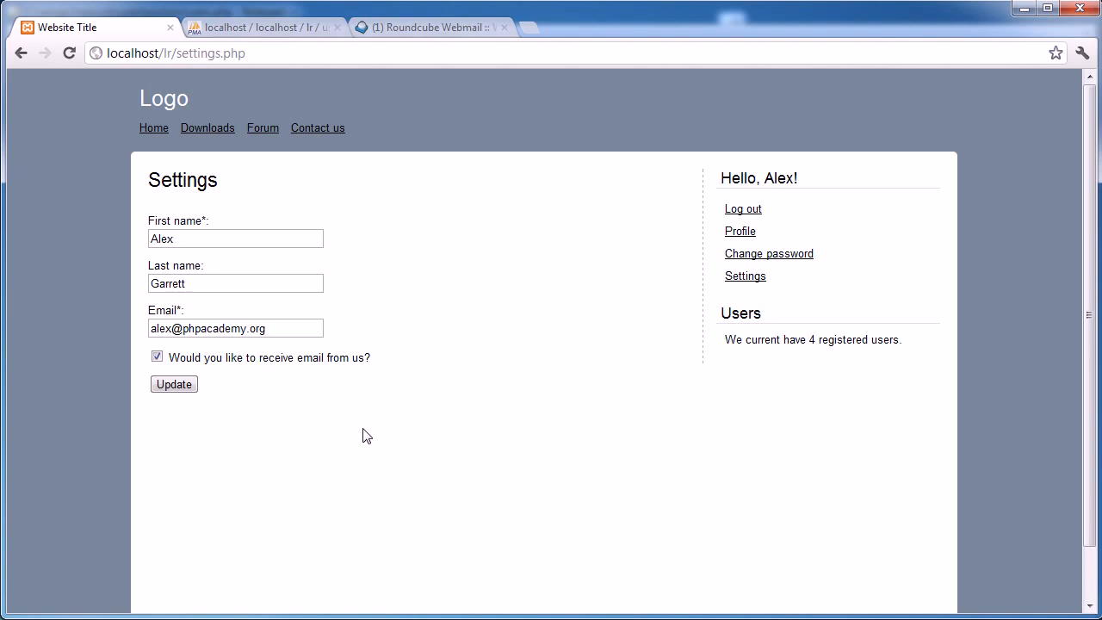
mouse_move(474, 336)
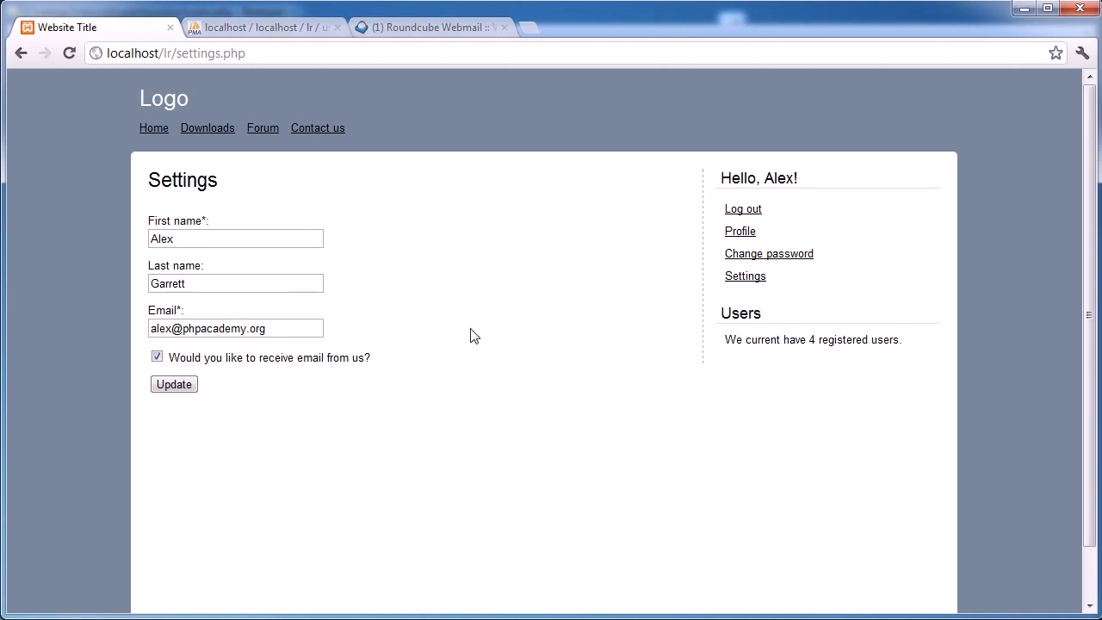